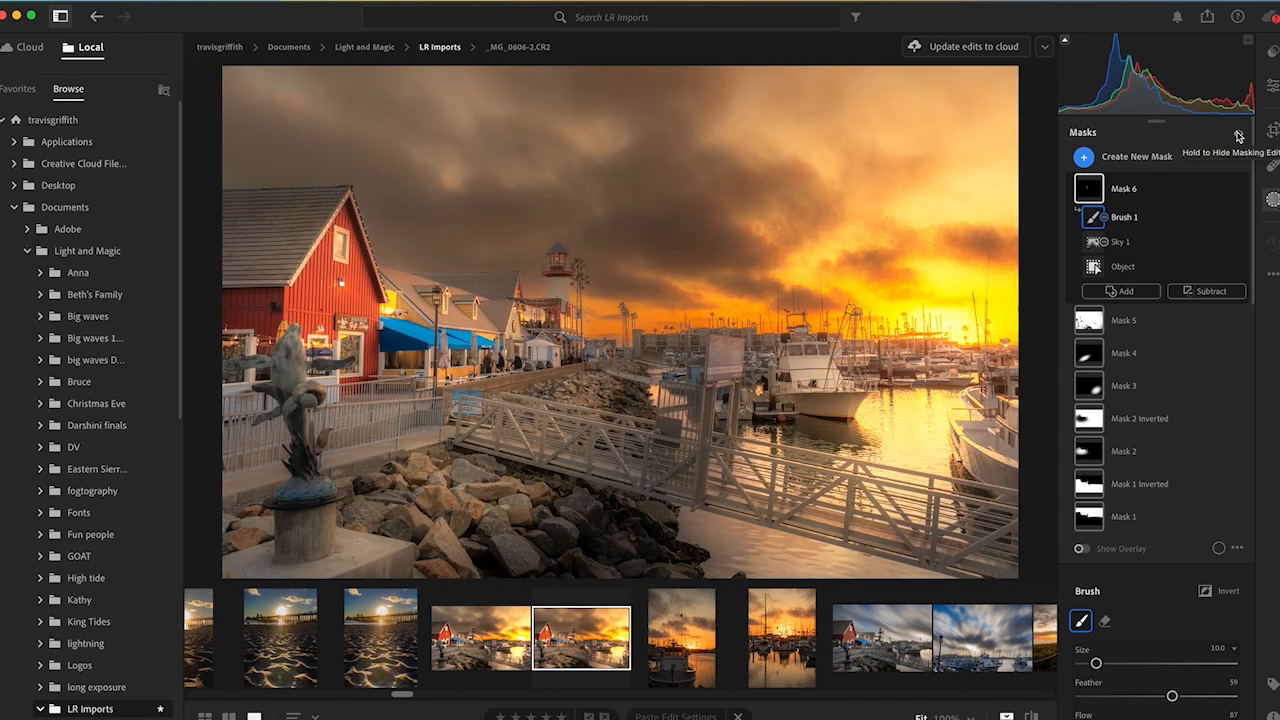
# Step: Switch to the vertical sunset boat photo from the filmstrip
pyautogui.click(682, 636)
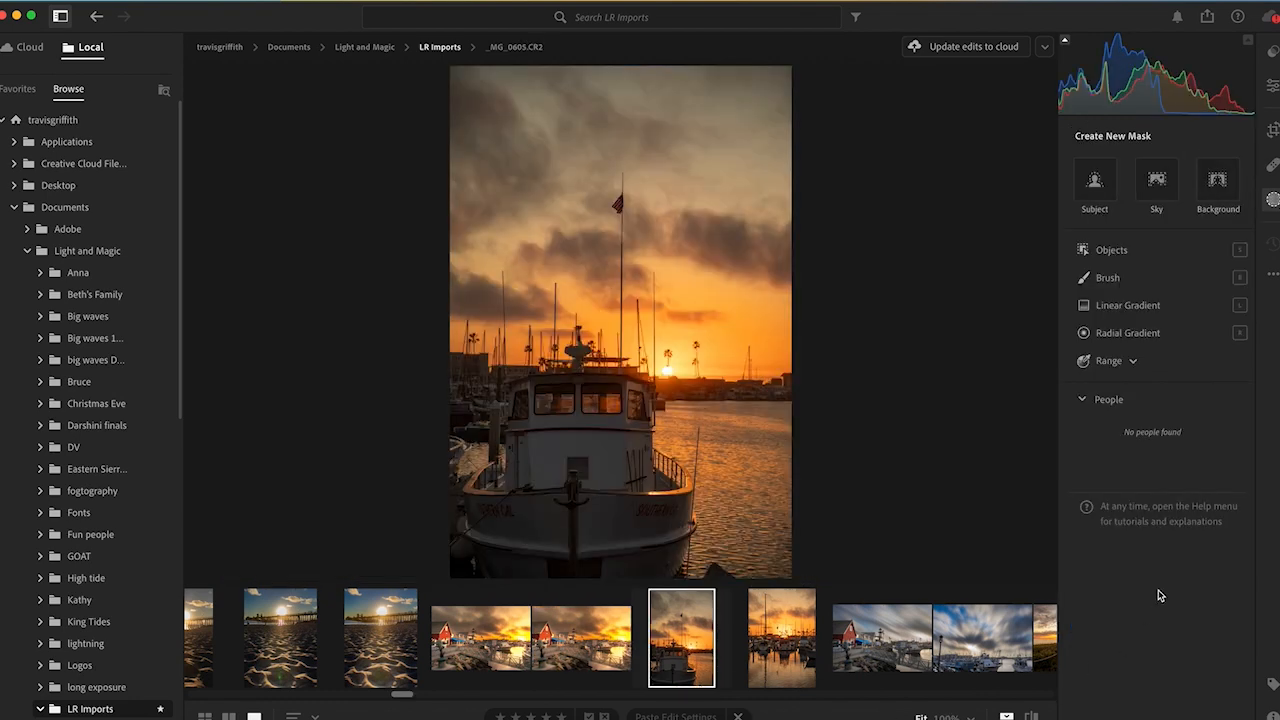
pyautogui.click(1218, 180)
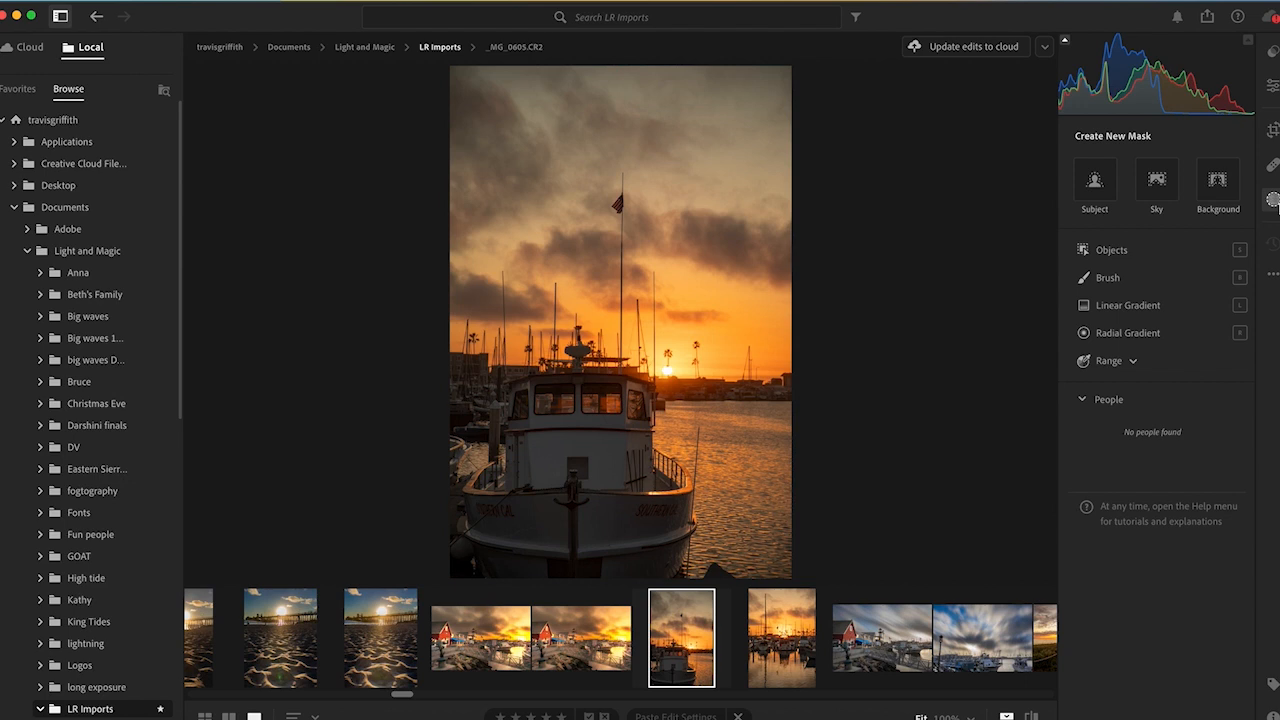
pyautogui.moveTo(1108, 148)
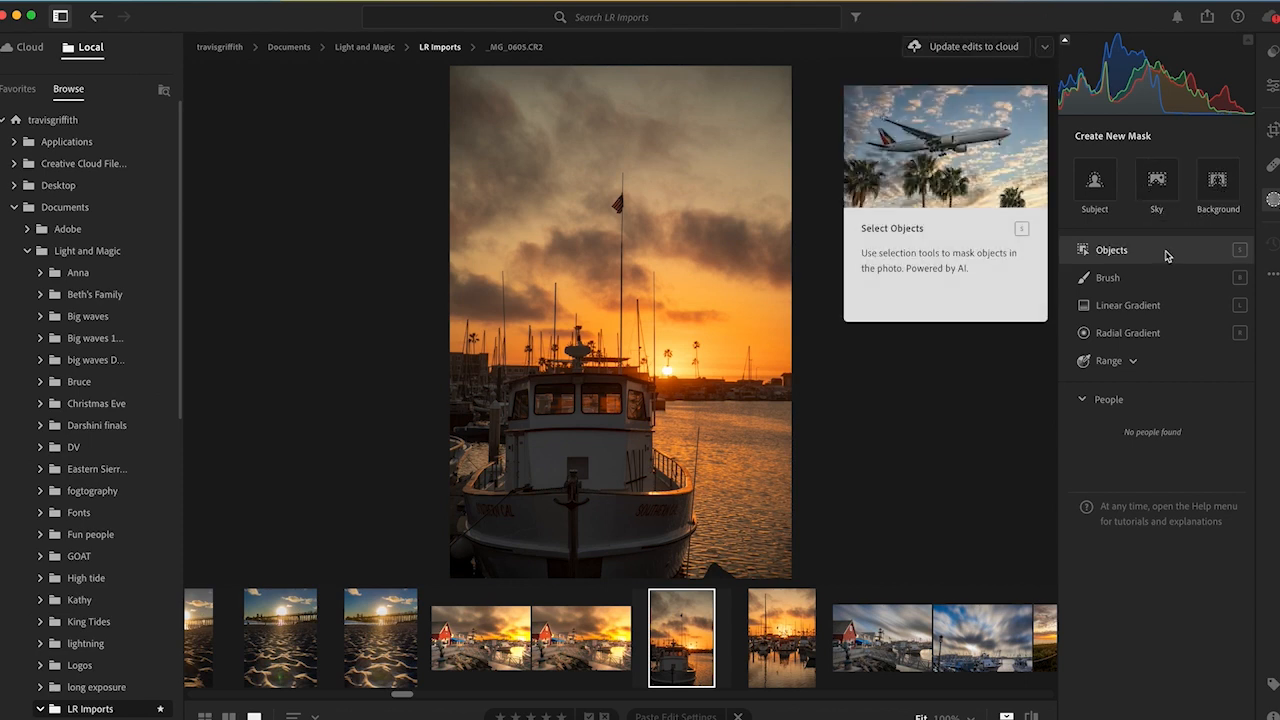
pyautogui.moveTo(1144, 264)
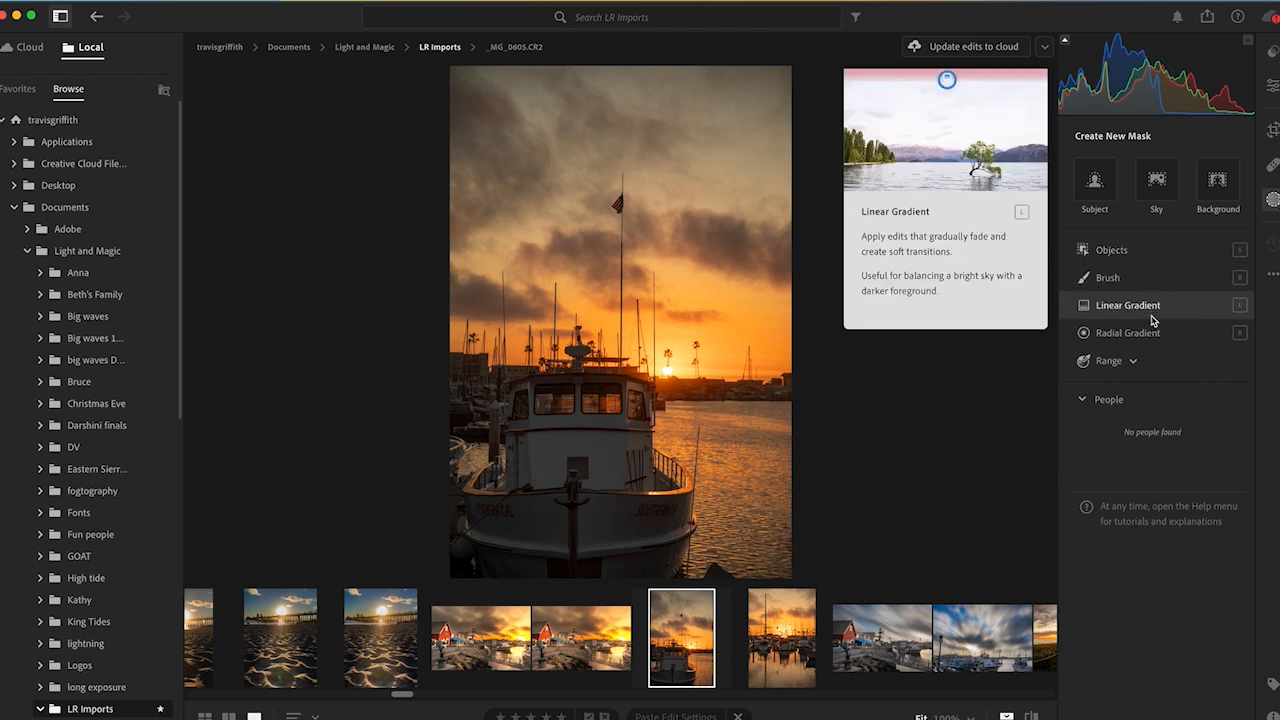
pyautogui.click(1108, 360)
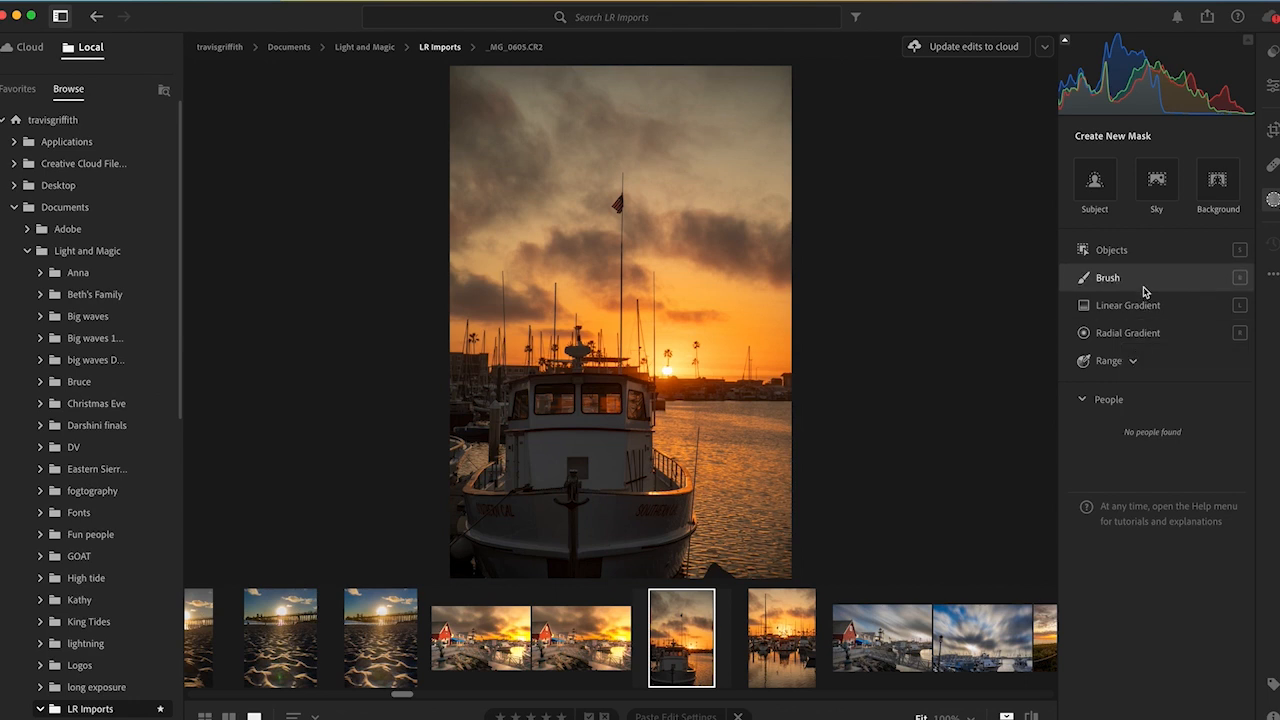
pyautogui.moveTo(1048, 170)
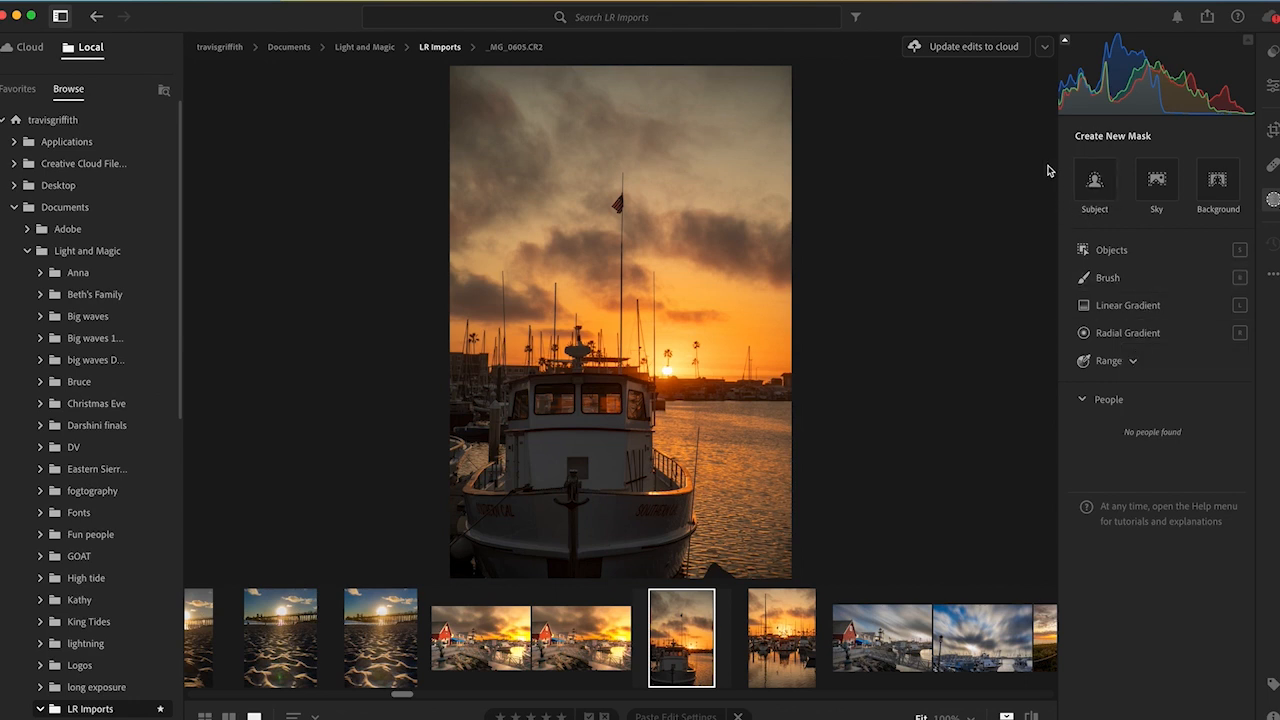
pyautogui.moveTo(1052, 198)
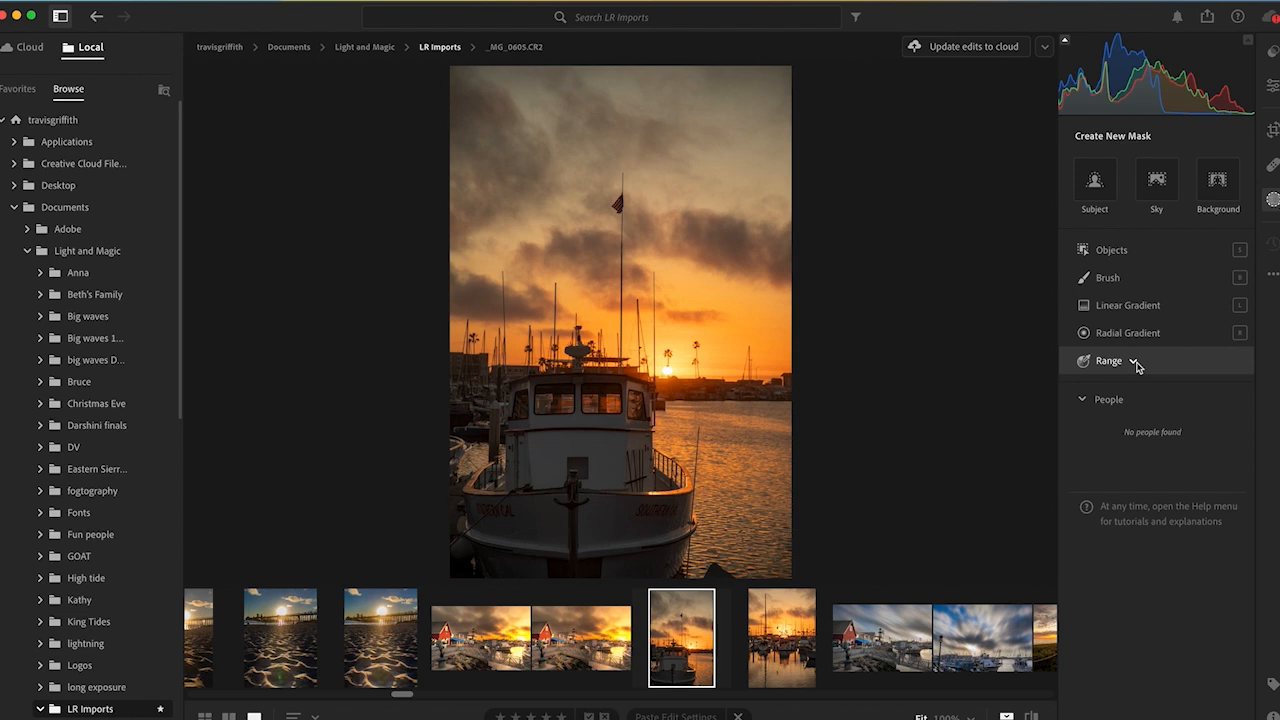
pyautogui.moveTo(1216, 180)
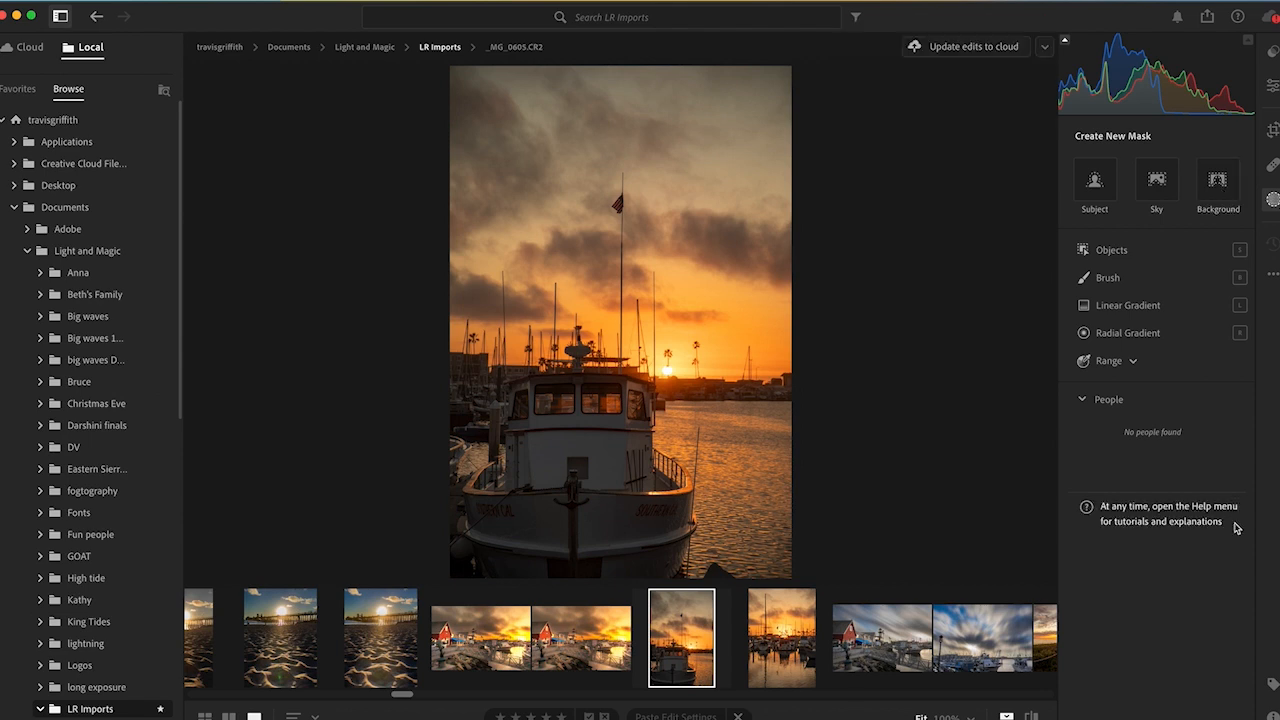
pyautogui.moveTo(1112, 250)
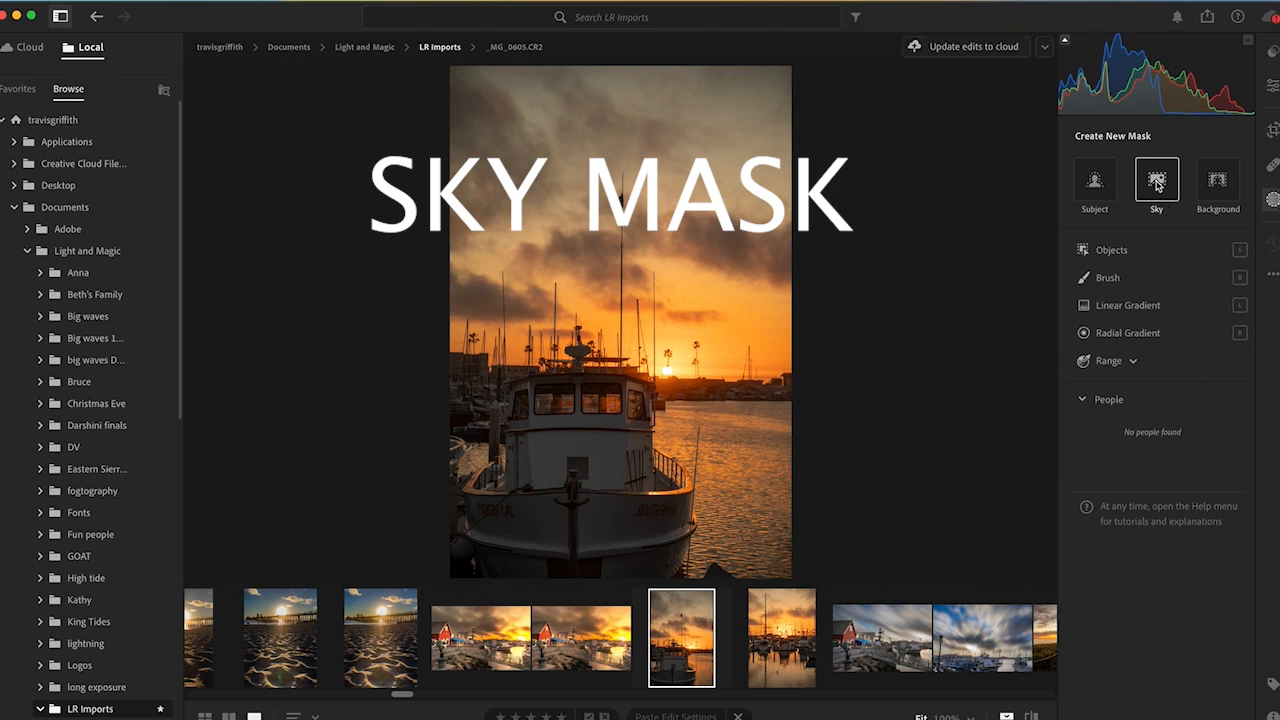
# Step: Create a Sky mask and darken it with lower highlights and higher contrast
pyautogui.click(1156, 180)
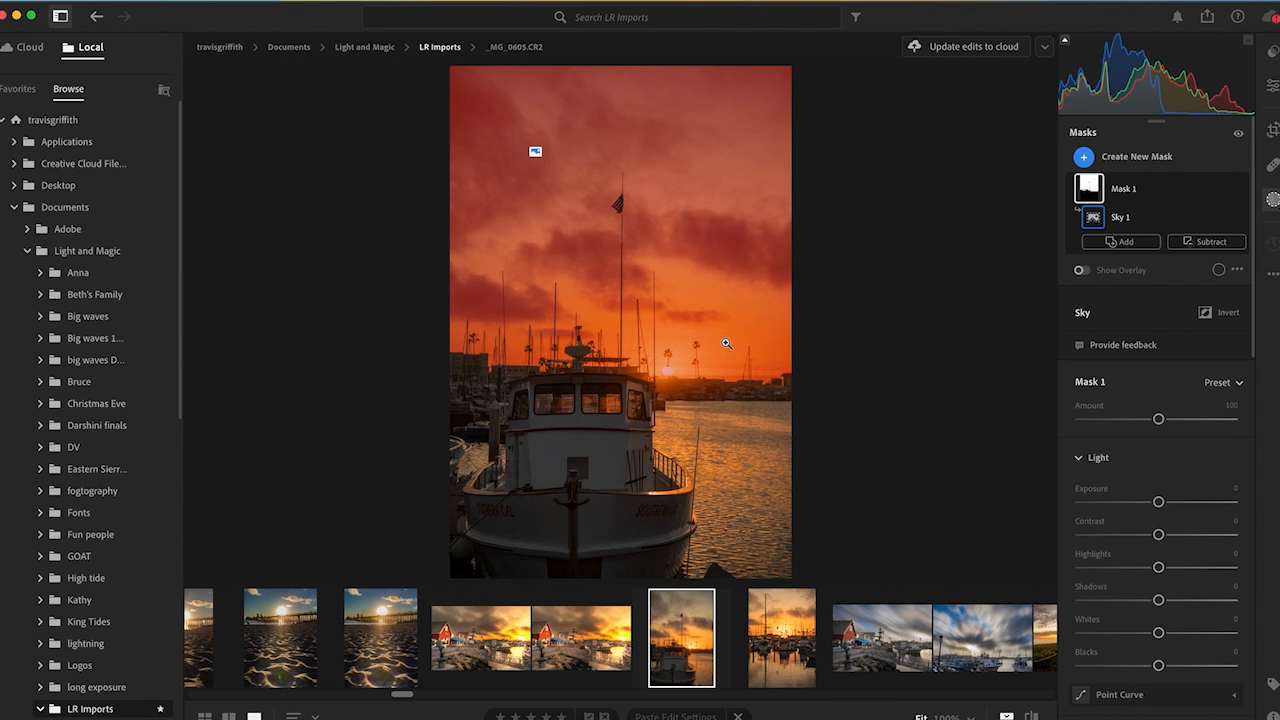
pyautogui.moveTo(1124, 452)
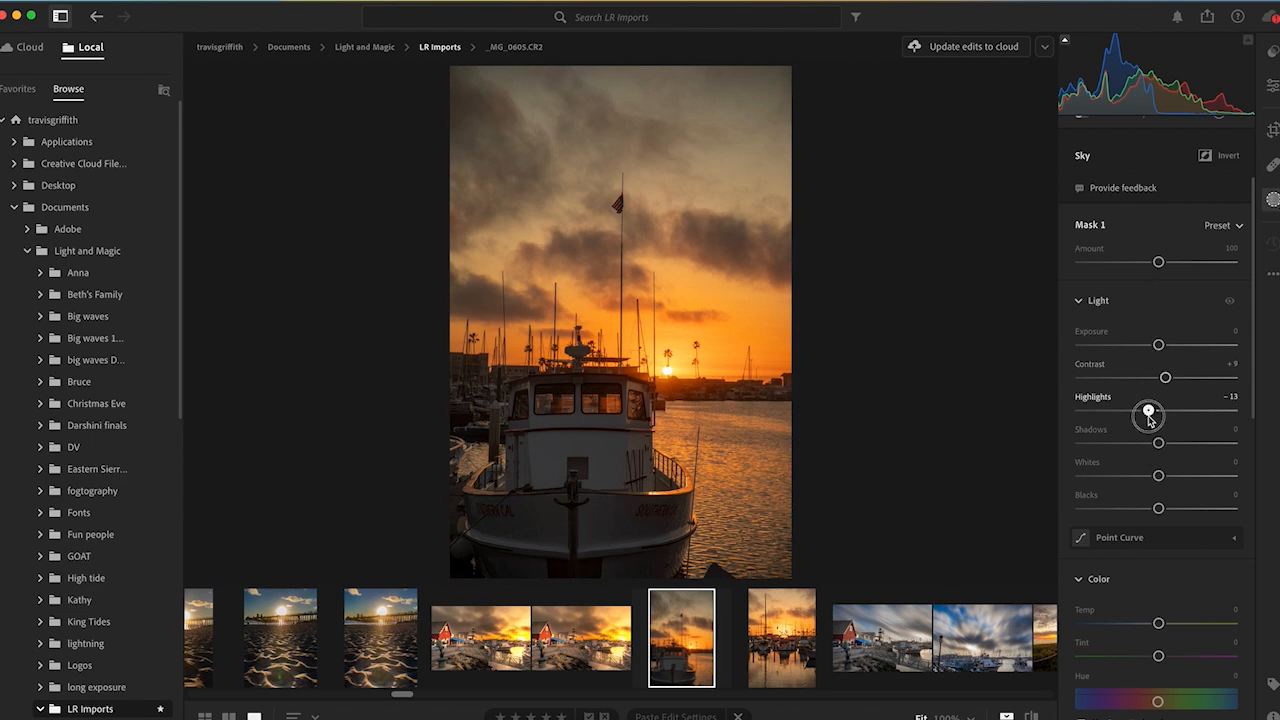
pyautogui.moveTo(1148, 410); pyautogui.dragTo(1124, 410)
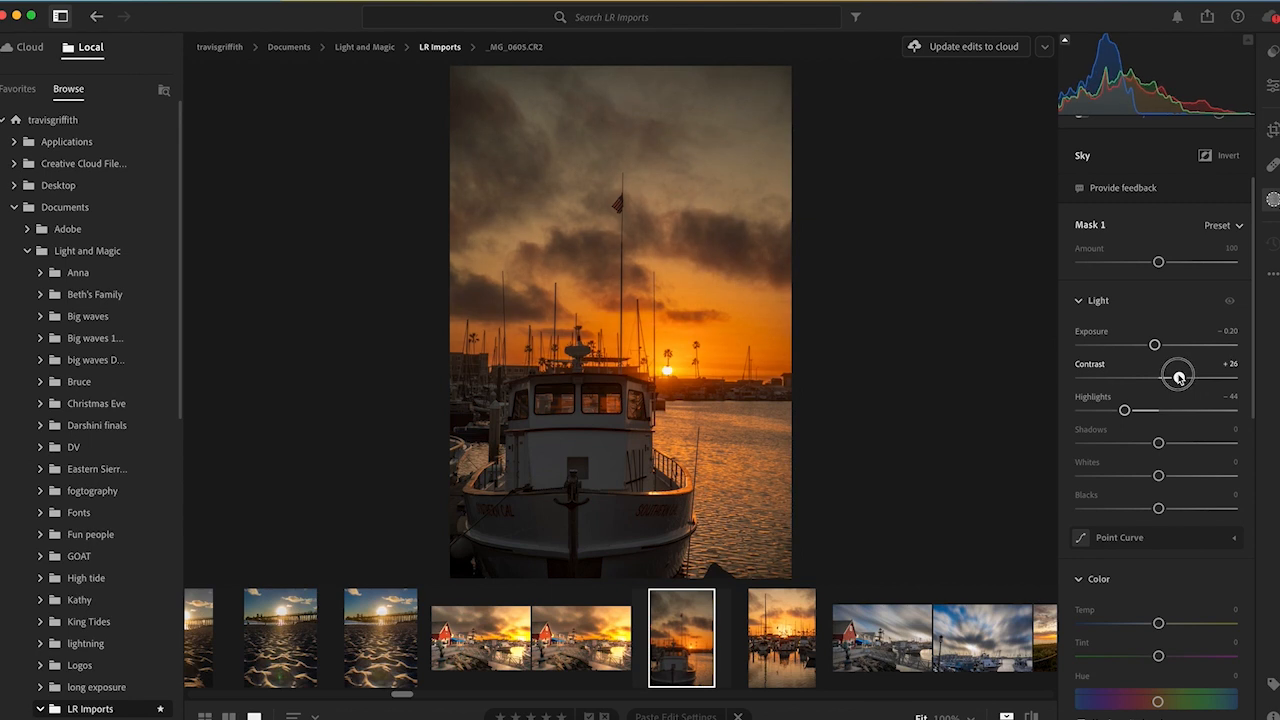
pyautogui.moveTo(1178, 376); pyautogui.dragTo(1192, 376)
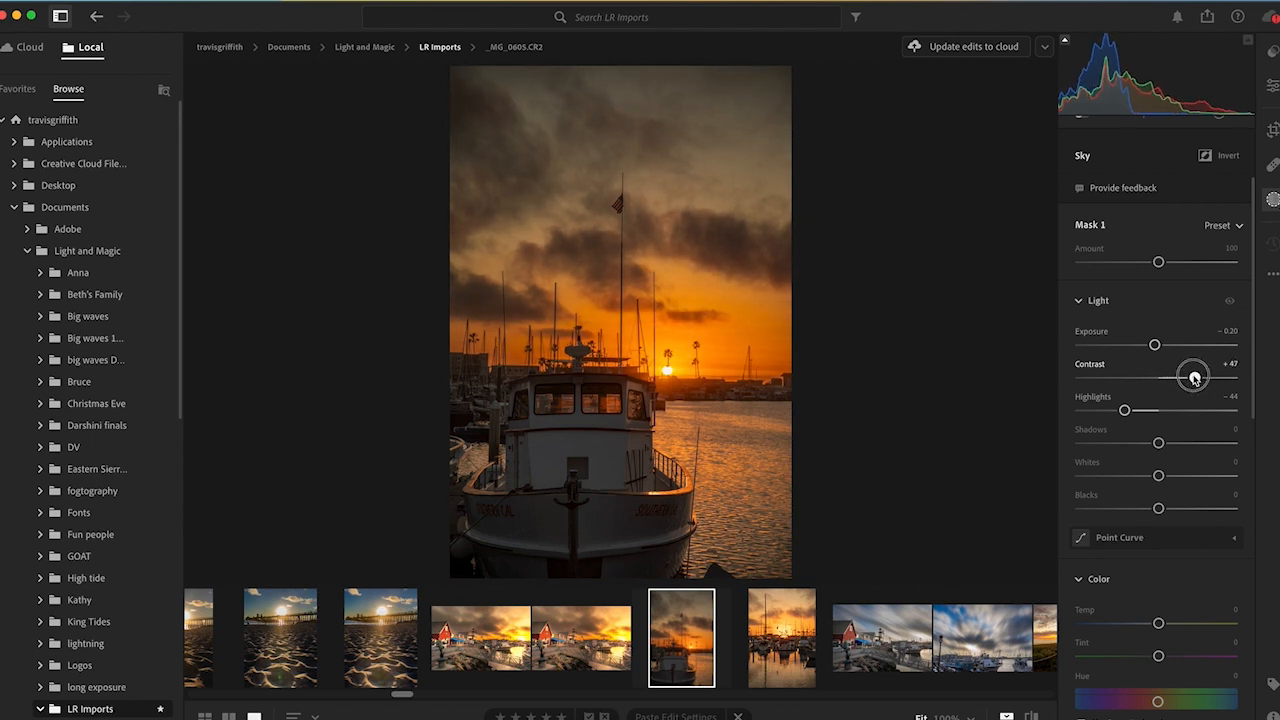
pyautogui.moveTo(1200, 376); pyautogui.dragTo(1192, 376)
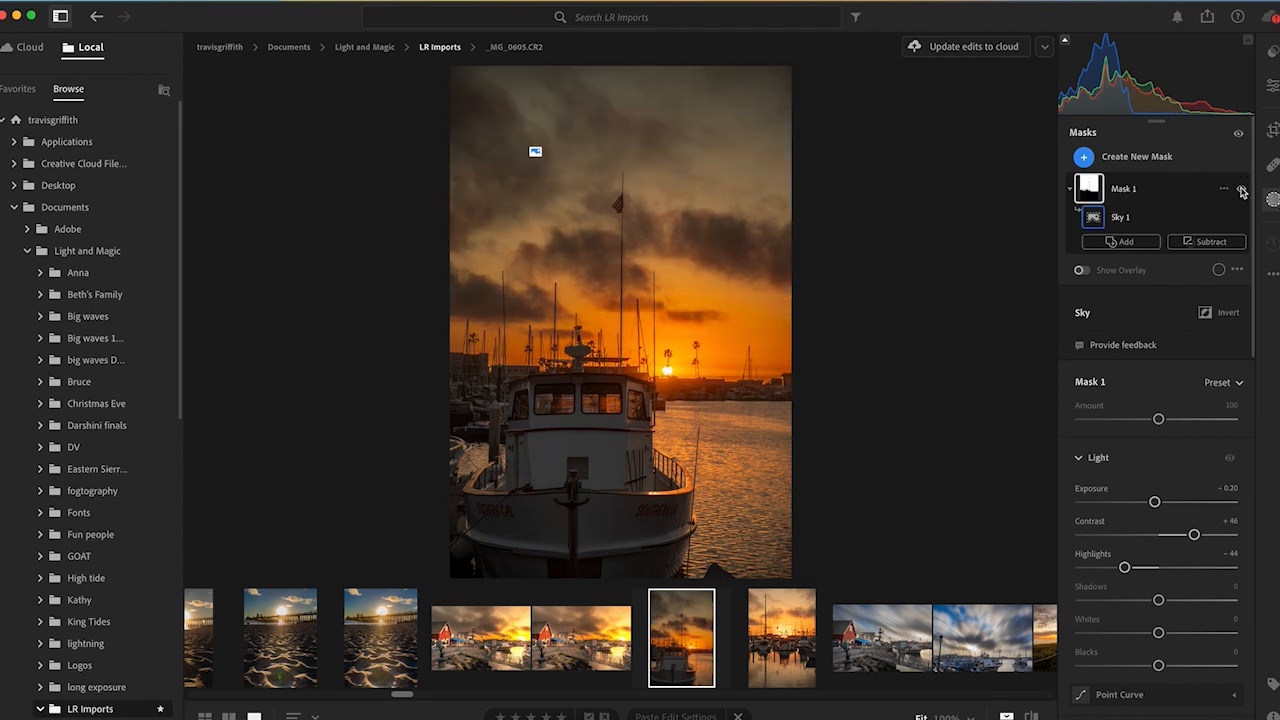
# Step: Add Mask 2 with the Objects tool by painting over the boat cabin and side
pyautogui.click(1084, 156)
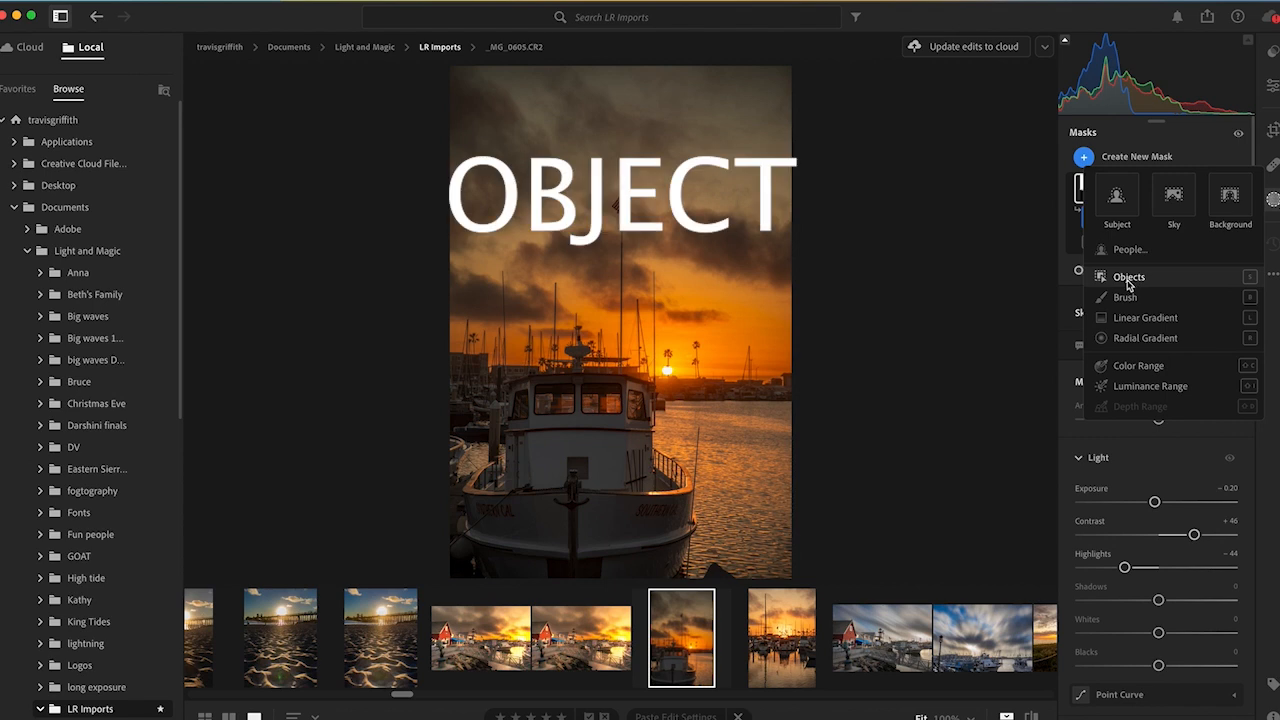
pyautogui.moveTo(1128, 276)
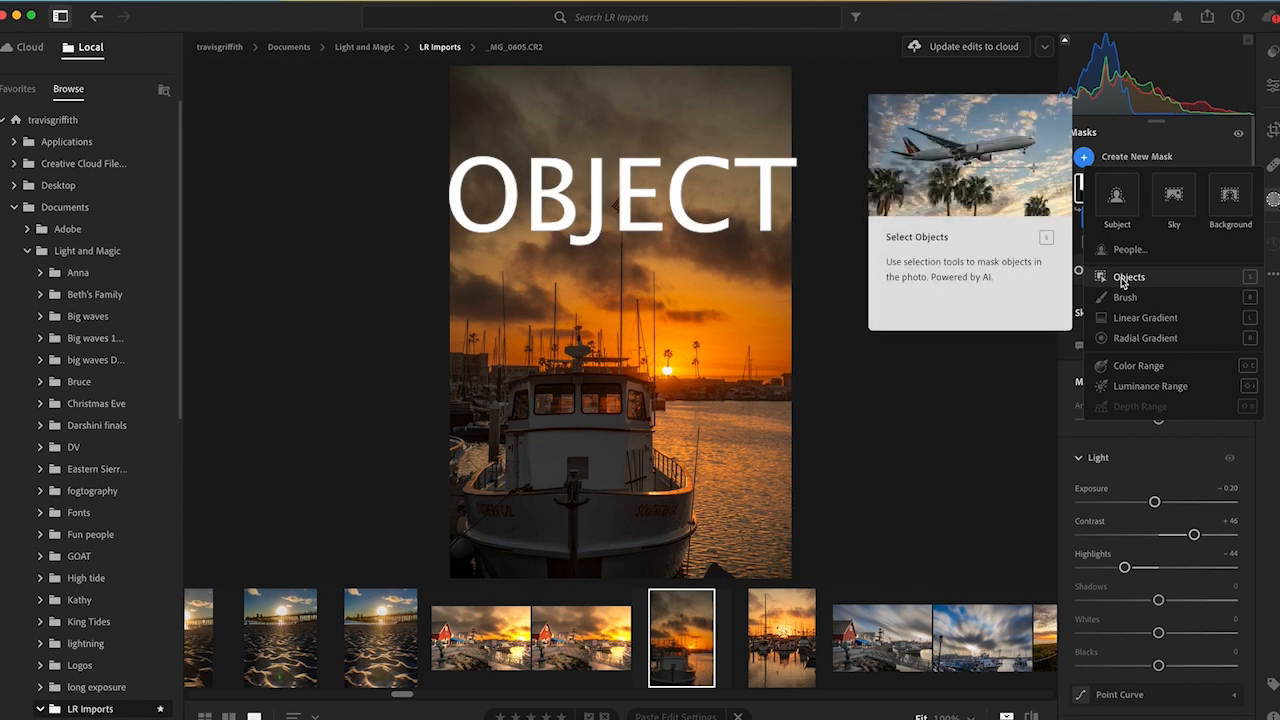
pyautogui.click(1128, 276)
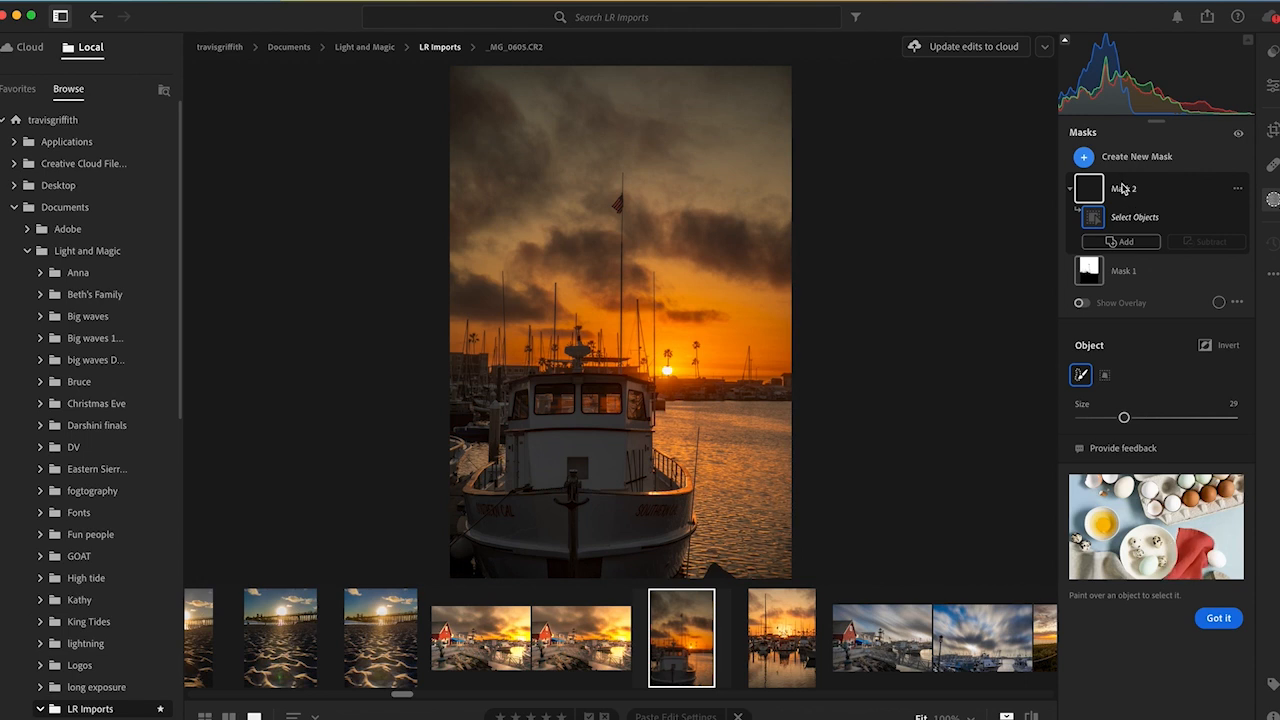
pyautogui.moveTo(1122, 210)
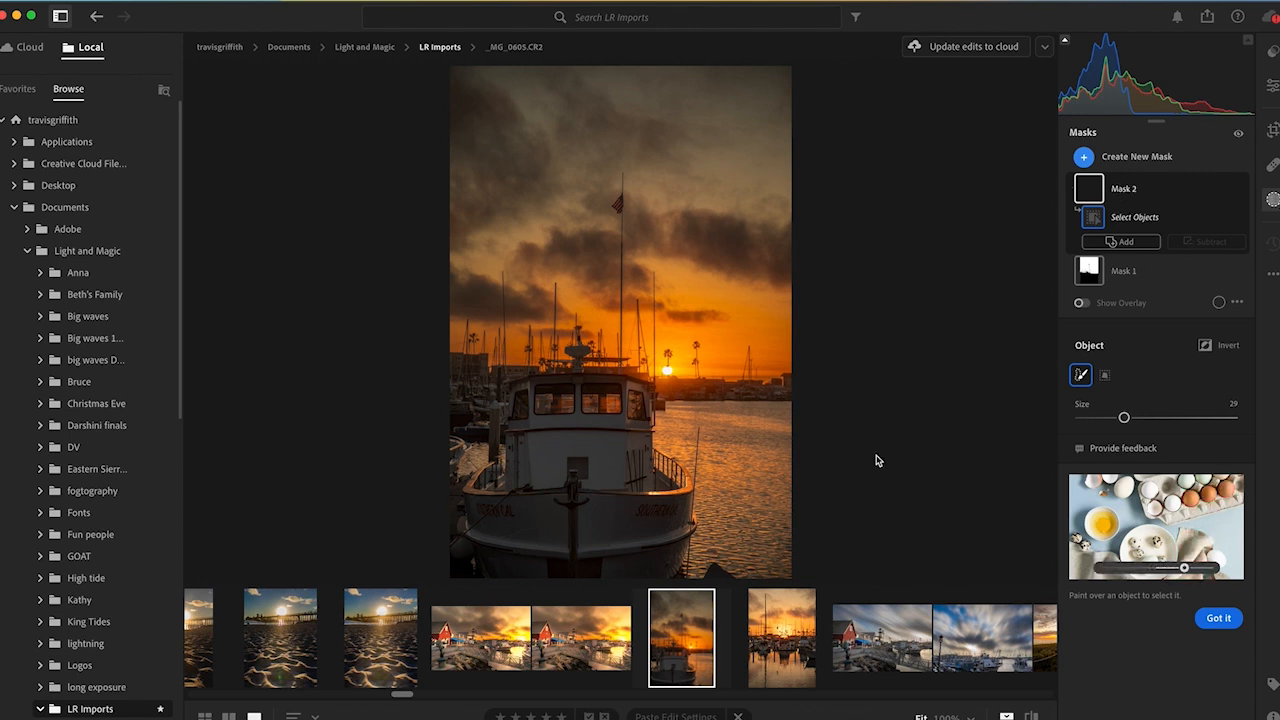
pyautogui.moveTo(640, 384)
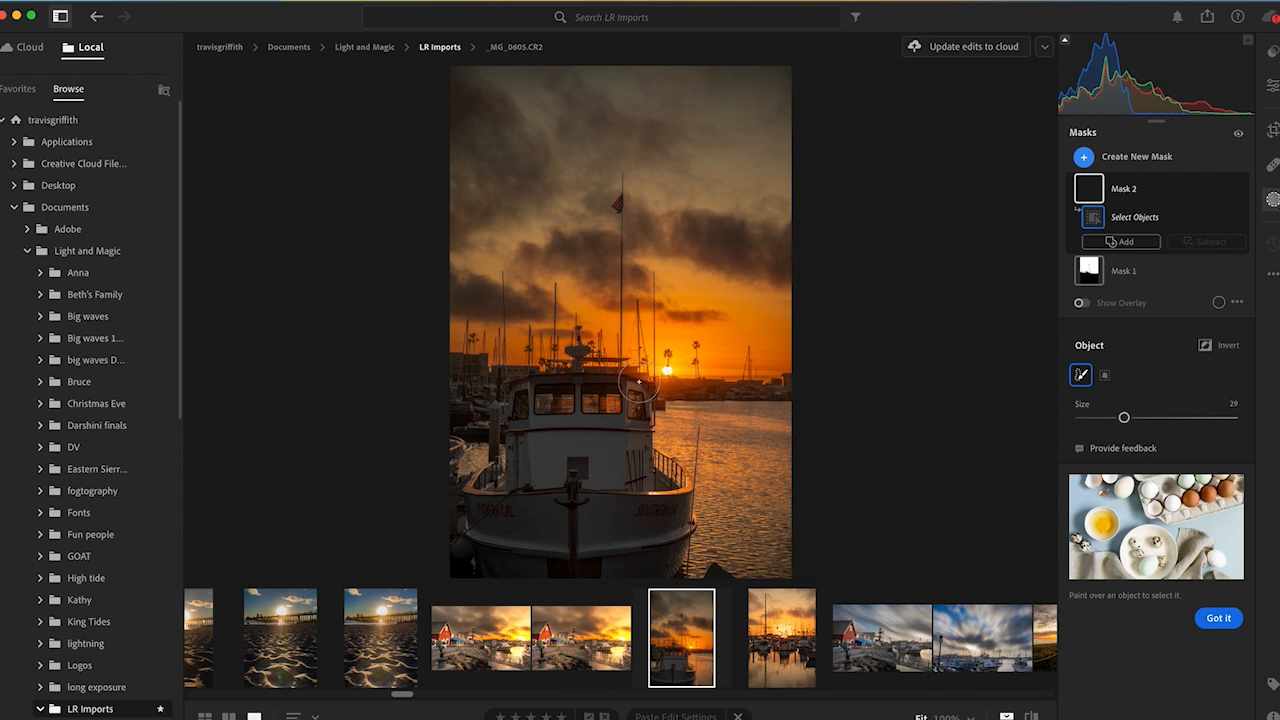
pyautogui.moveTo(522, 388); pyautogui.dragTo(640, 384)
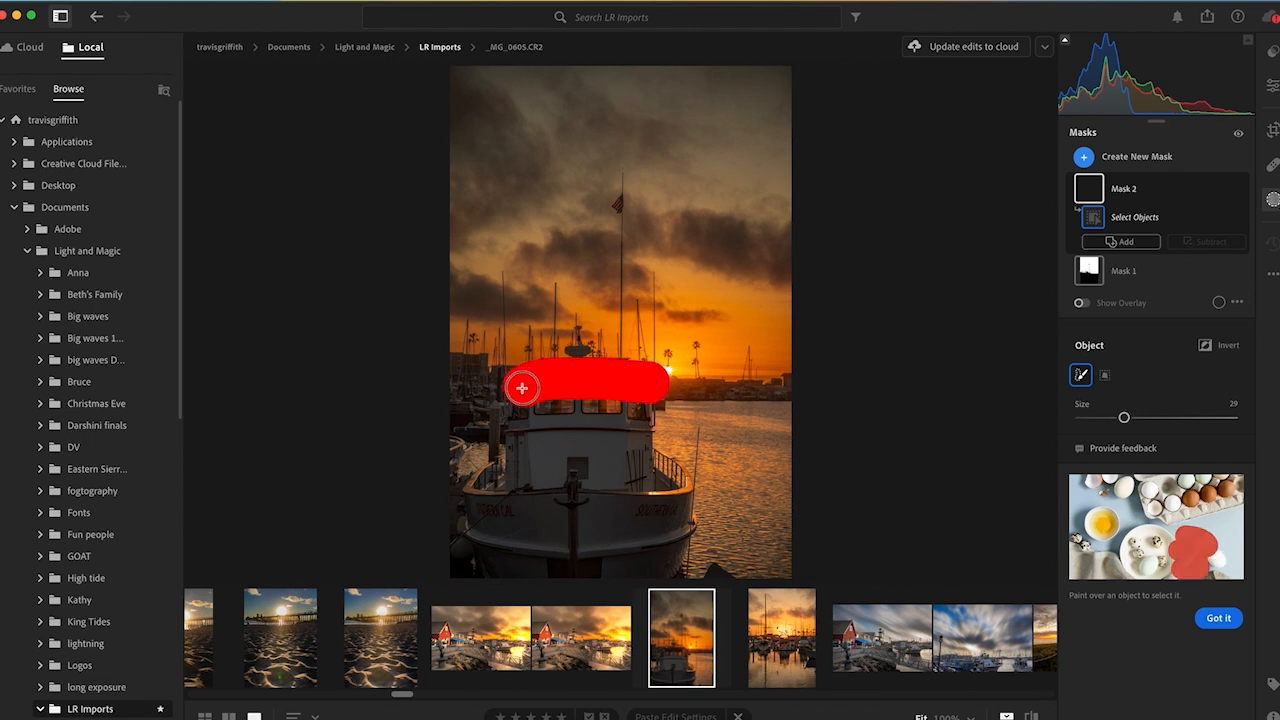
pyautogui.moveTo(522, 388); pyautogui.dragTo(478, 486)
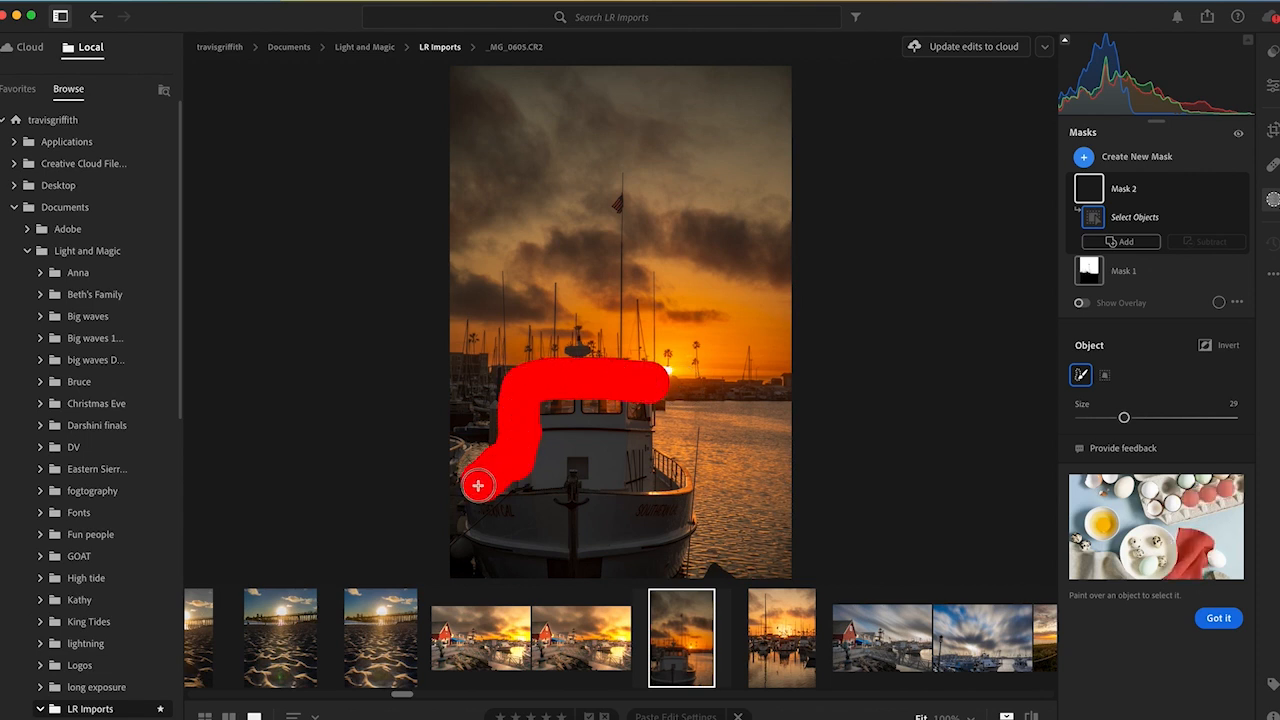
pyautogui.moveTo(478, 486); pyautogui.dragTo(668, 540)
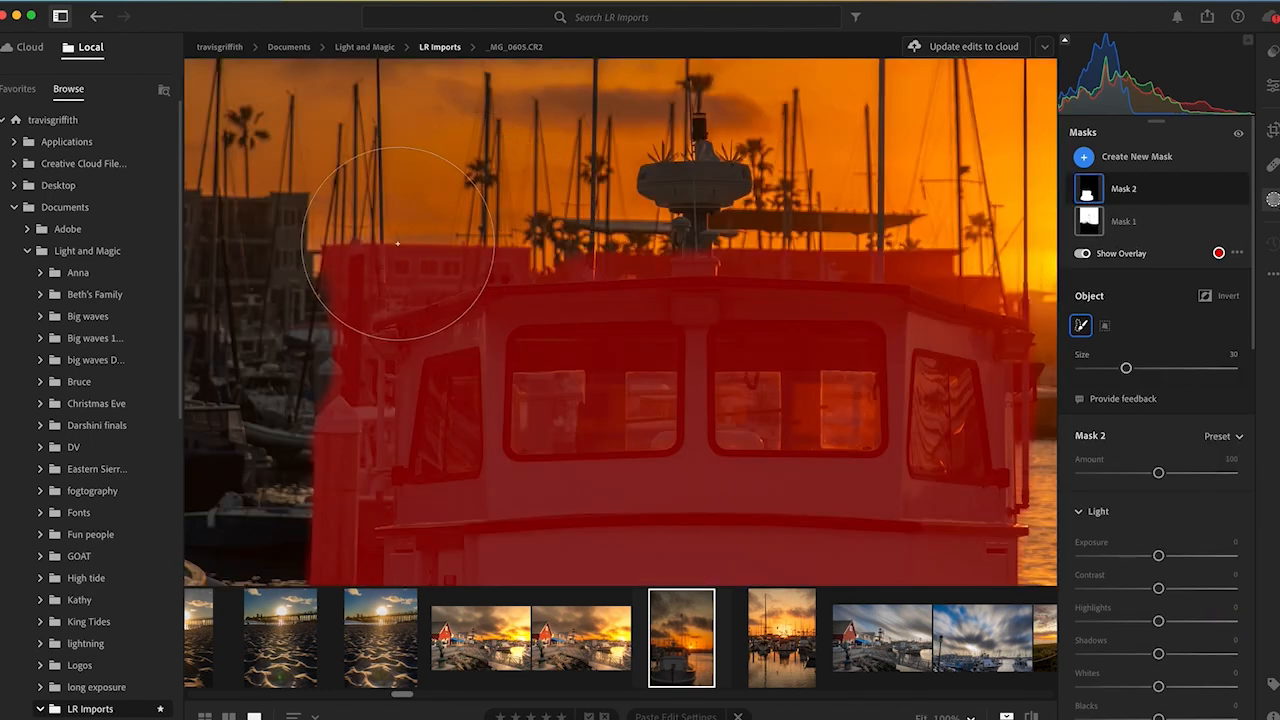
# Step: Subtract from the boat mask with a Brush component to trim areas outside the boat
pyautogui.moveTo(396, 244); pyautogui.dragTo(476, 354)
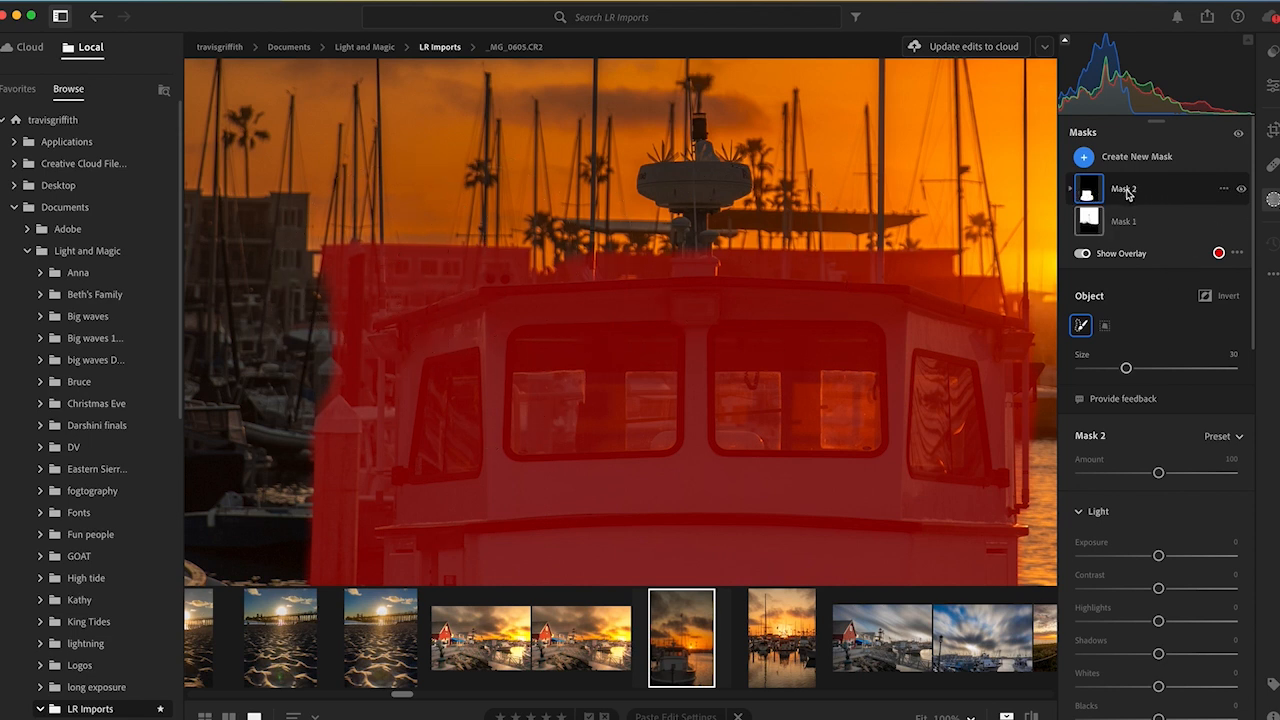
pyautogui.click(1122, 188)
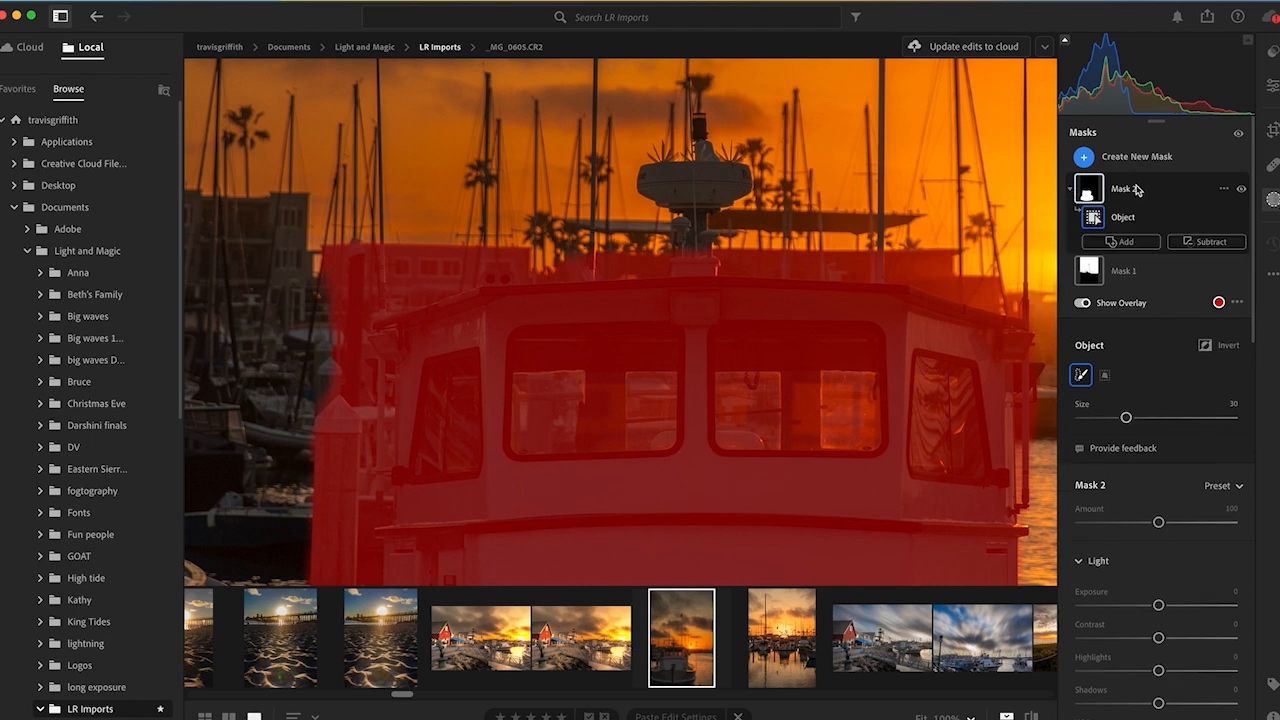
pyautogui.click(1206, 240)
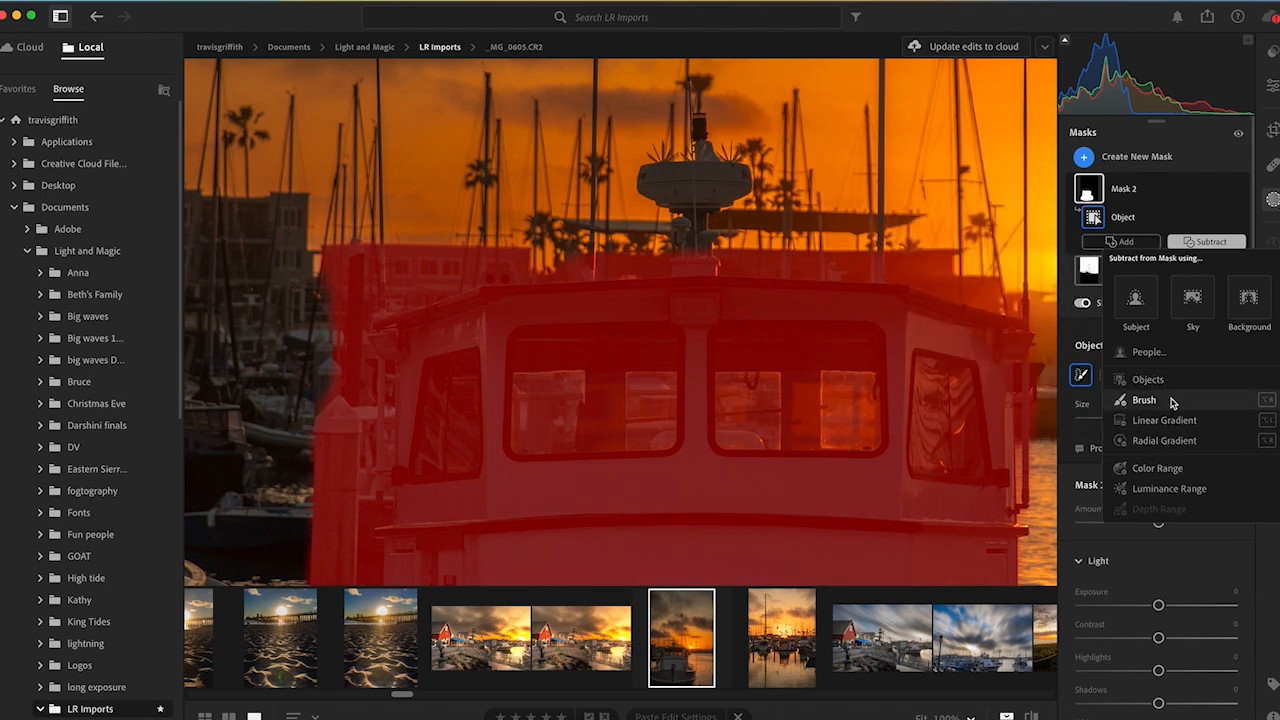
pyautogui.moveTo(1220, 348)
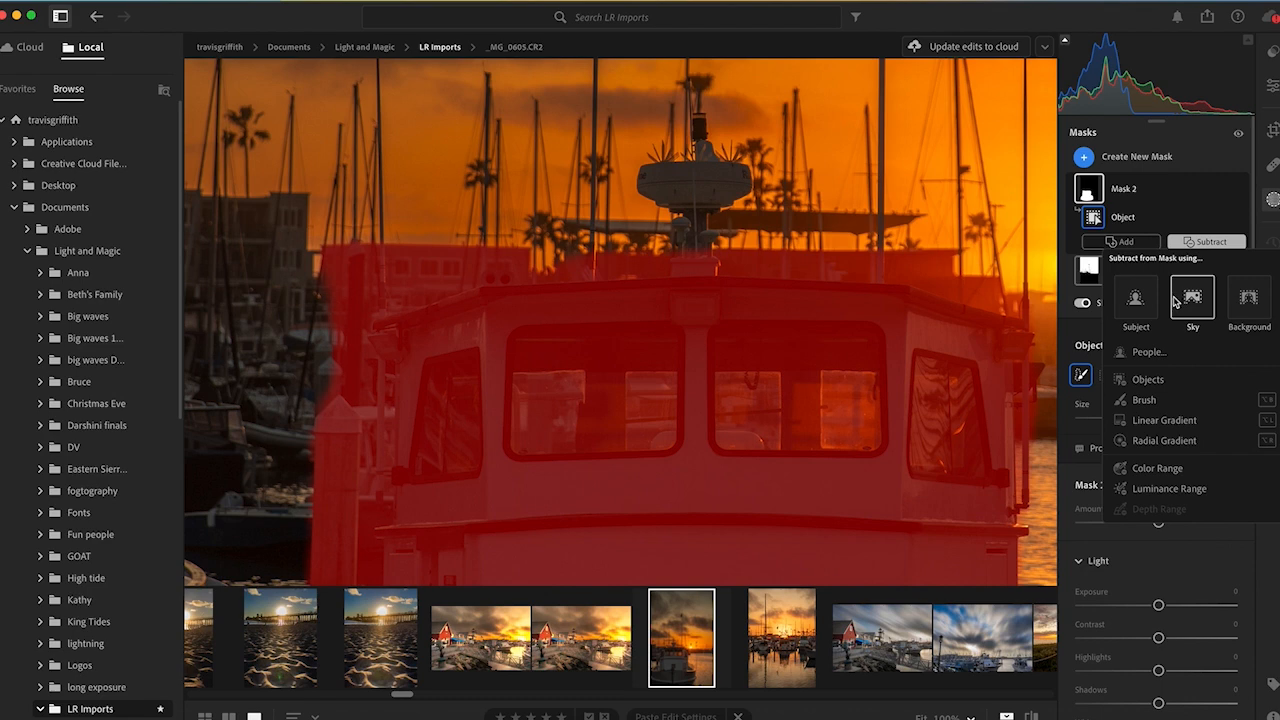
pyautogui.moveTo(1200, 366)
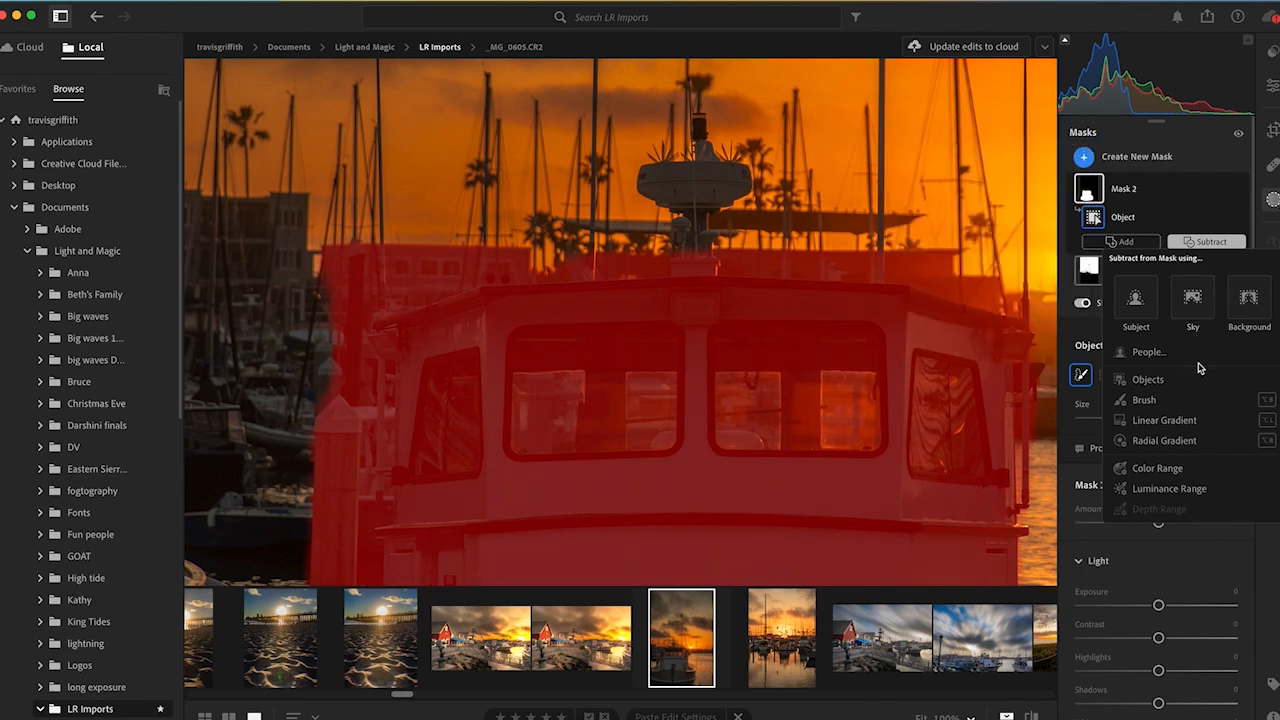
pyautogui.moveTo(1144, 400)
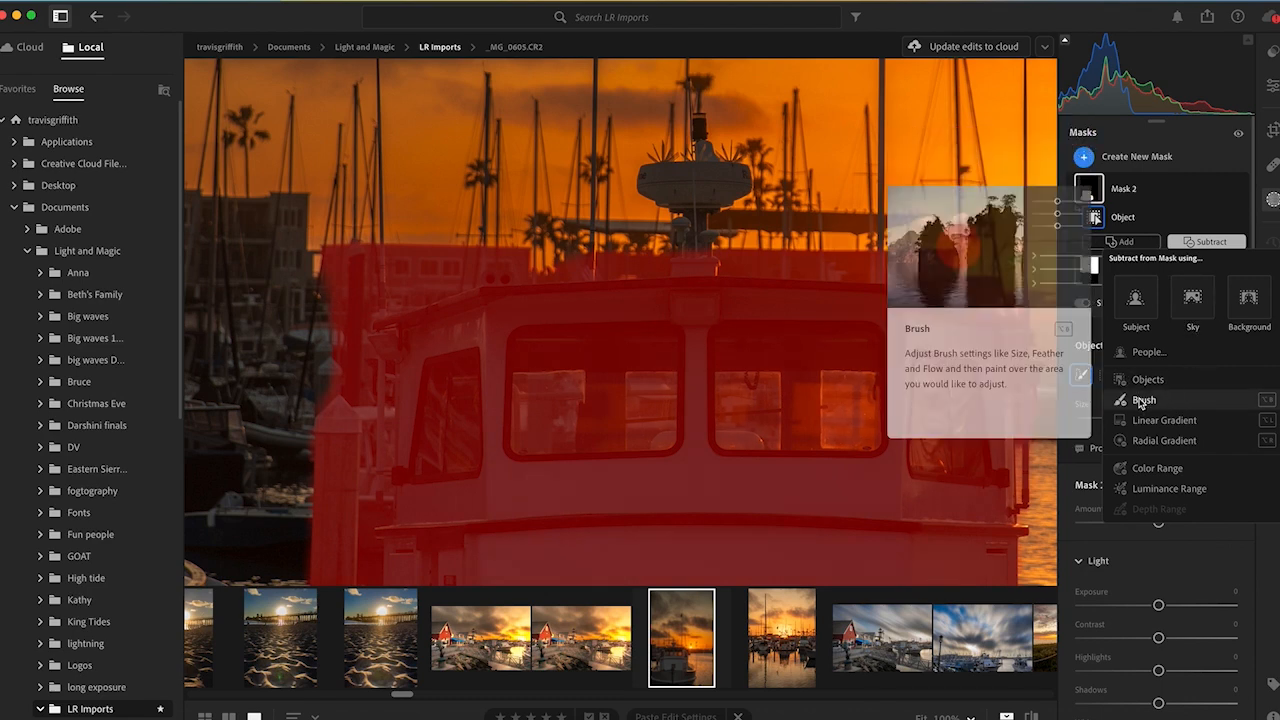
pyautogui.click(1144, 400)
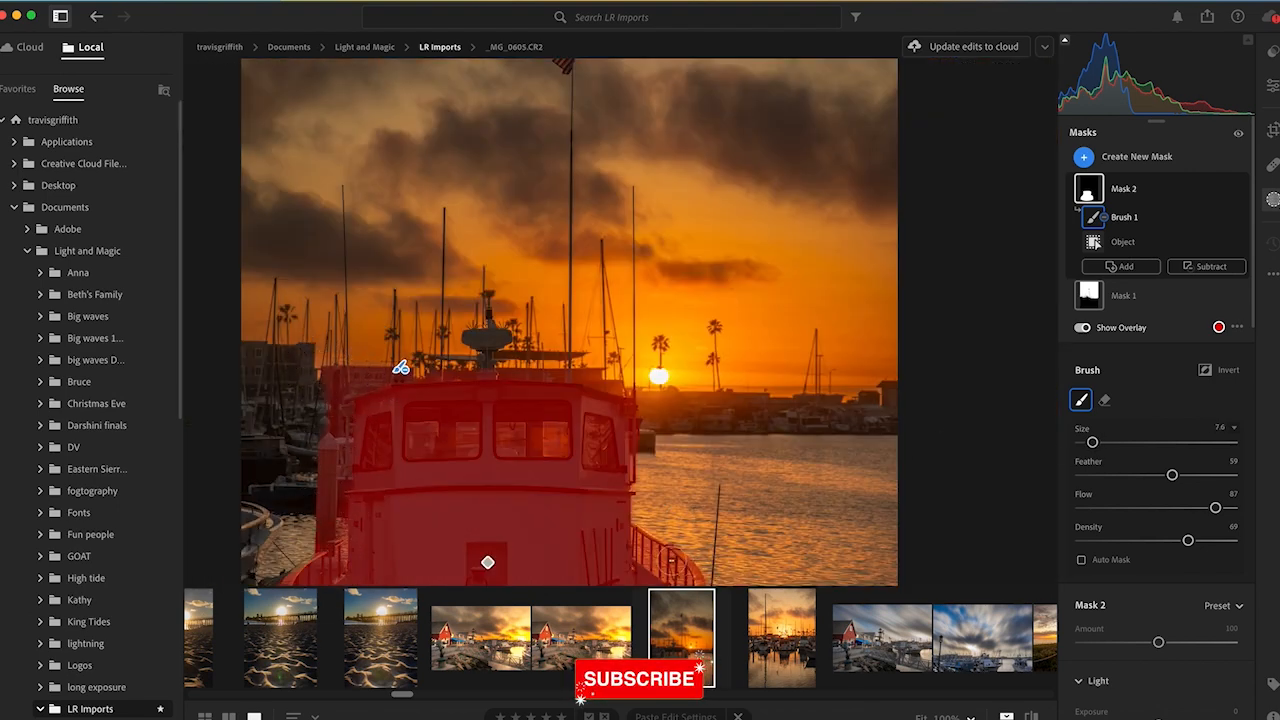
pyautogui.moveTo(658, 548)
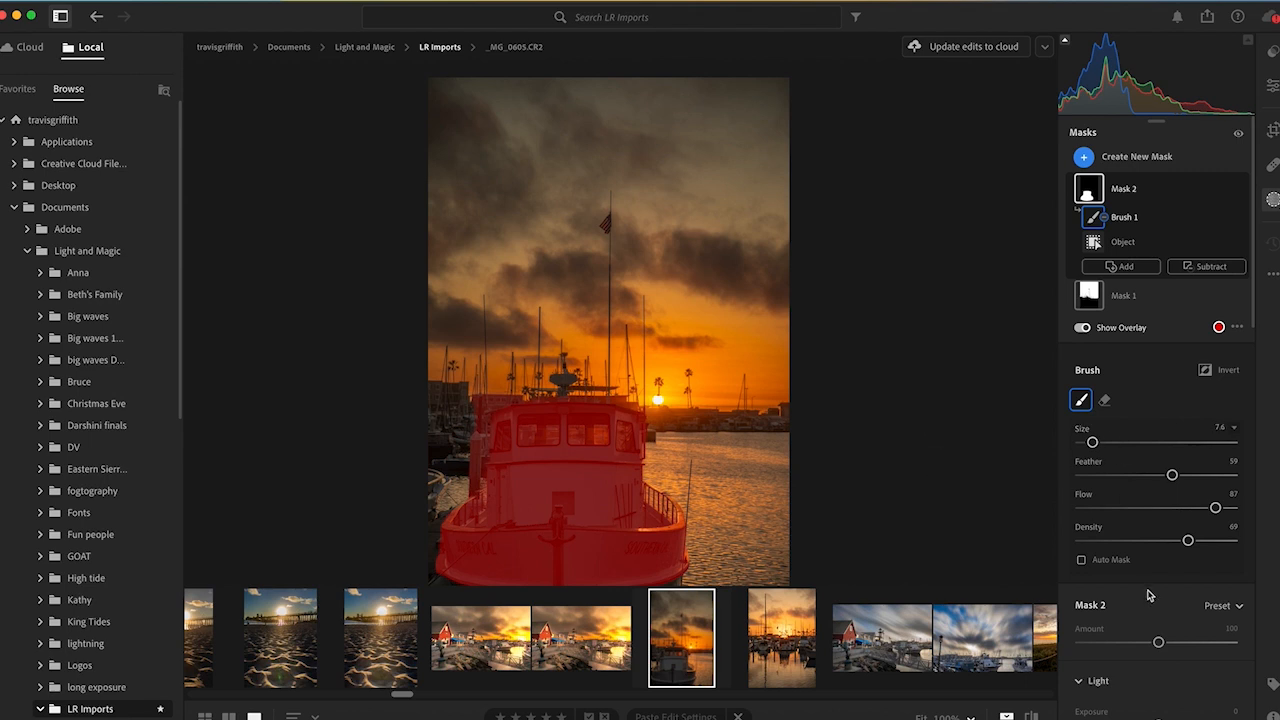
# Step: Brighten the boat mask with more exposure and shadows and slightly deeper blacks
pyautogui.scroll(-3)
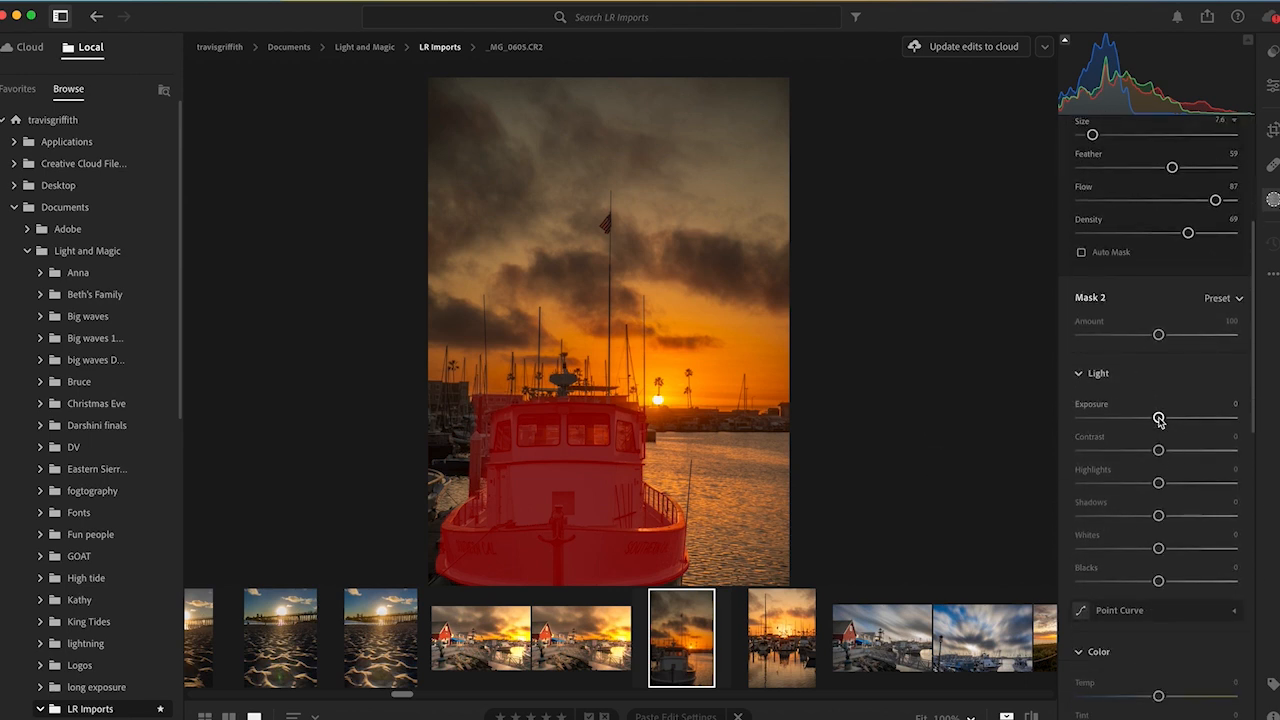
pyautogui.moveTo(1158, 418); pyautogui.dragTo(1172, 418)
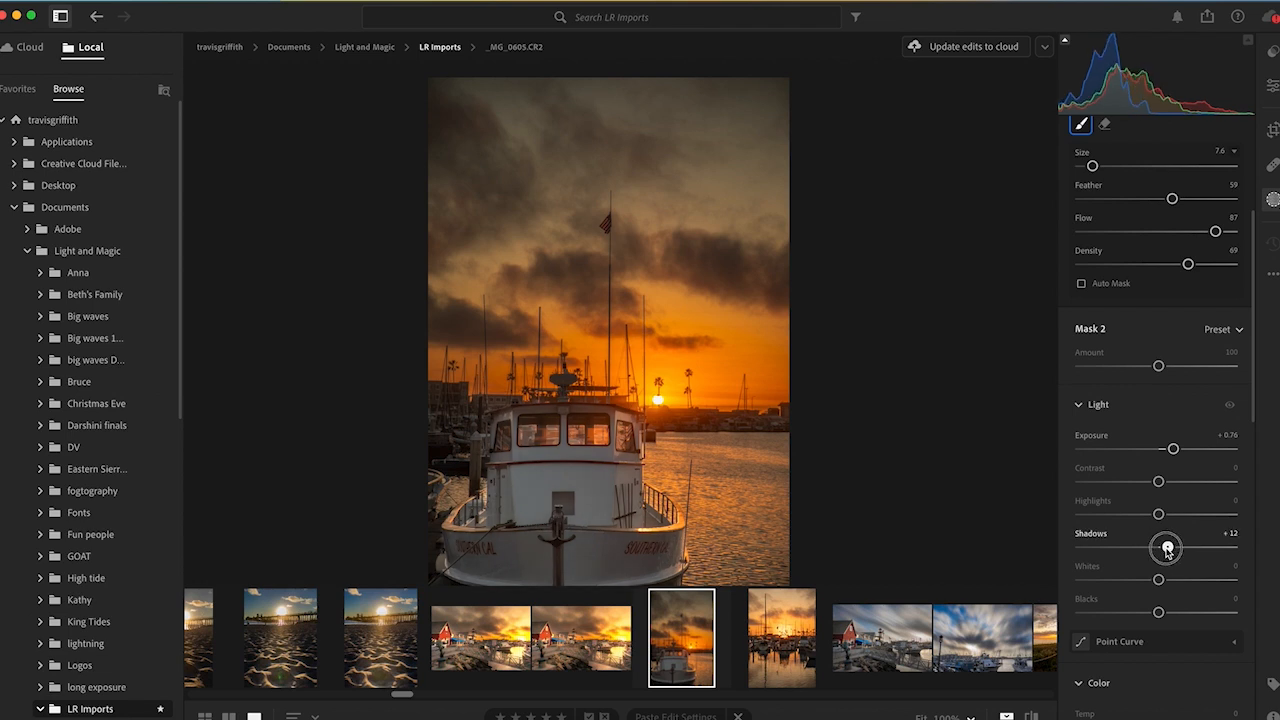
pyautogui.moveTo(1164, 548); pyautogui.dragTo(1170, 548)
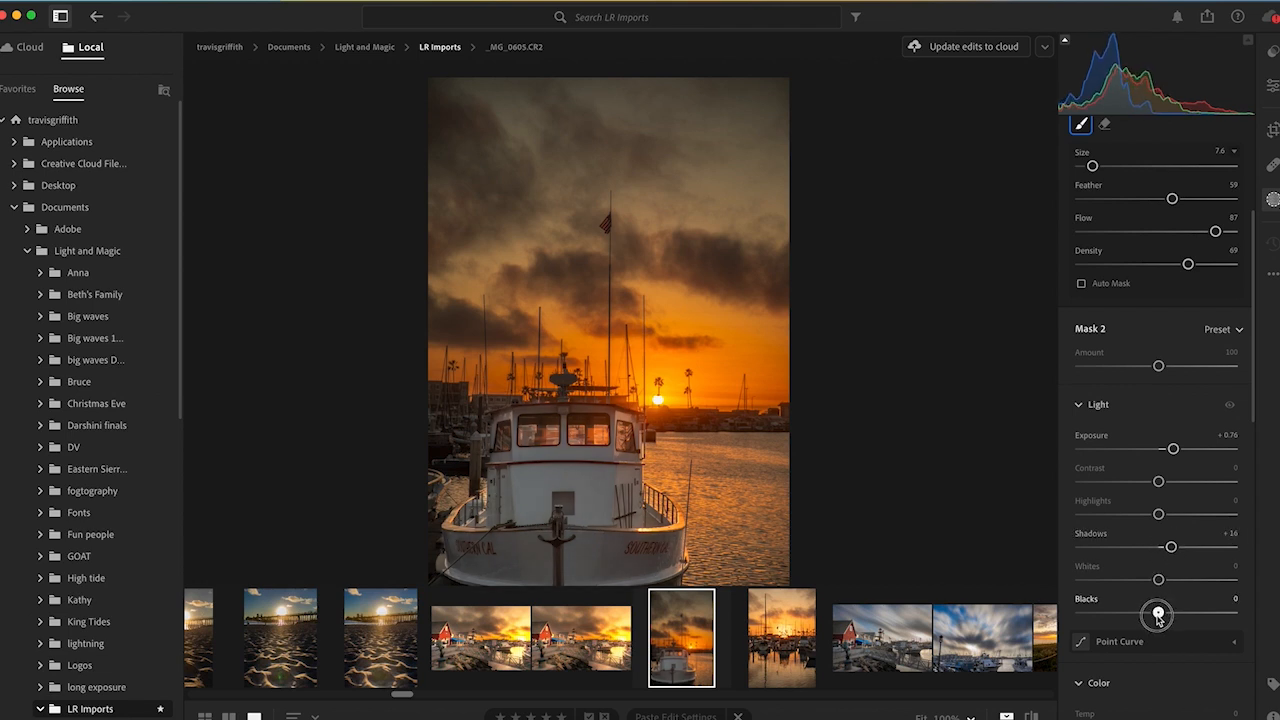
pyautogui.moveTo(1158, 614); pyautogui.dragTo(1150, 614)
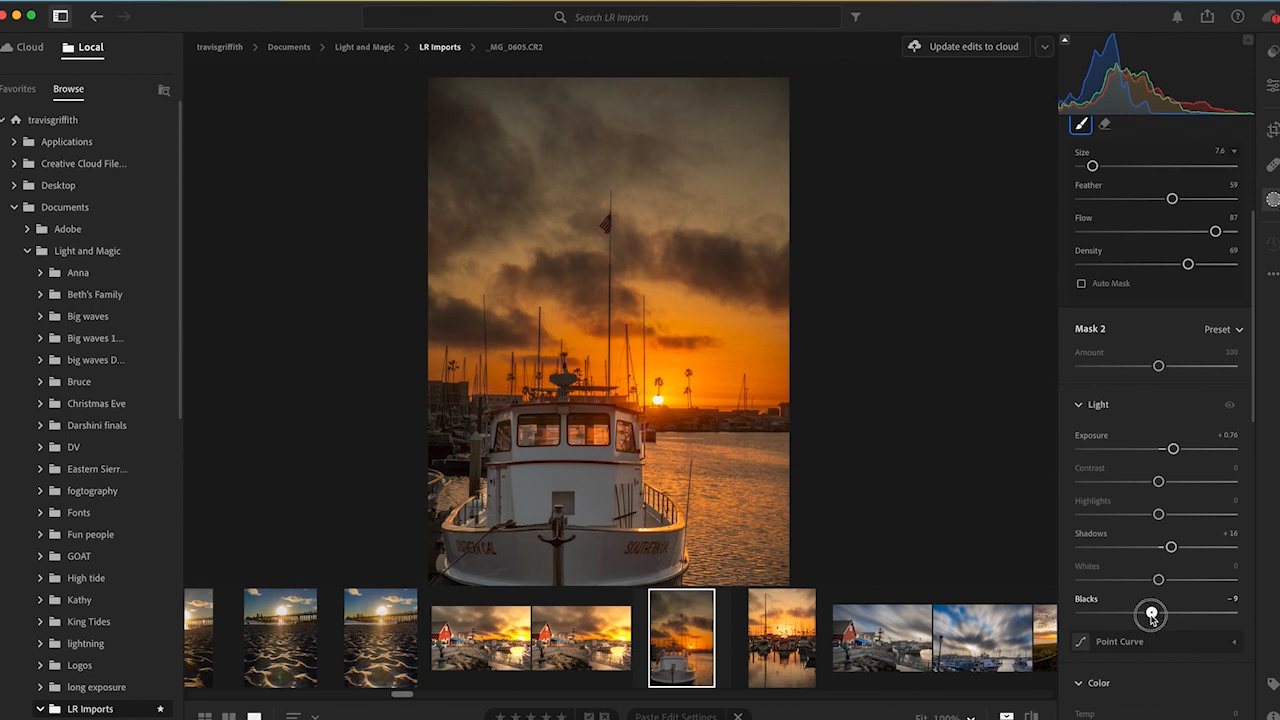
pyautogui.moveTo(1152, 614); pyautogui.dragTo(1148, 614)
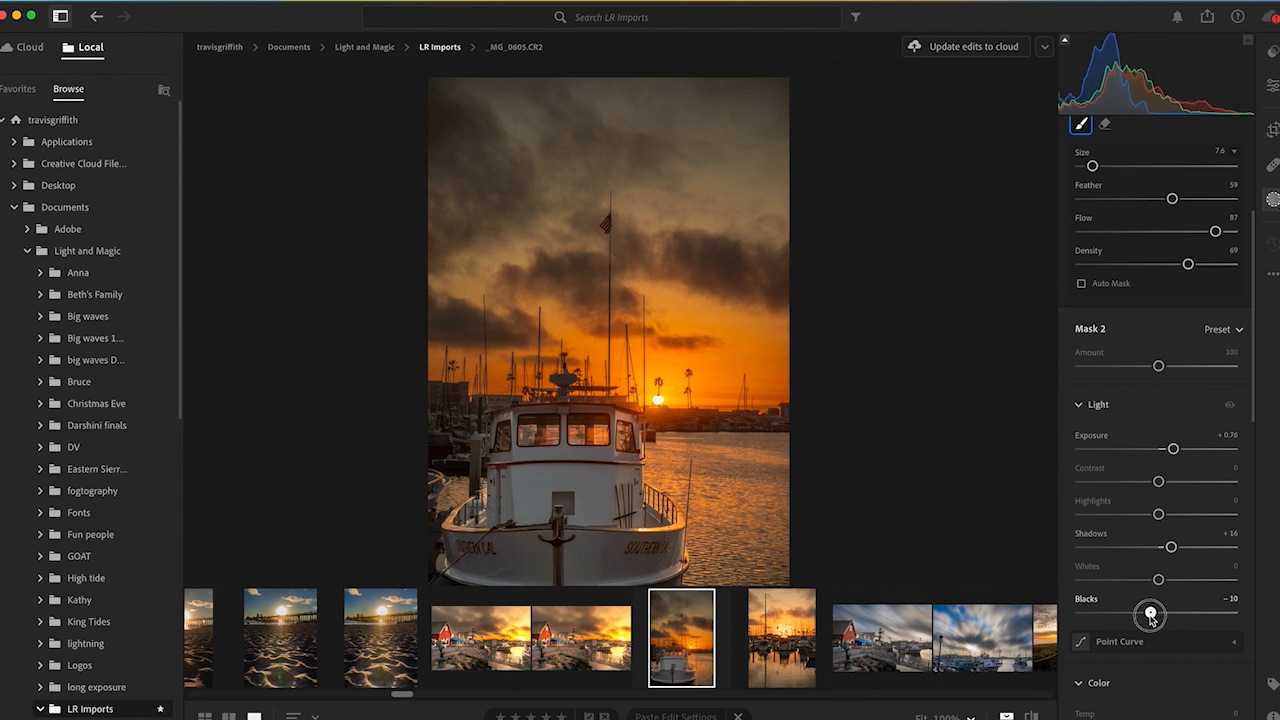
pyautogui.moveTo(1150, 610); pyautogui.dragTo(1156, 610)
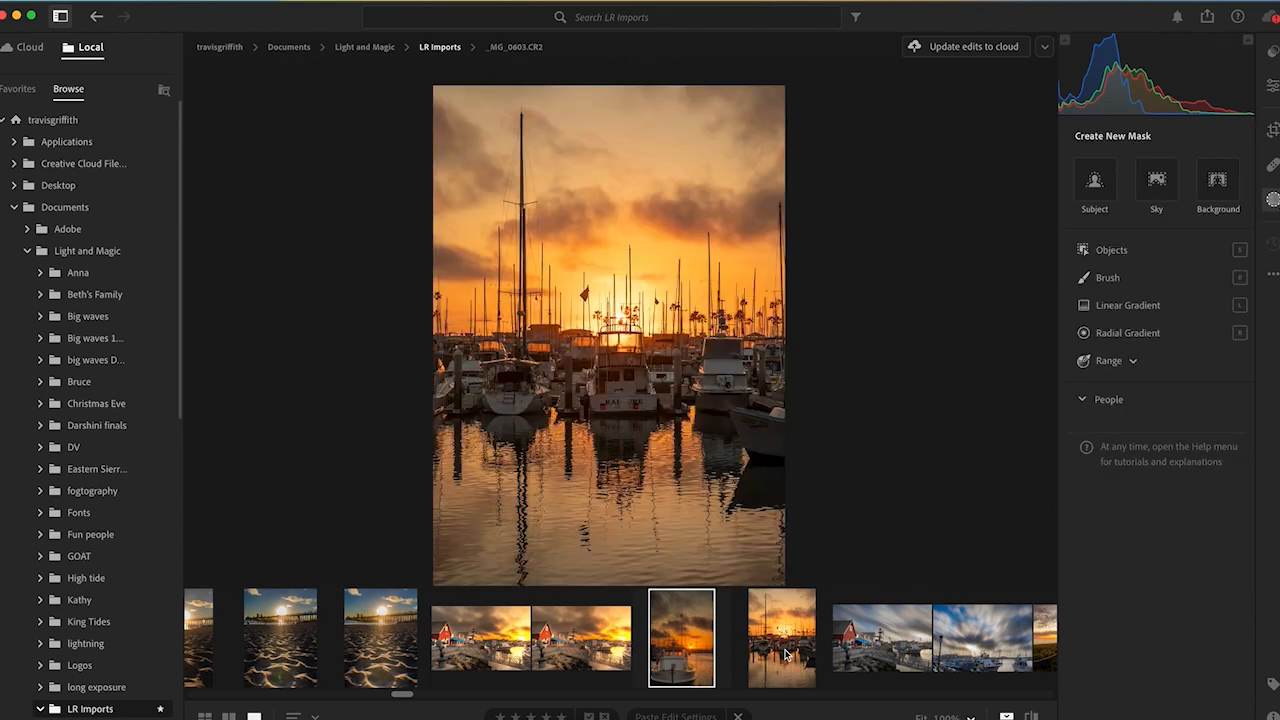
# Step: Switch to the marina sunset photo and start a Radial Gradient mask
pyautogui.click(780, 636)
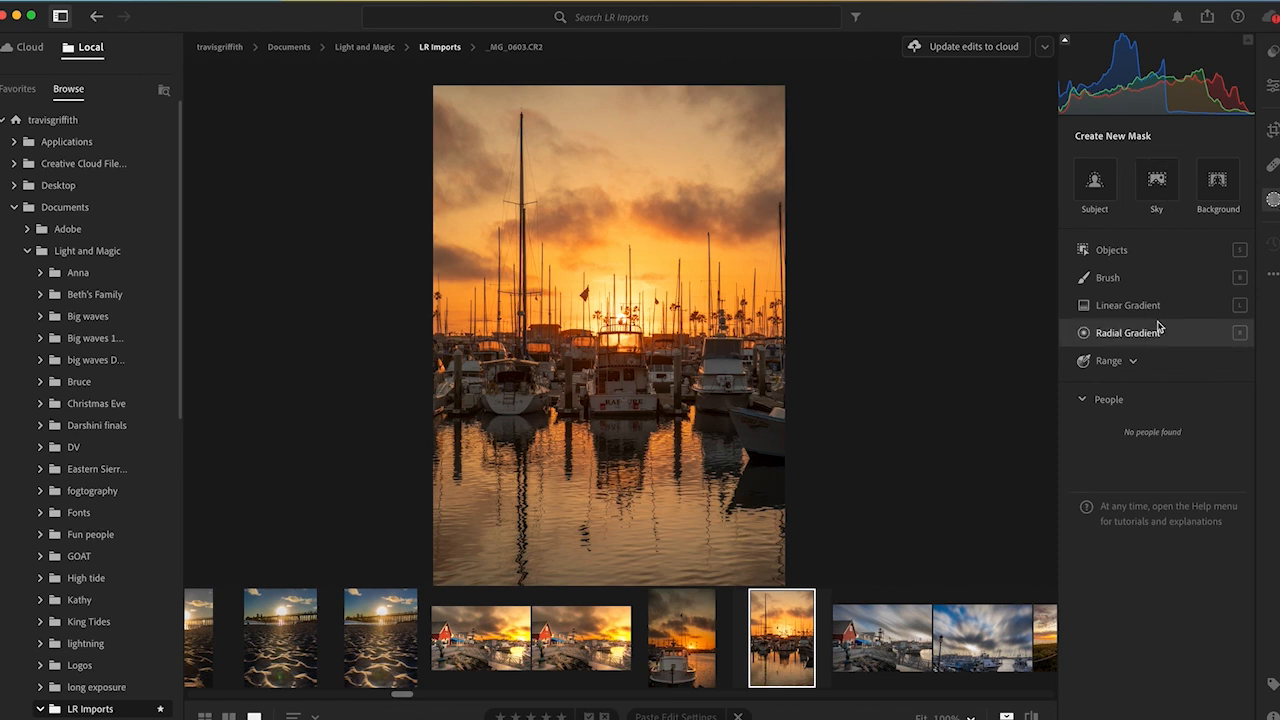
pyautogui.click(1128, 332)
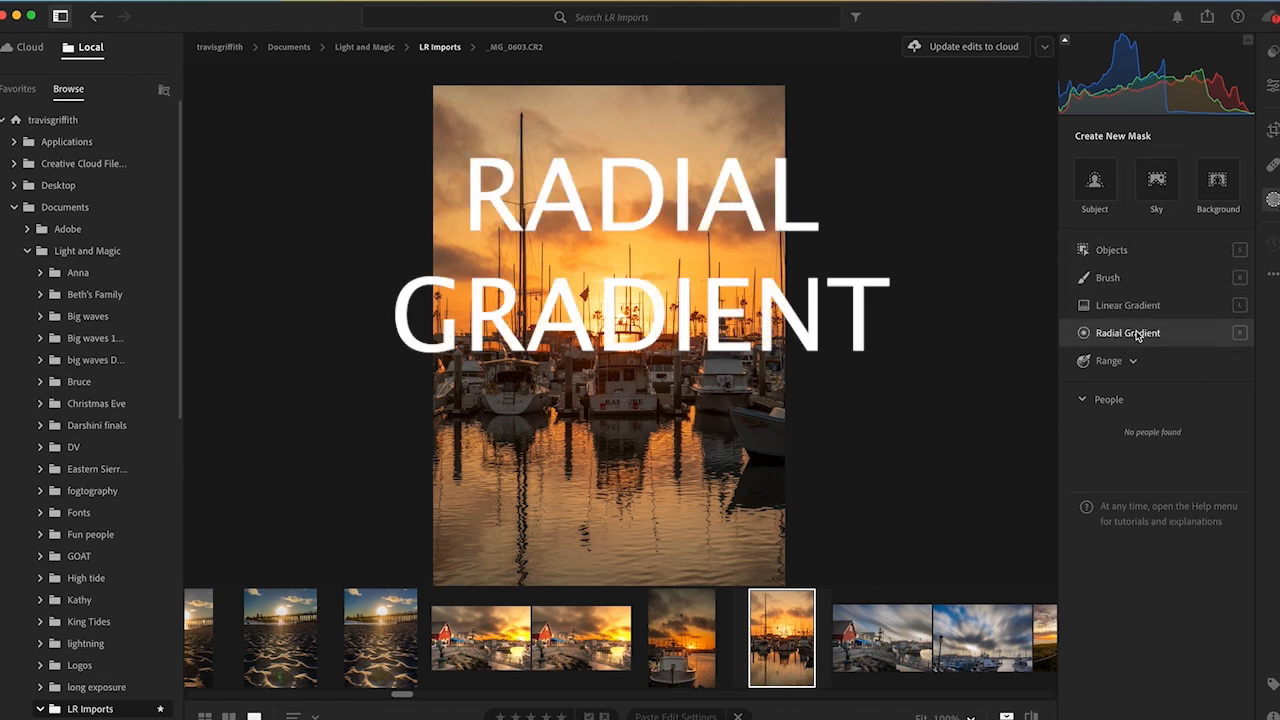
pyautogui.moveTo(1128, 332)
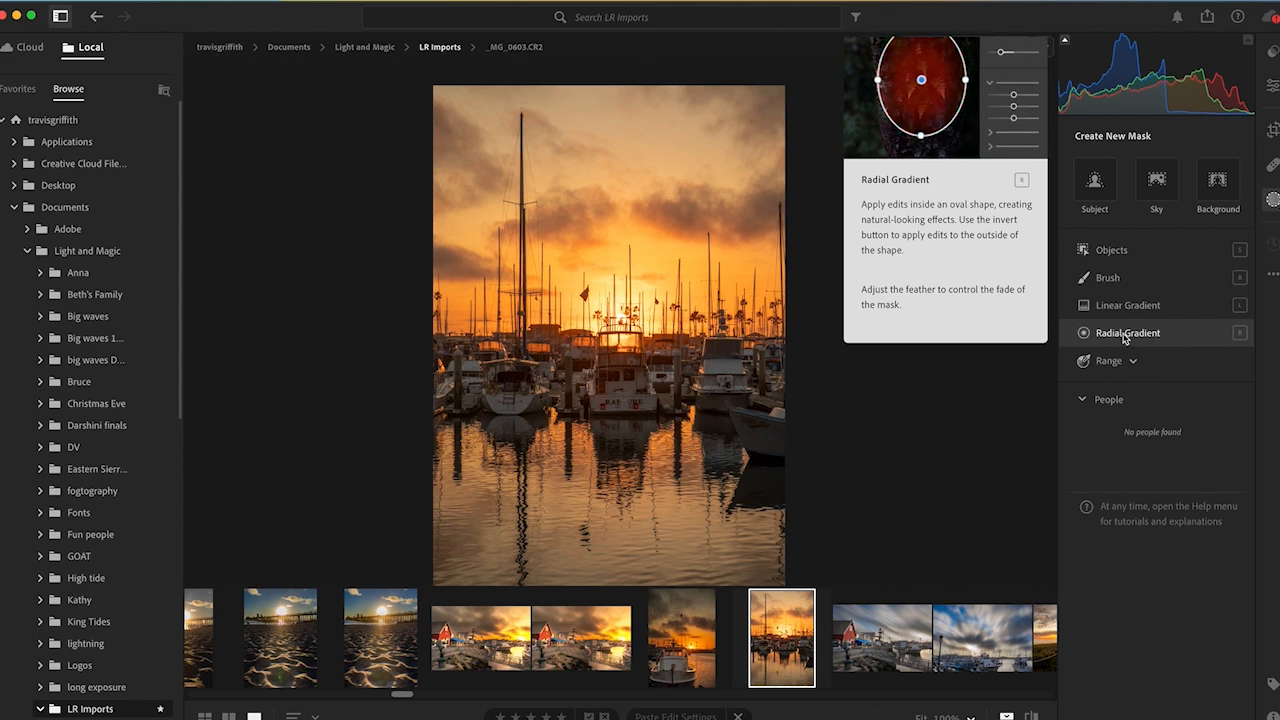
pyautogui.click(1128, 332)
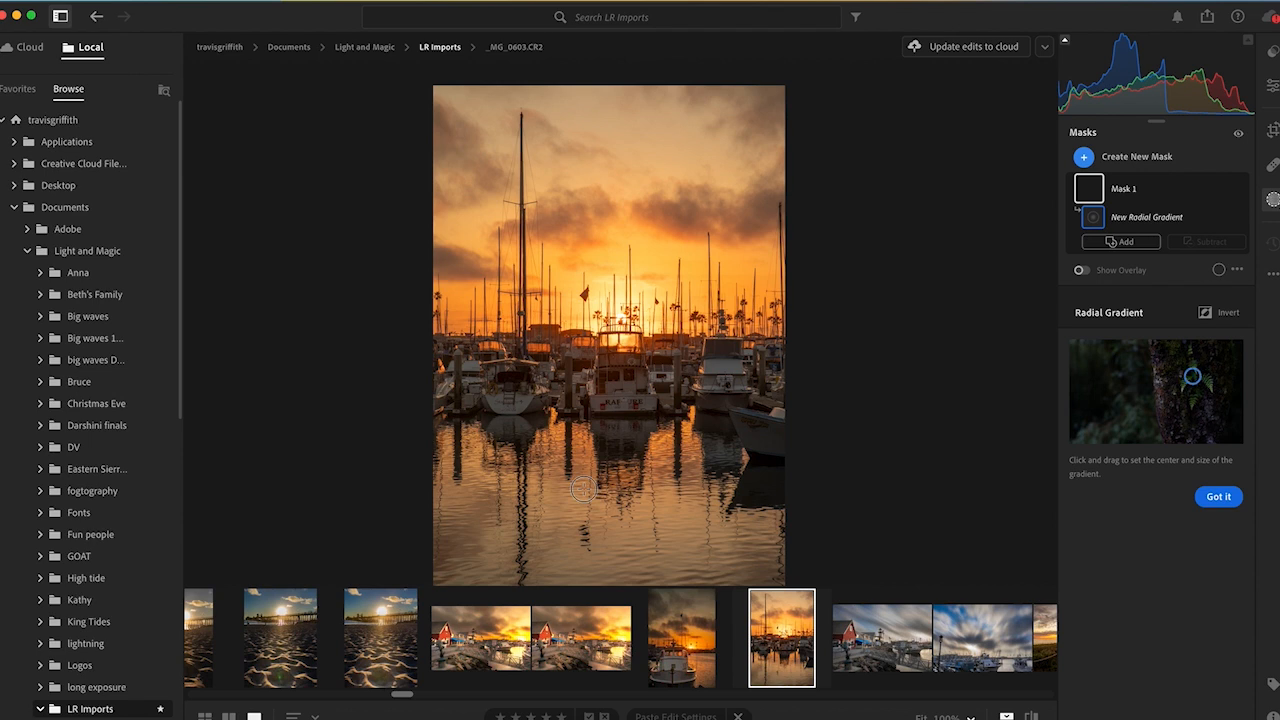
# Step: Draw a radial gradient over the water reflections, adjust its light and warm its Temp
pyautogui.moveTo(584, 488); pyautogui.dragTo(704, 556)
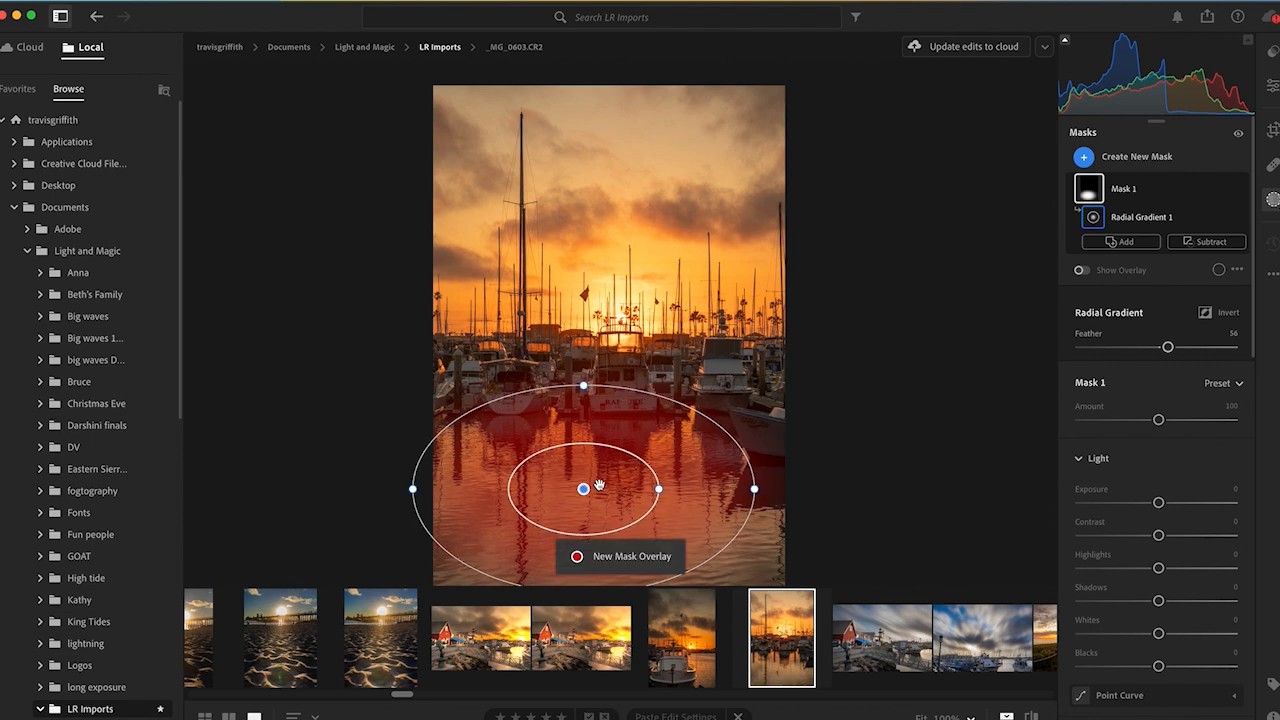
pyautogui.moveTo(582, 488); pyautogui.dragTo(582, 512)
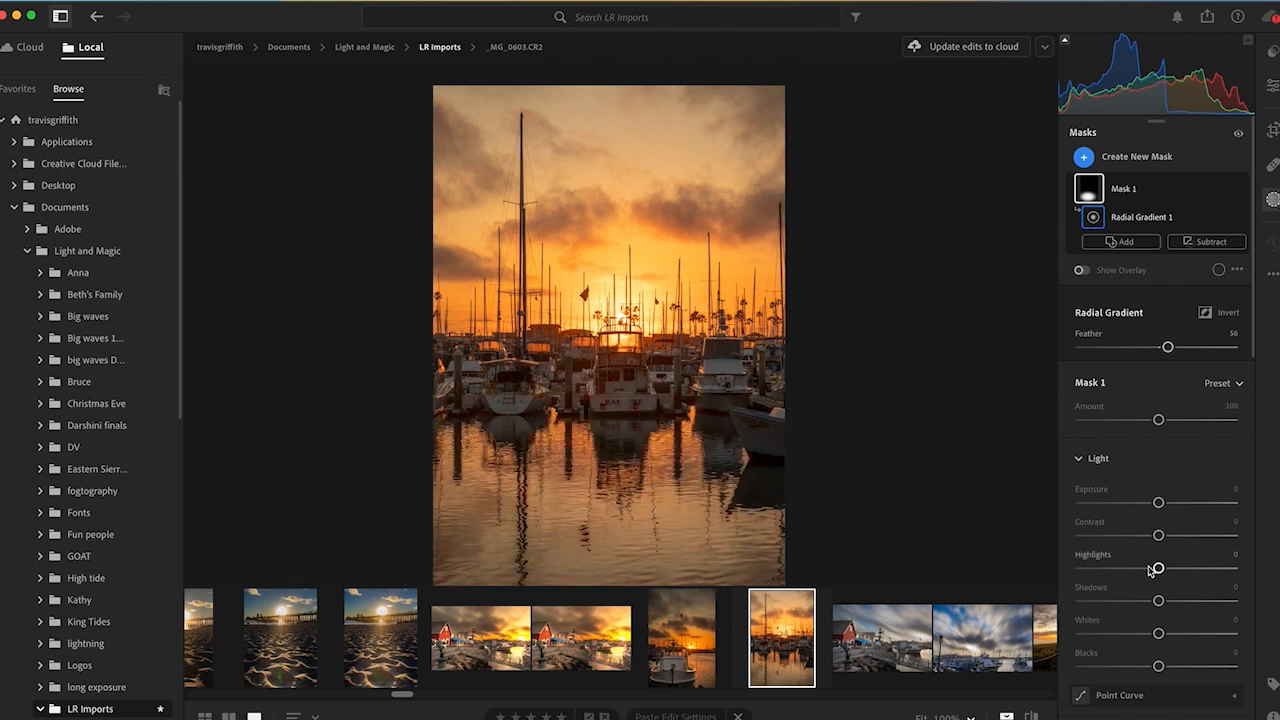
pyautogui.moveTo(1158, 502); pyautogui.dragTo(1164, 502)
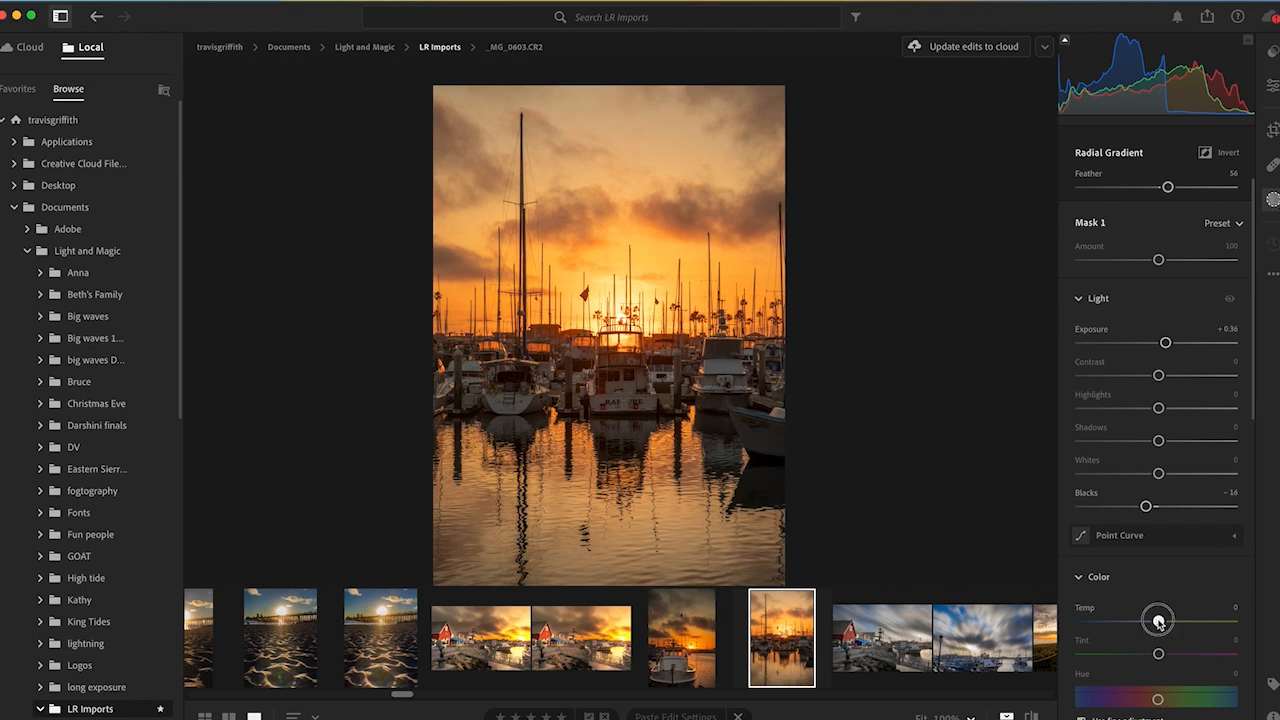
pyautogui.moveTo(1158, 616); pyautogui.dragTo(1180, 616)
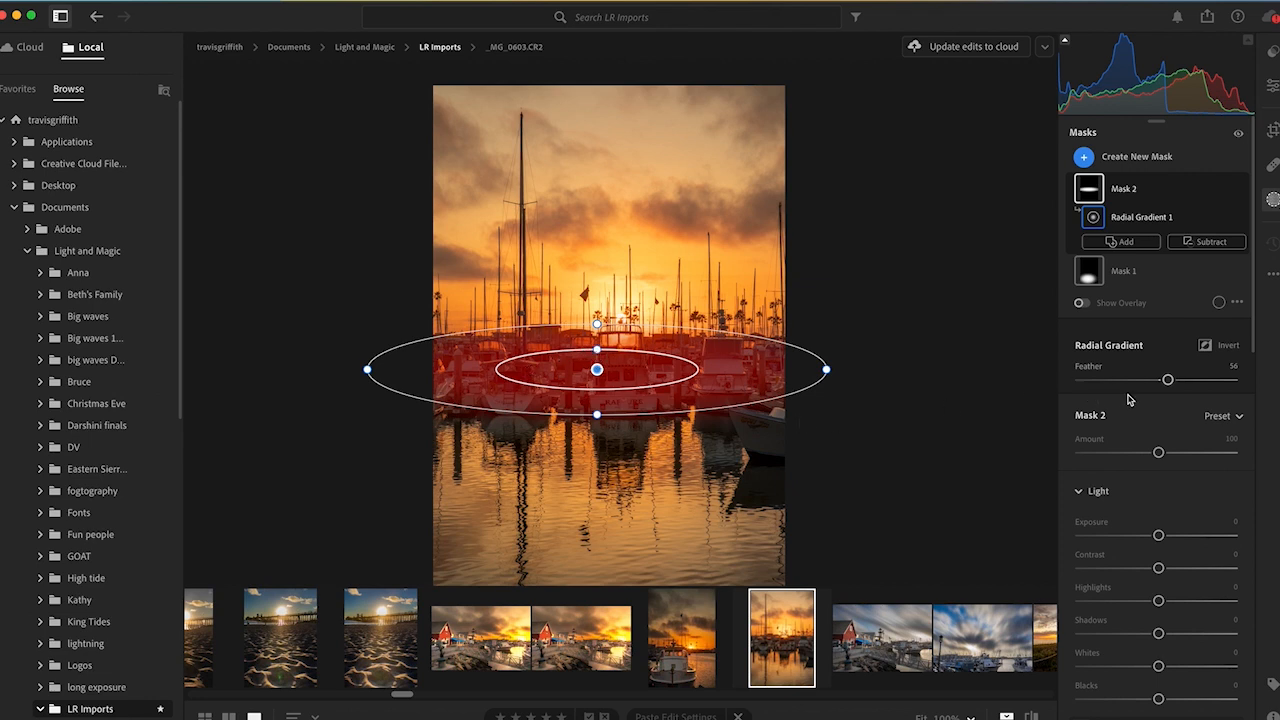
# Step: Drop the boats gradient's feather to a hard edge and raise its exposure
pyautogui.moveTo(1168, 380); pyautogui.dragTo(1116, 382)
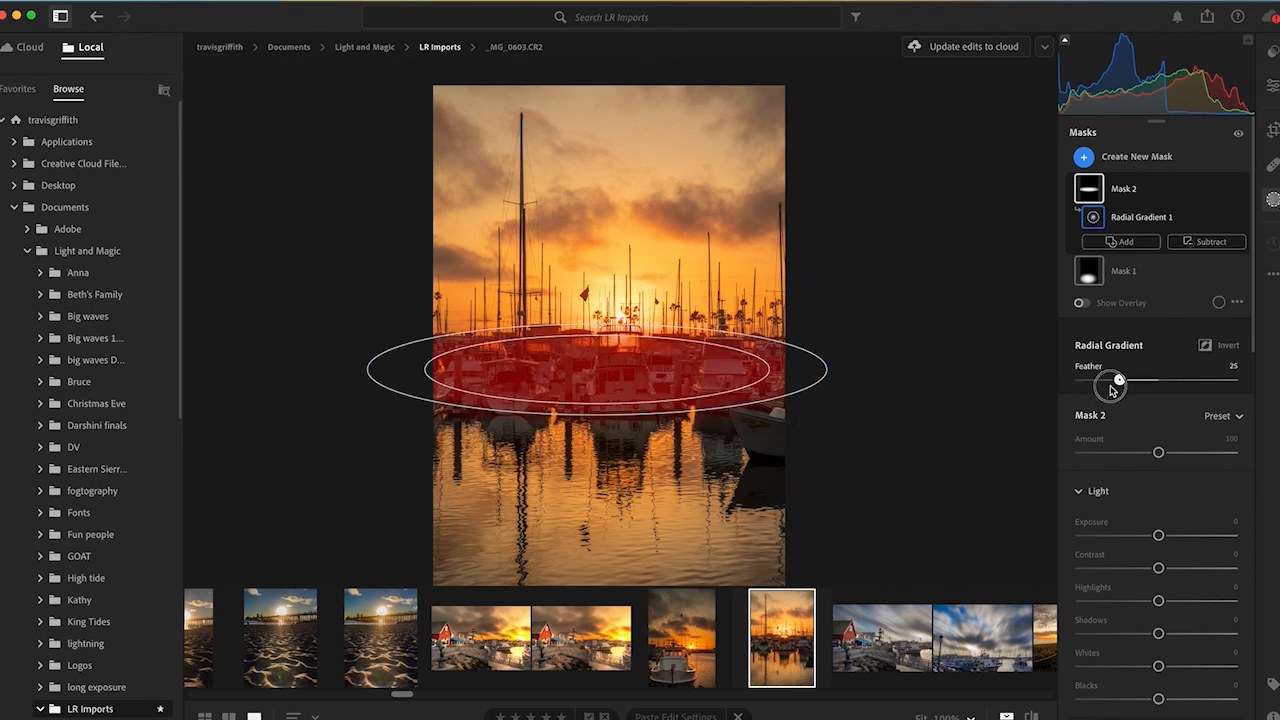
pyautogui.moveTo(1116, 380); pyautogui.dragTo(1080, 380)
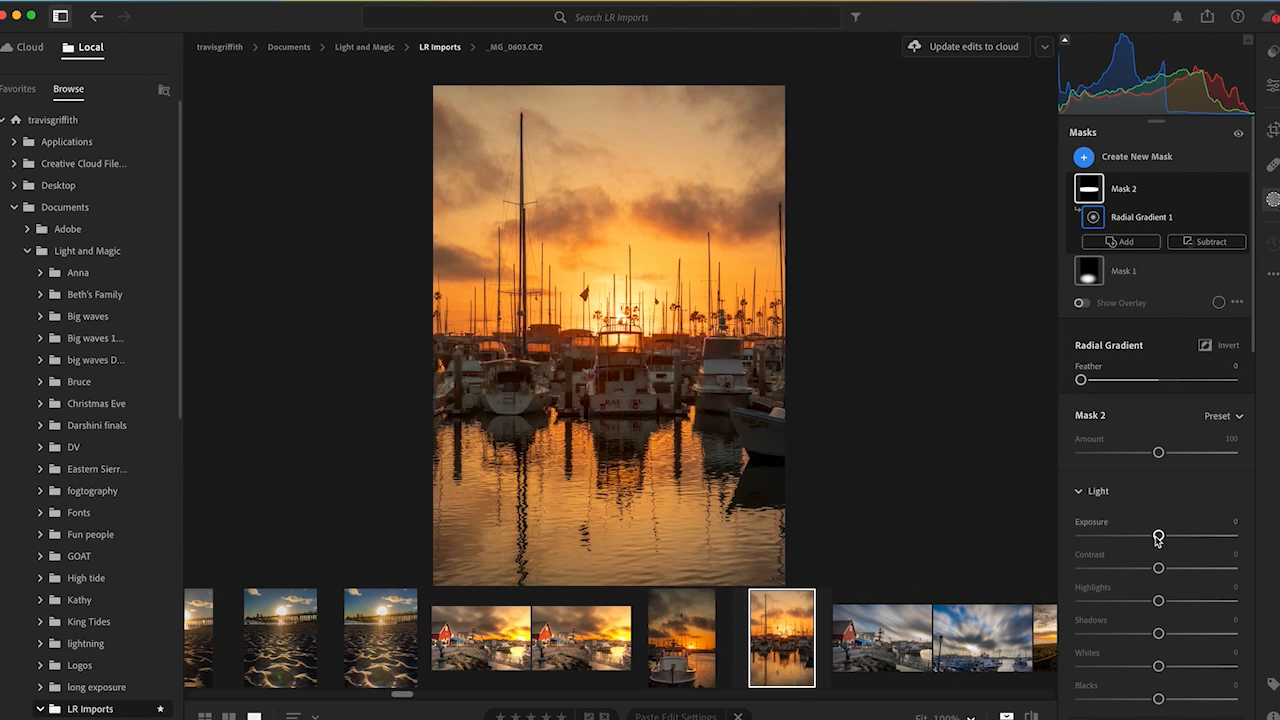
pyautogui.moveTo(1158, 536); pyautogui.dragTo(1164, 536)
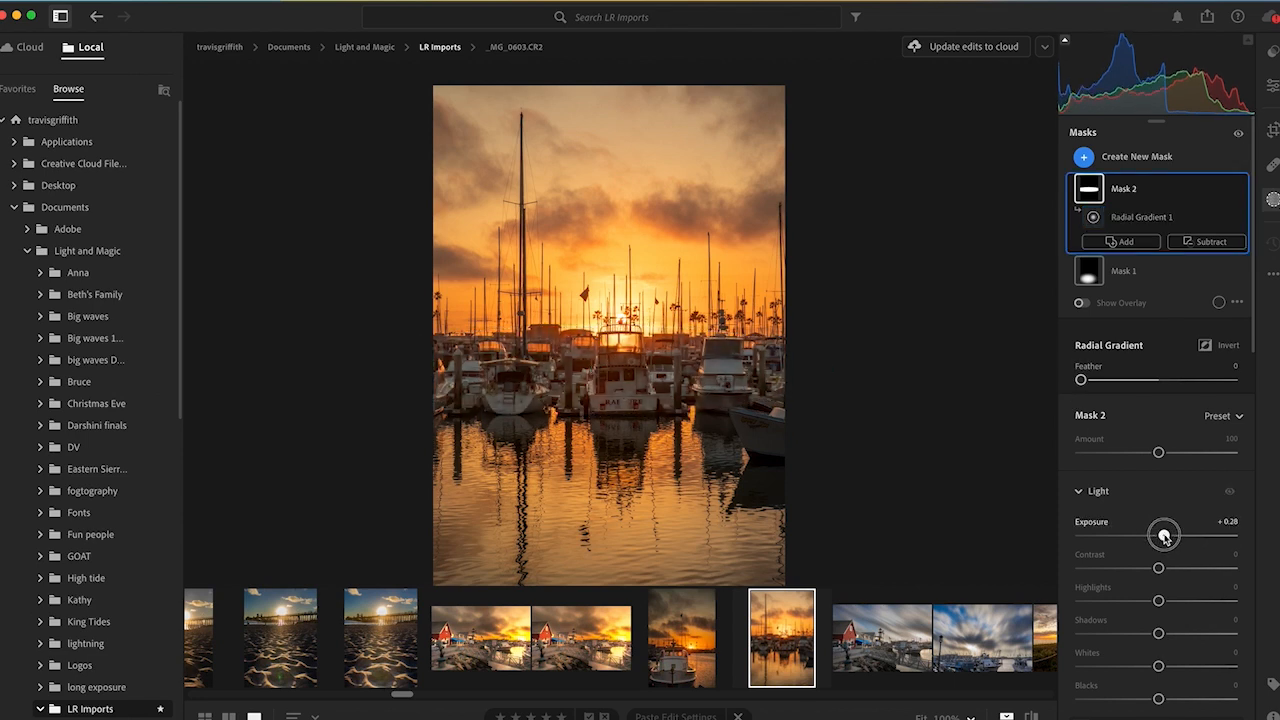
pyautogui.moveTo(1164, 532); pyautogui.dragTo(1188, 532)
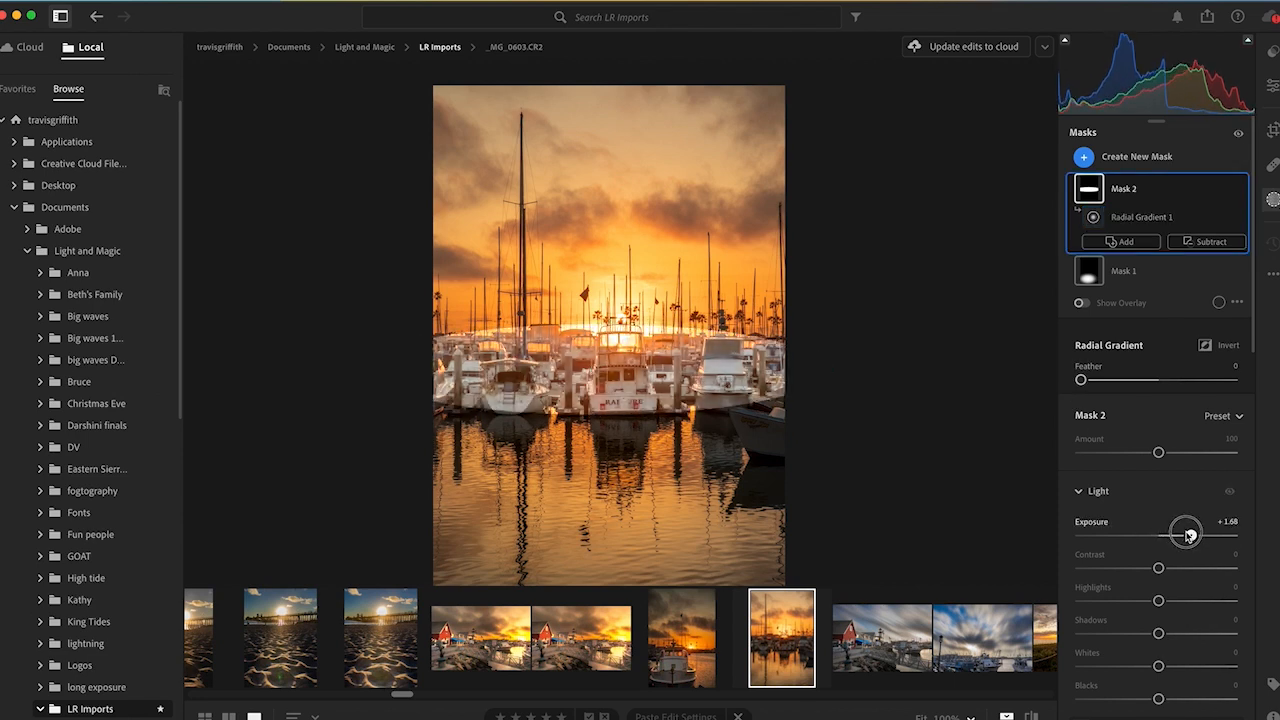
pyautogui.moveTo(1186, 532); pyautogui.dragTo(1182, 536)
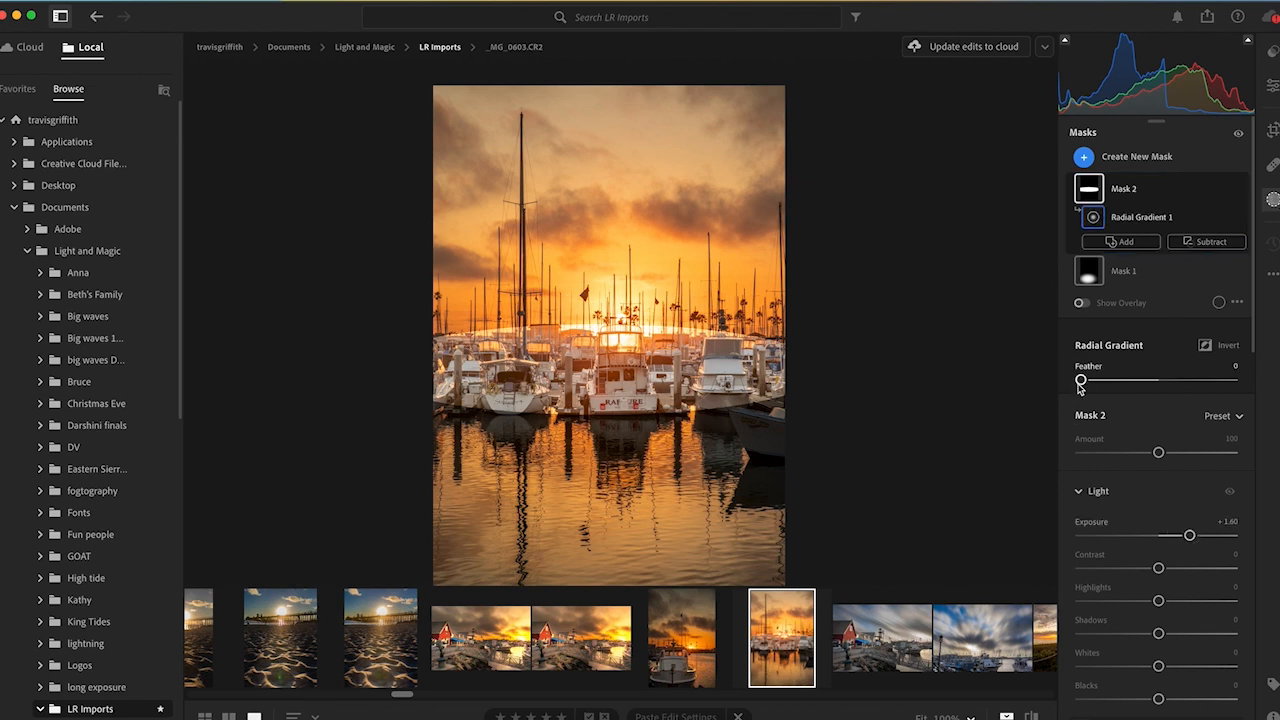
# Step: Sweep the Feather slider between zero and maximum, settling it around 76
pyautogui.moveTo(1080, 380); pyautogui.dragTo(1096, 380)
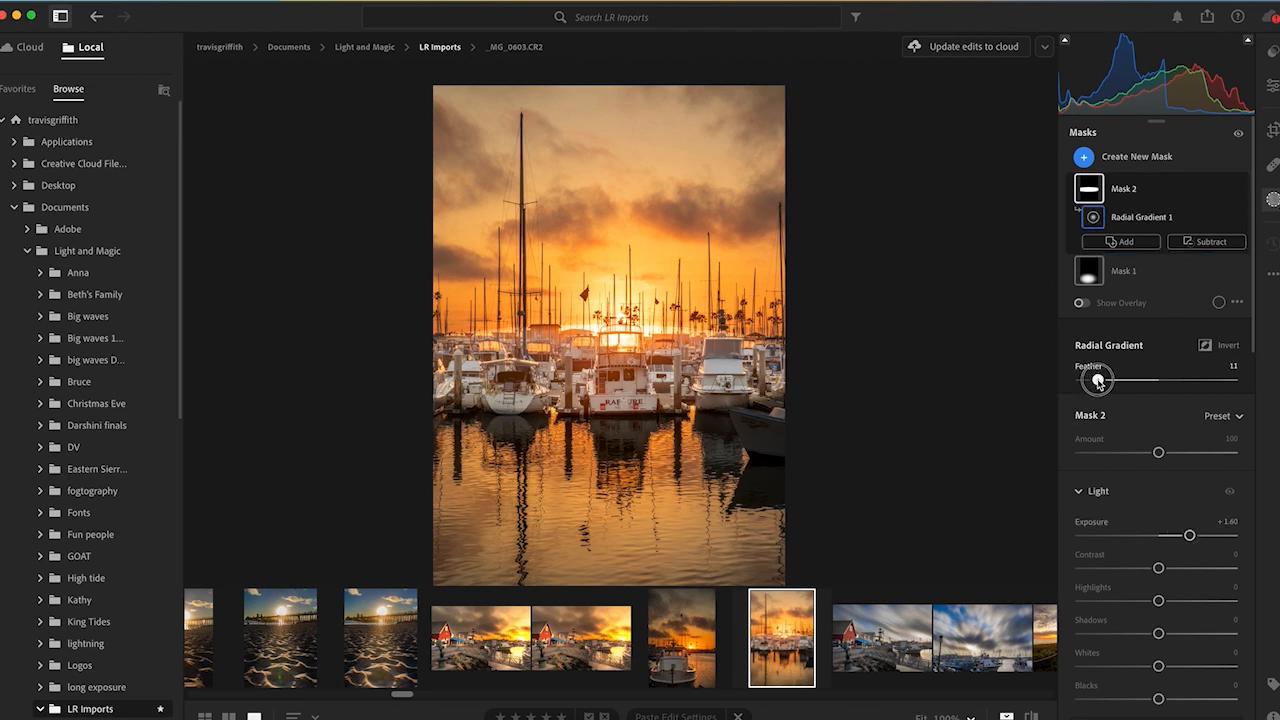
pyautogui.moveTo(1096, 380); pyautogui.dragTo(1156, 380)
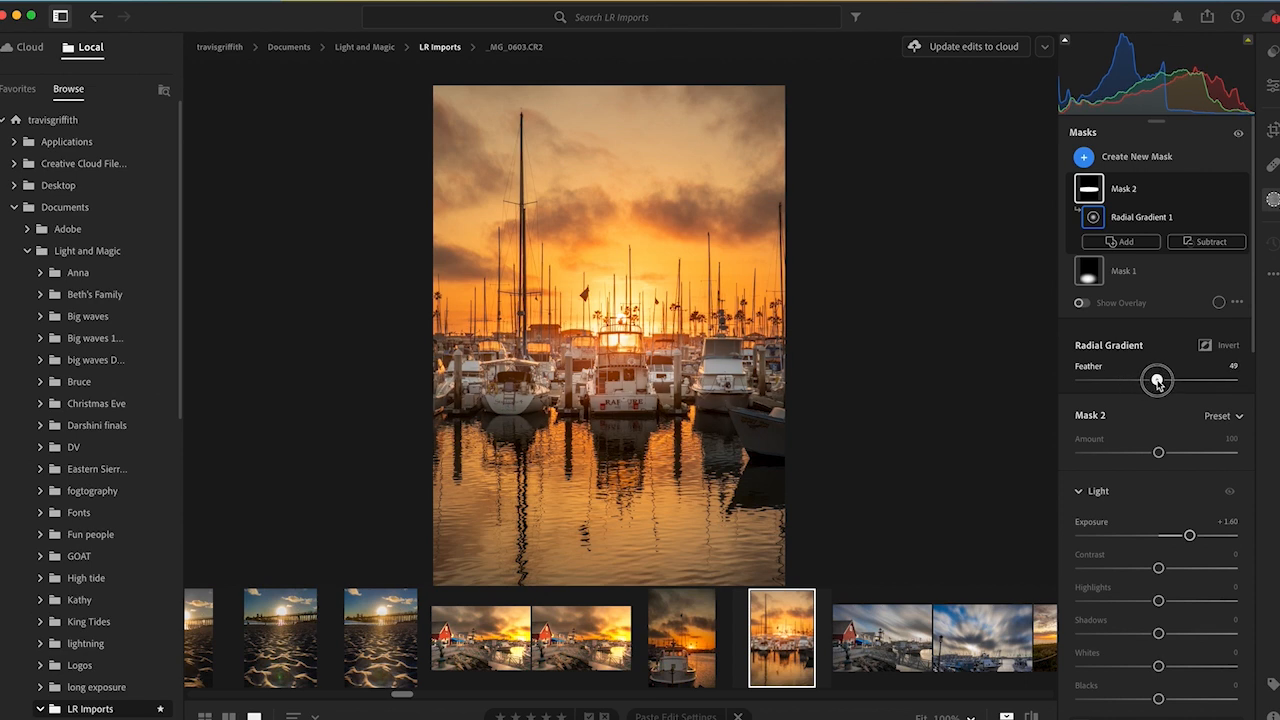
pyautogui.moveTo(1156, 380); pyautogui.dragTo(1220, 380)
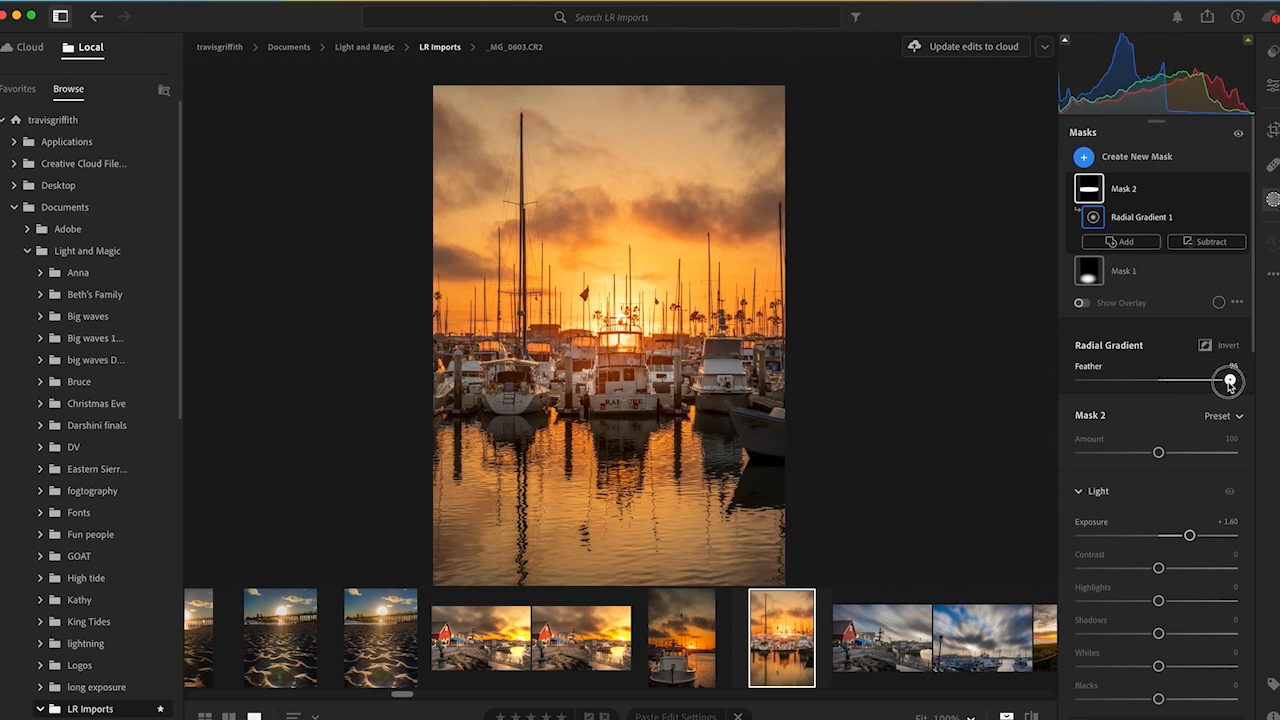
pyautogui.moveTo(1230, 382); pyautogui.dragTo(1222, 382)
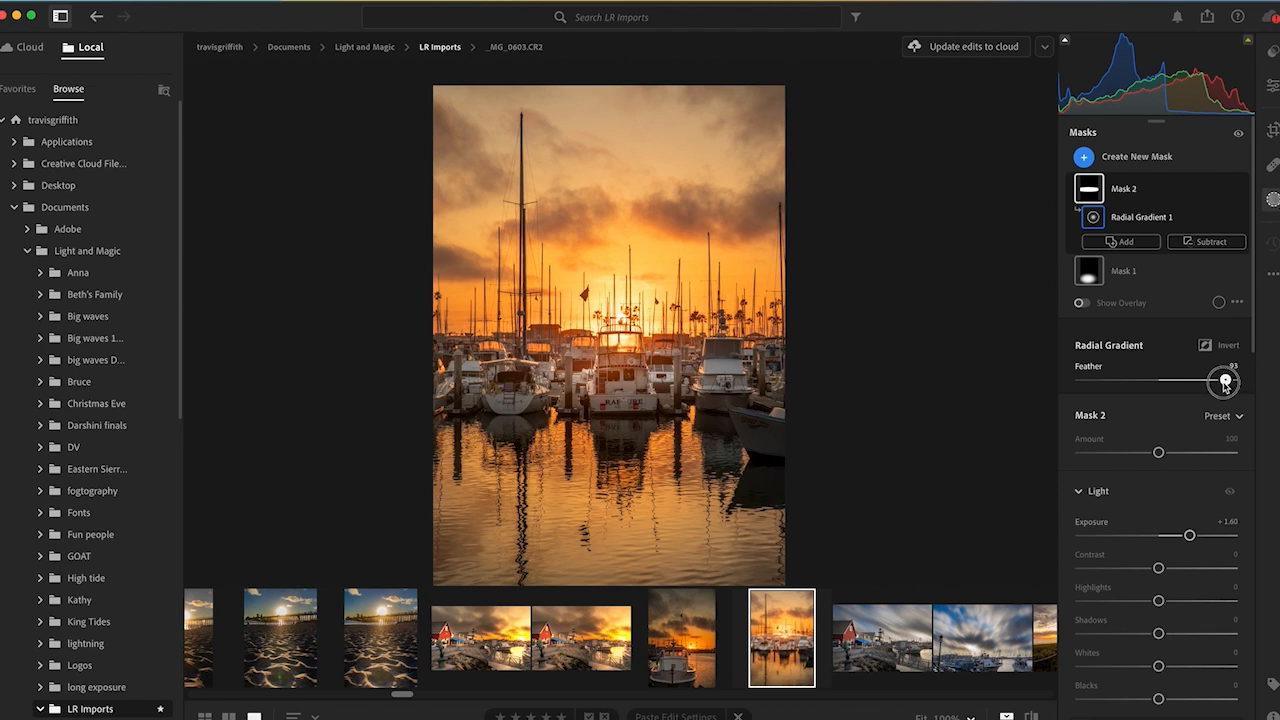
pyautogui.moveTo(1222, 382); pyautogui.dragTo(1140, 380)
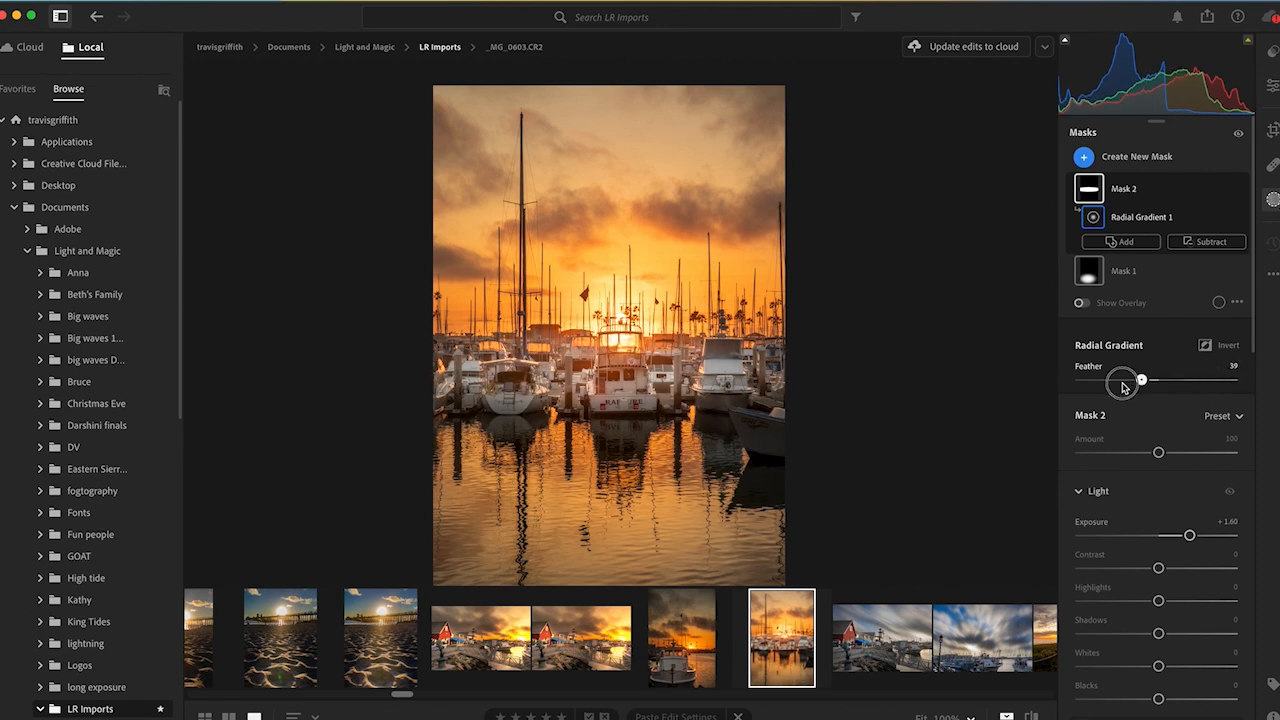
pyautogui.moveTo(1140, 380); pyautogui.dragTo(1080, 380)
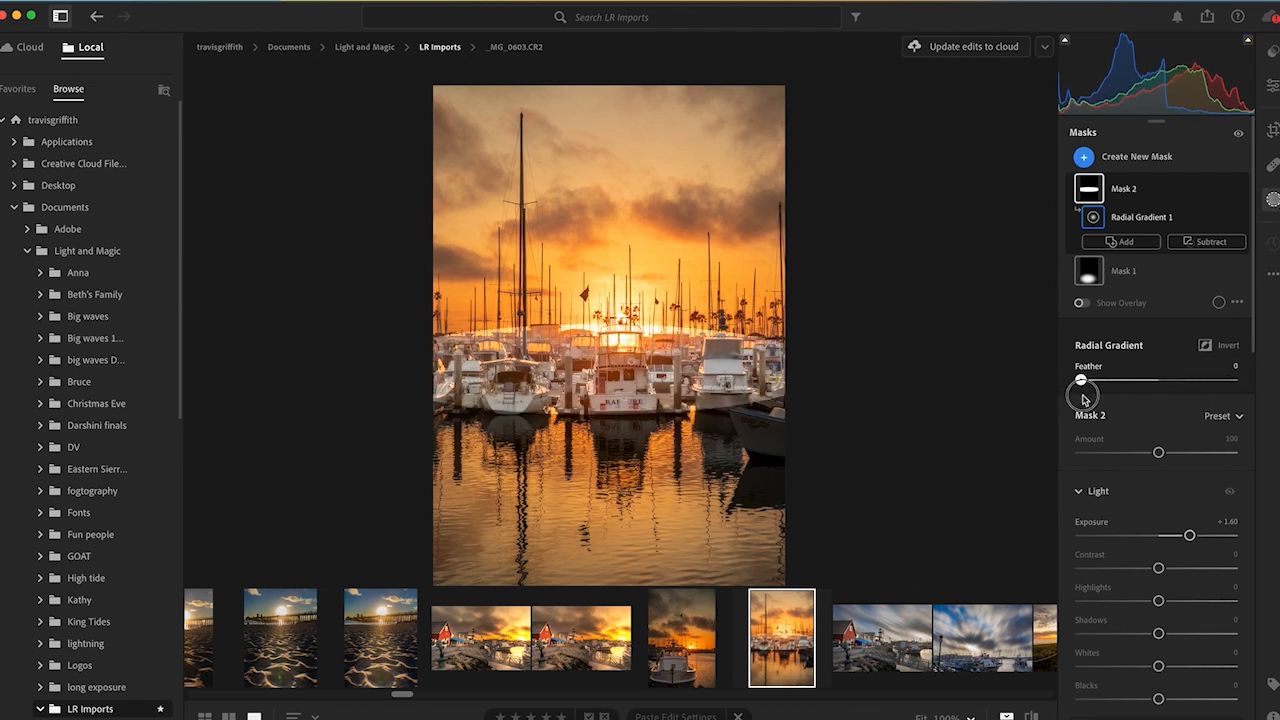
pyautogui.moveTo(1080, 380); pyautogui.dragTo(1236, 380)
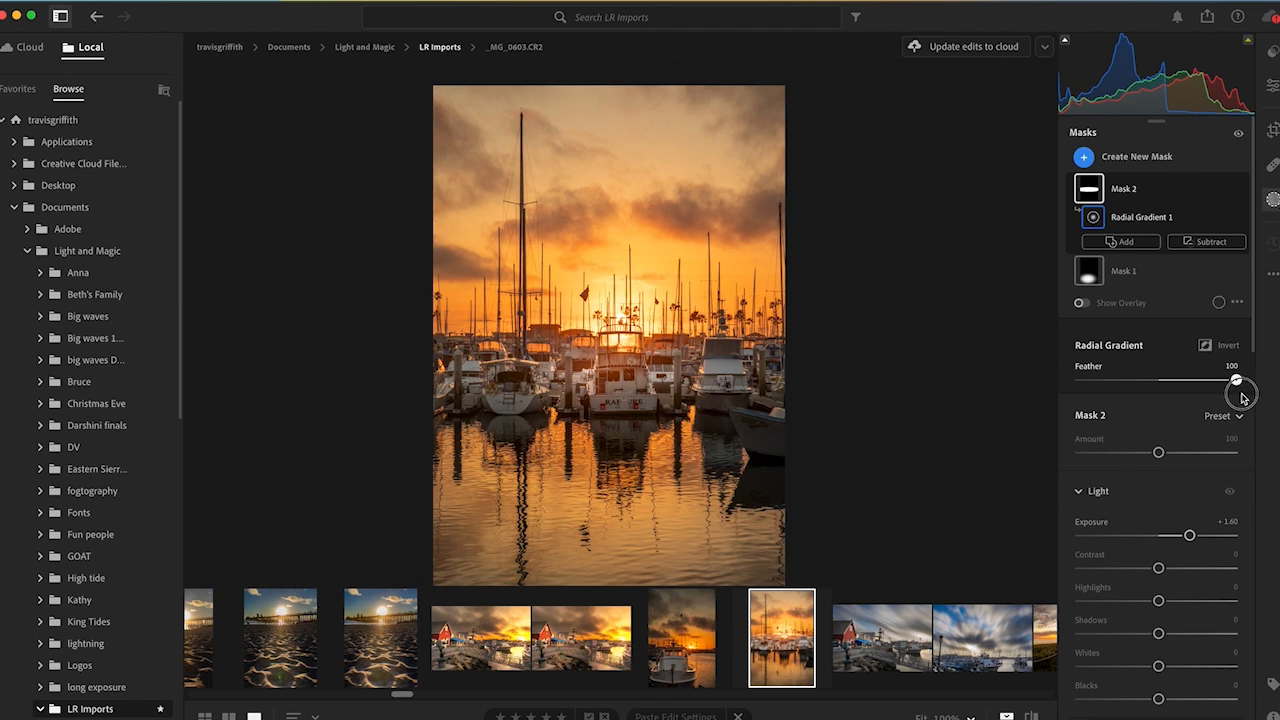
pyautogui.moveTo(1238, 384); pyautogui.dragTo(1174, 384)
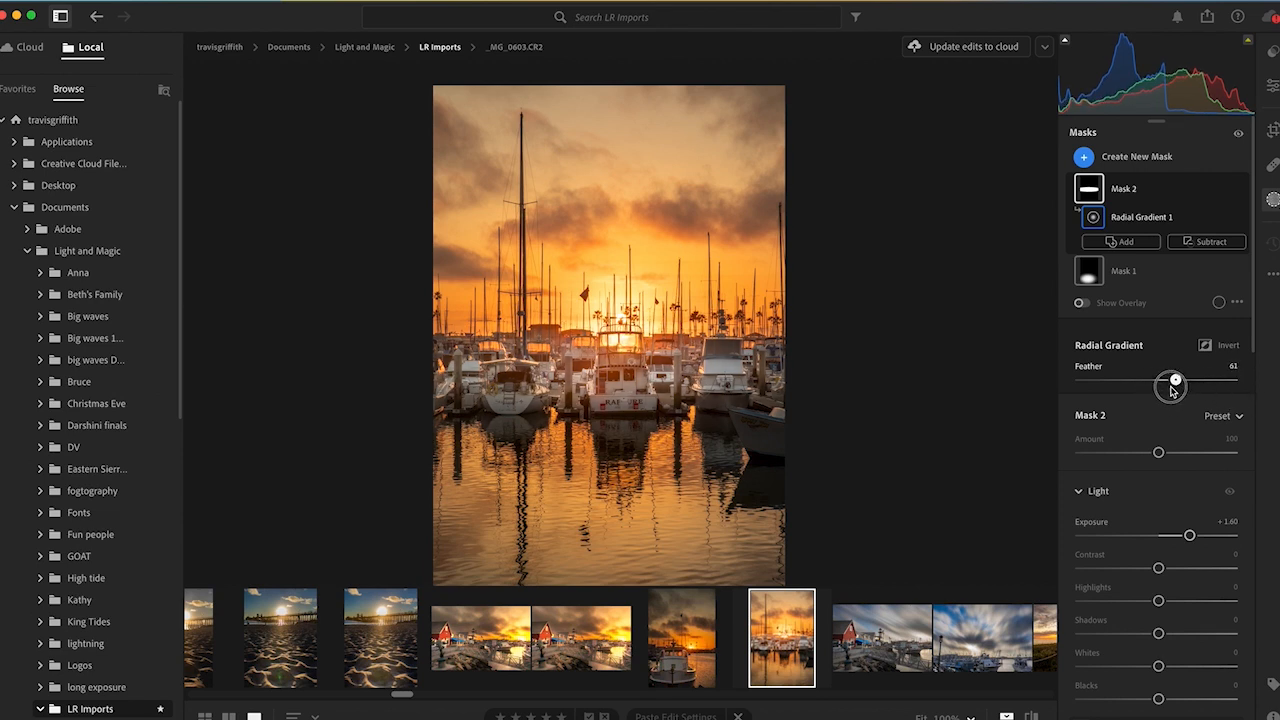
pyautogui.moveTo(1176, 384); pyautogui.dragTo(1192, 380)
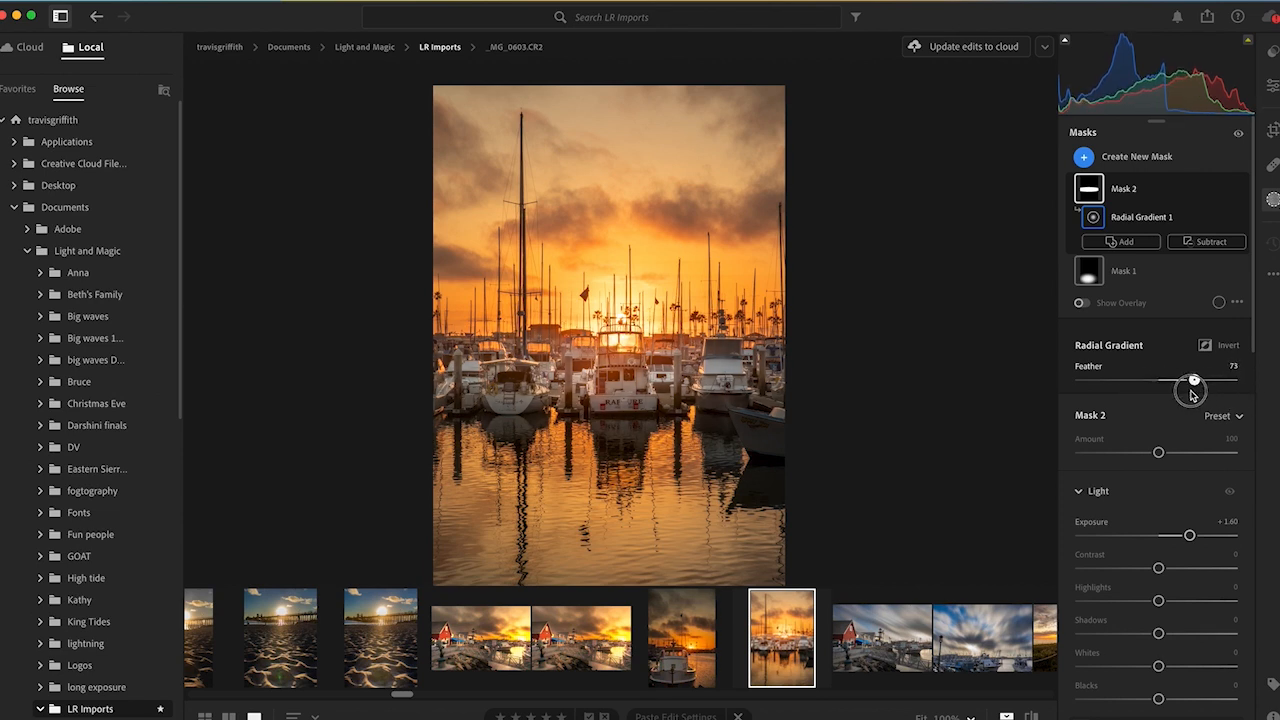
pyautogui.moveTo(1192, 380); pyautogui.dragTo(1202, 380)
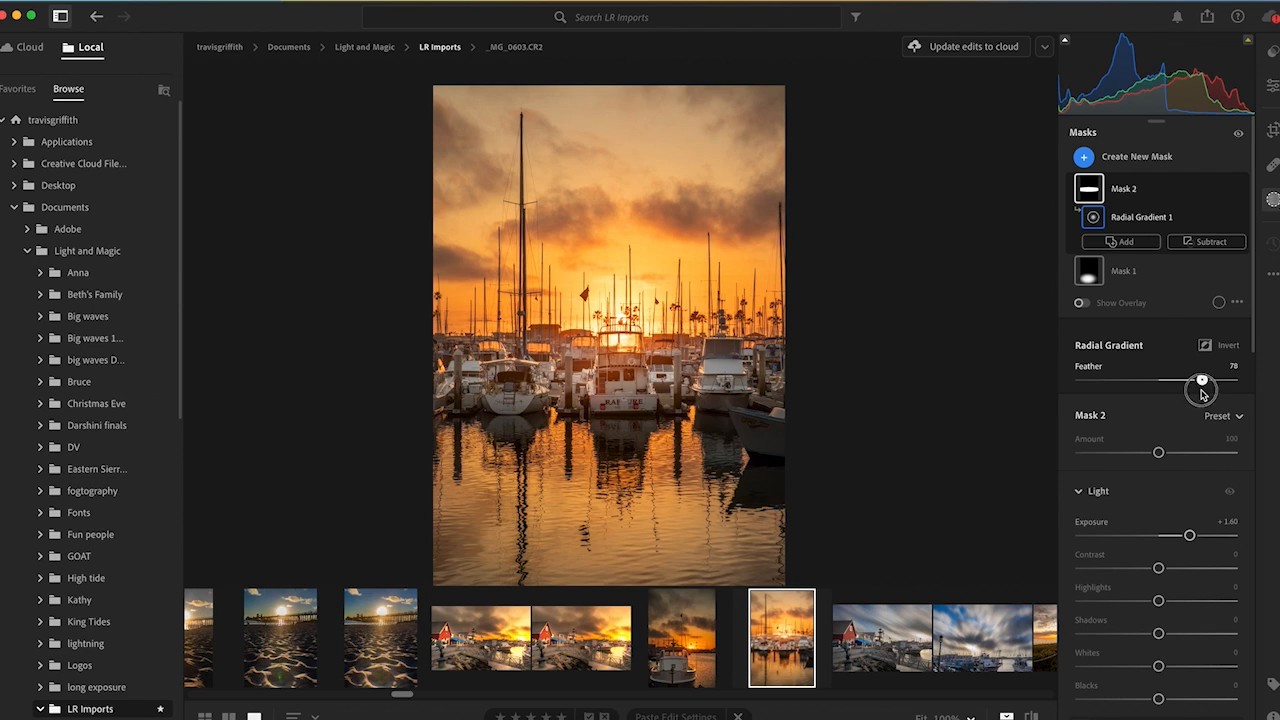
pyautogui.moveTo(1202, 380); pyautogui.dragTo(1190, 380)
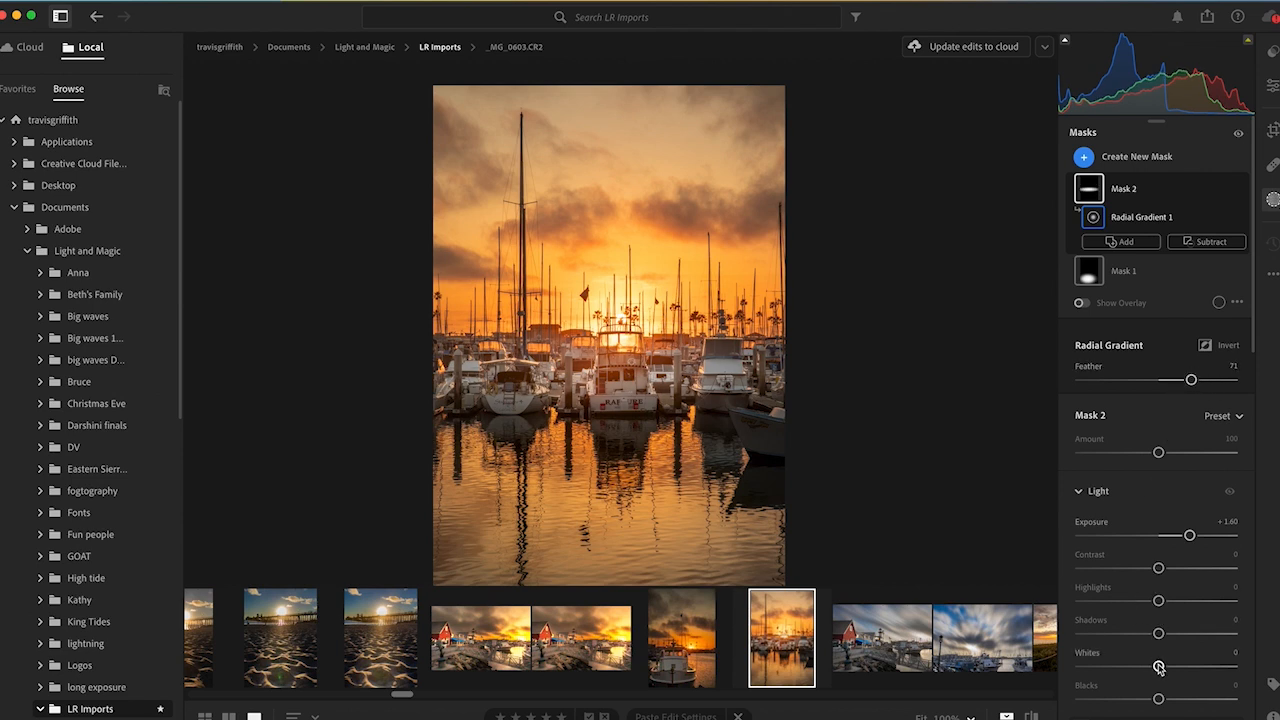
# Step: Adjust Whites and Highlights inside the boats gradient, then move to the palm walkway photo
pyautogui.moveTo(1160, 668); pyautogui.dragTo(1170, 668)
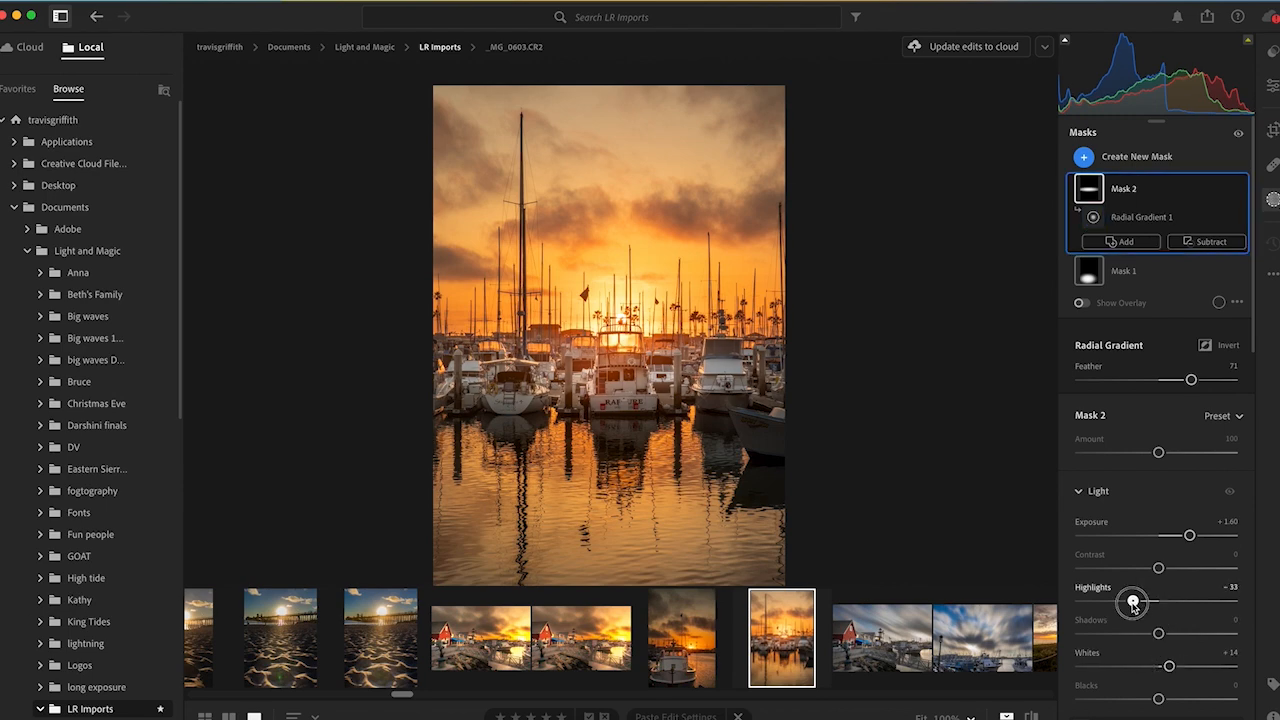
pyautogui.moveTo(1132, 600); pyautogui.dragTo(1168, 600)
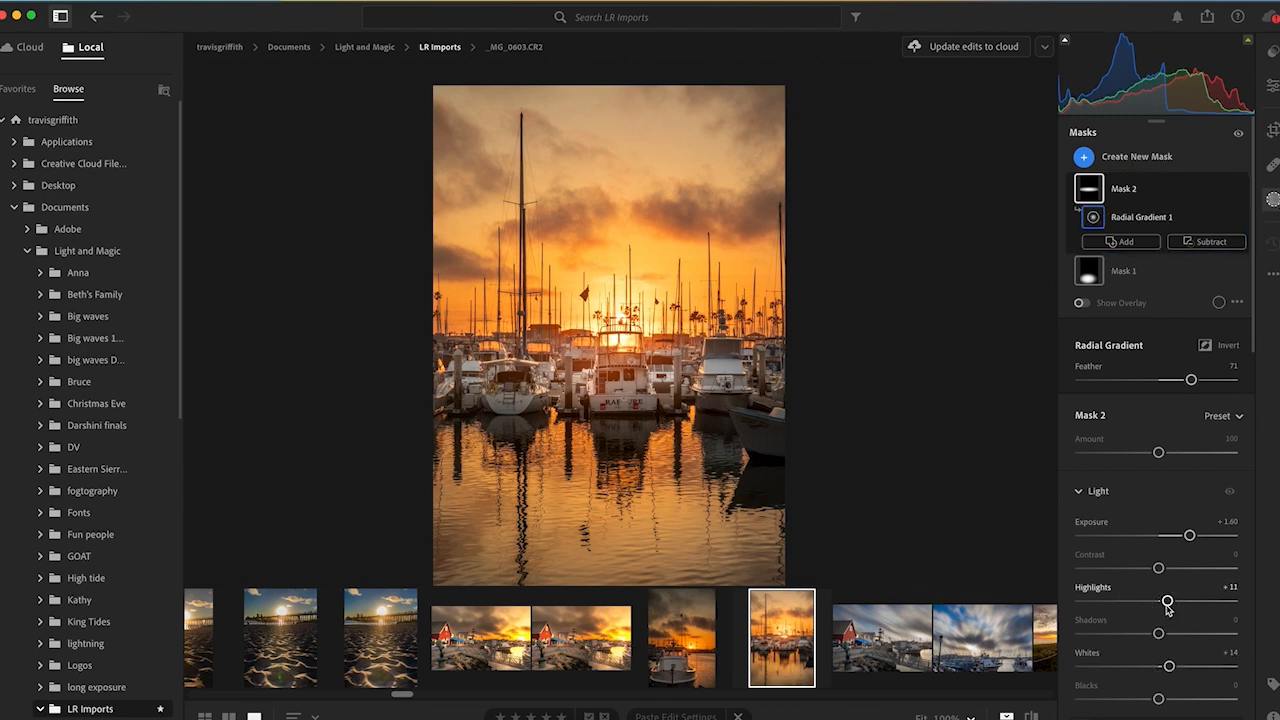
pyautogui.click(628, 638)
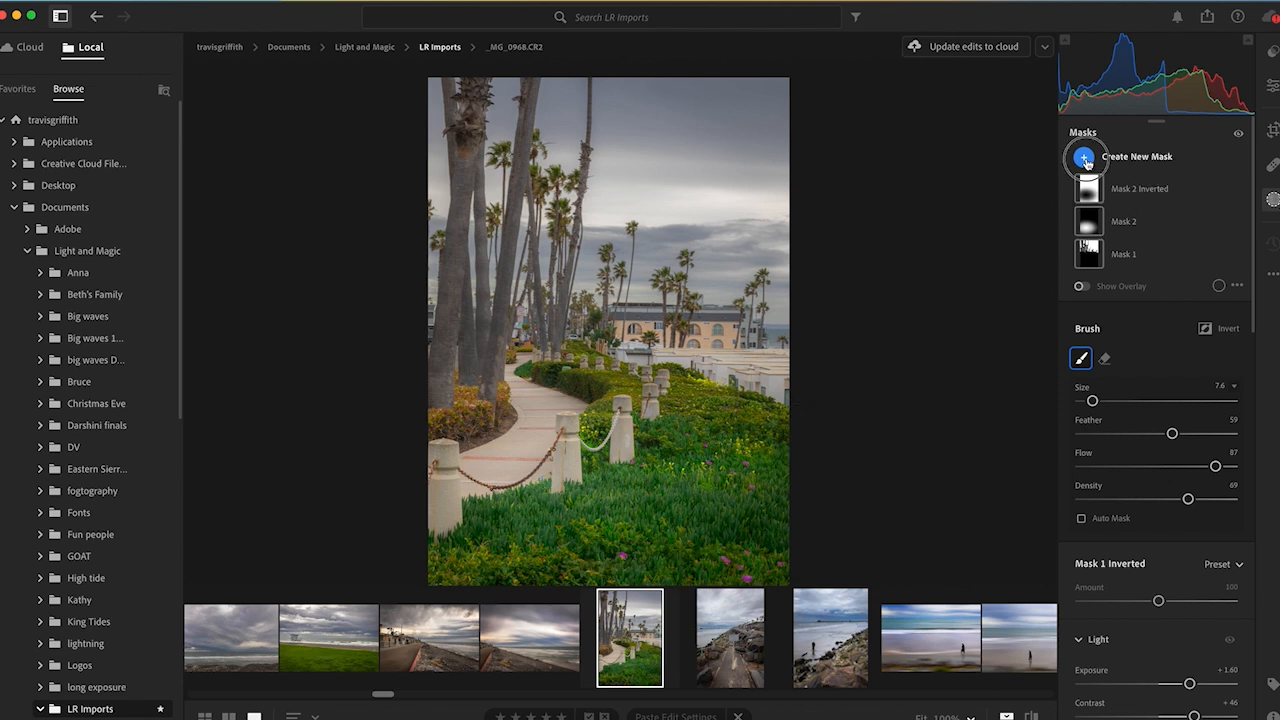
# Step: Start a Color Range mask on the palm-lined walkway photo
pyautogui.click(1136, 156)
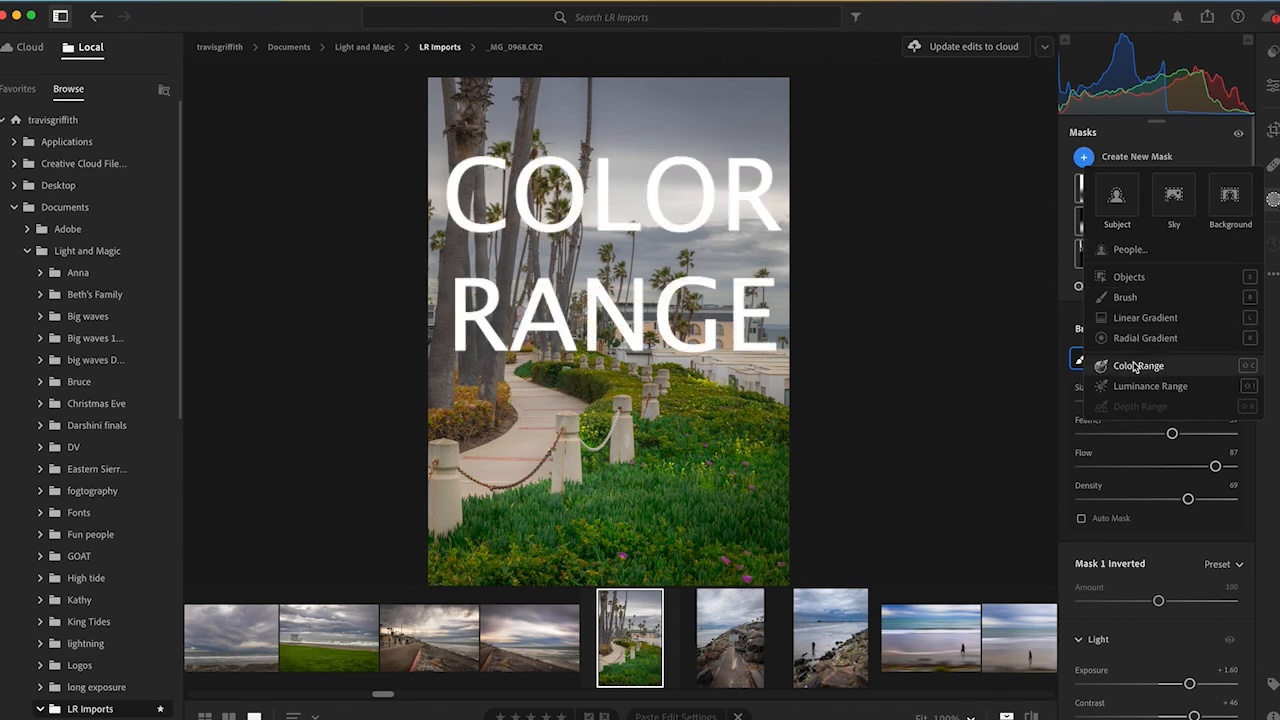
pyautogui.click(1138, 364)
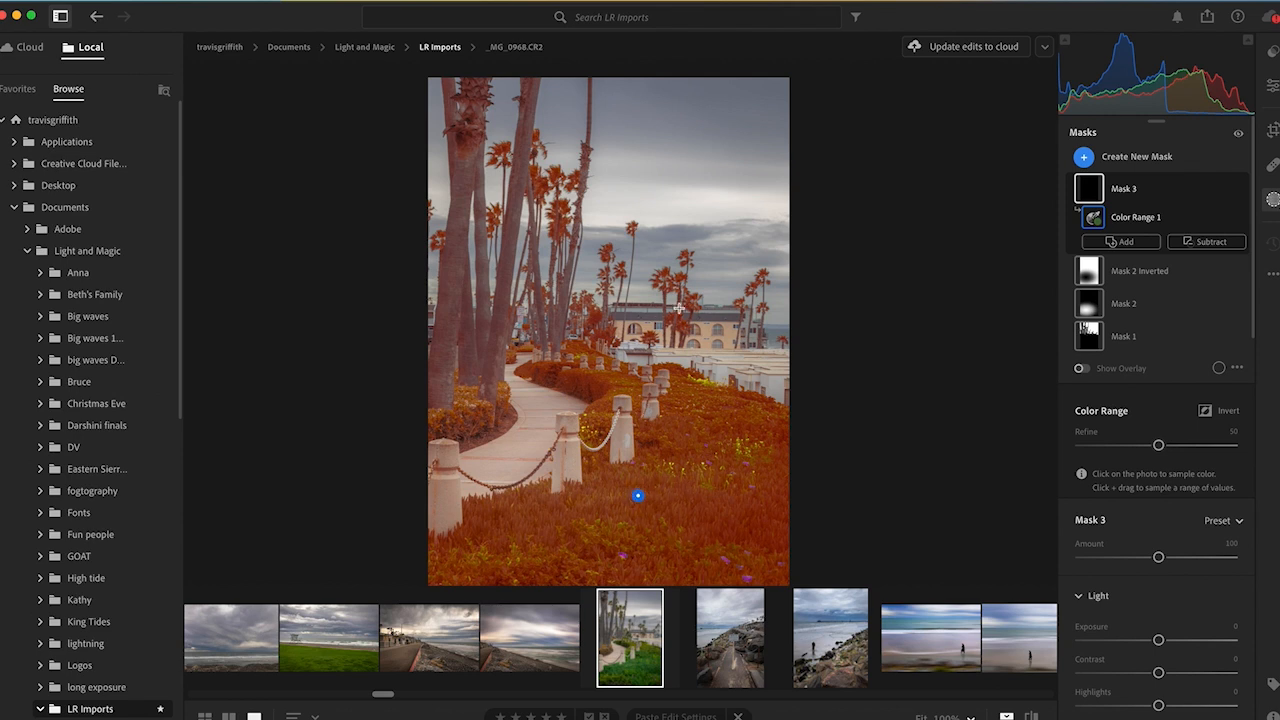
pyautogui.moveTo(696, 420)
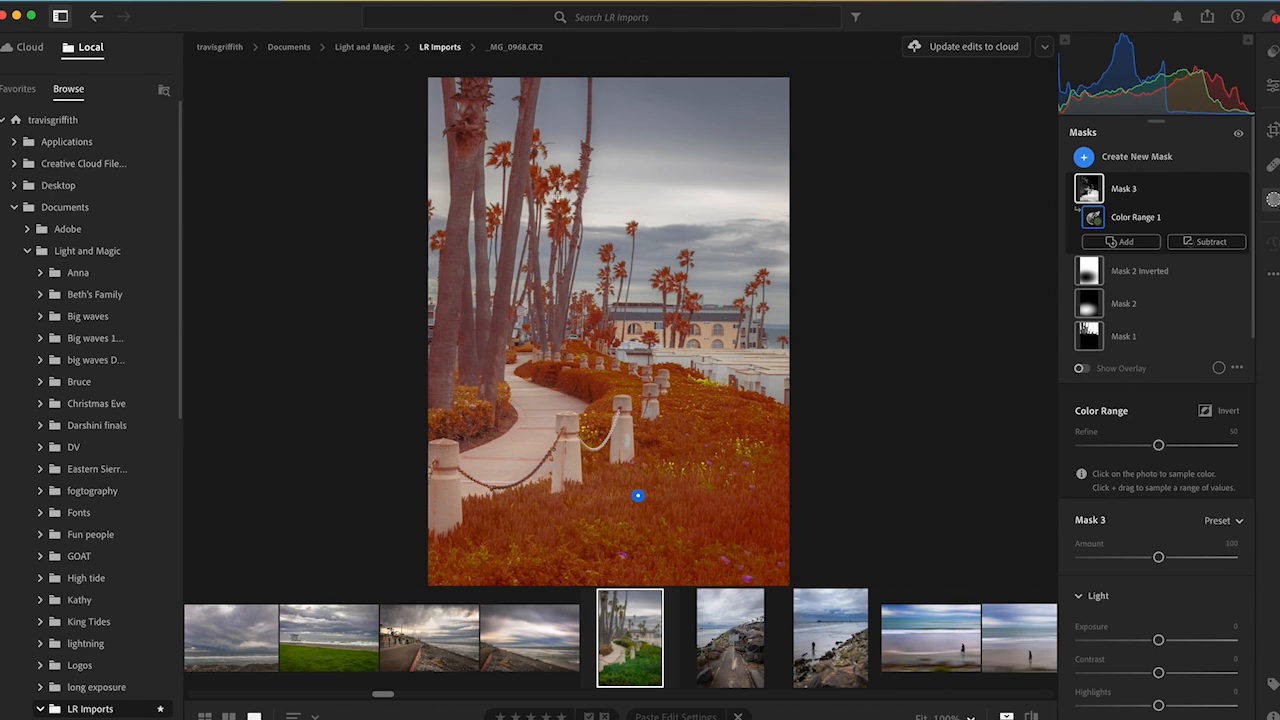
pyautogui.moveTo(1156, 632)
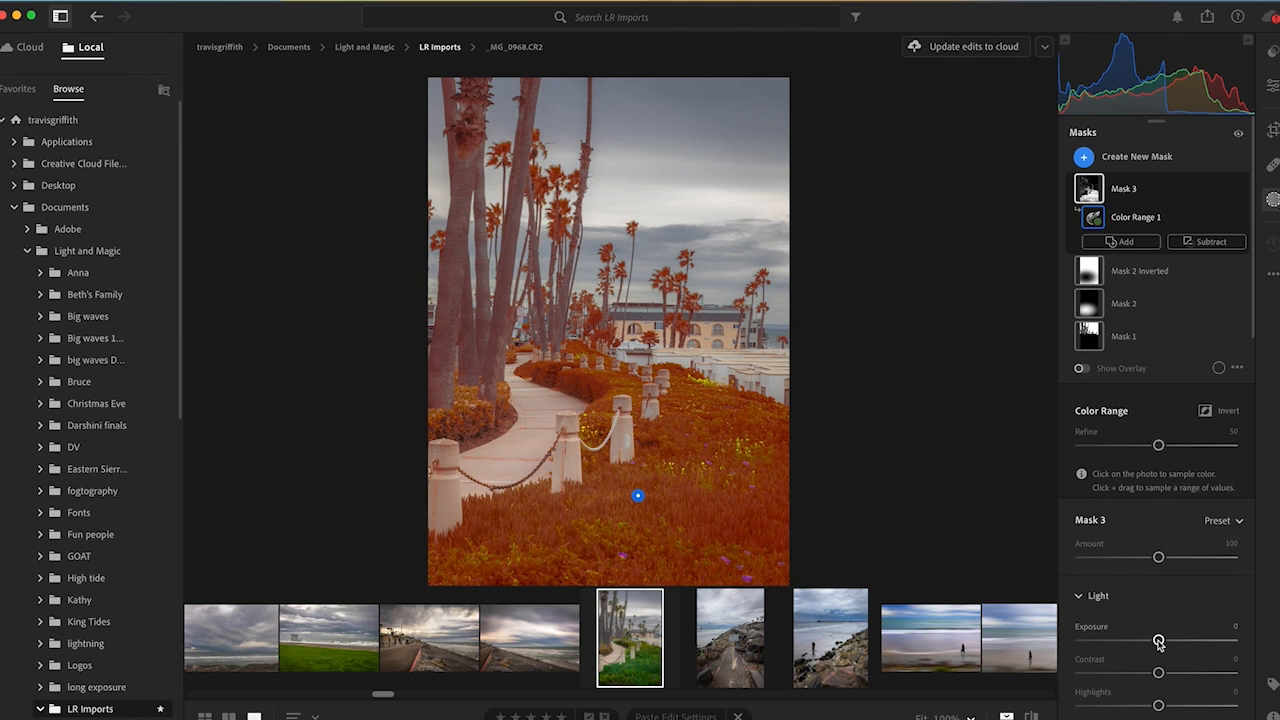
# Step: Raise Exposure and Whites on the Mask 3 greenery, then pull Blacks negative
pyautogui.moveTo(1158, 640); pyautogui.dragTo(1164, 640)
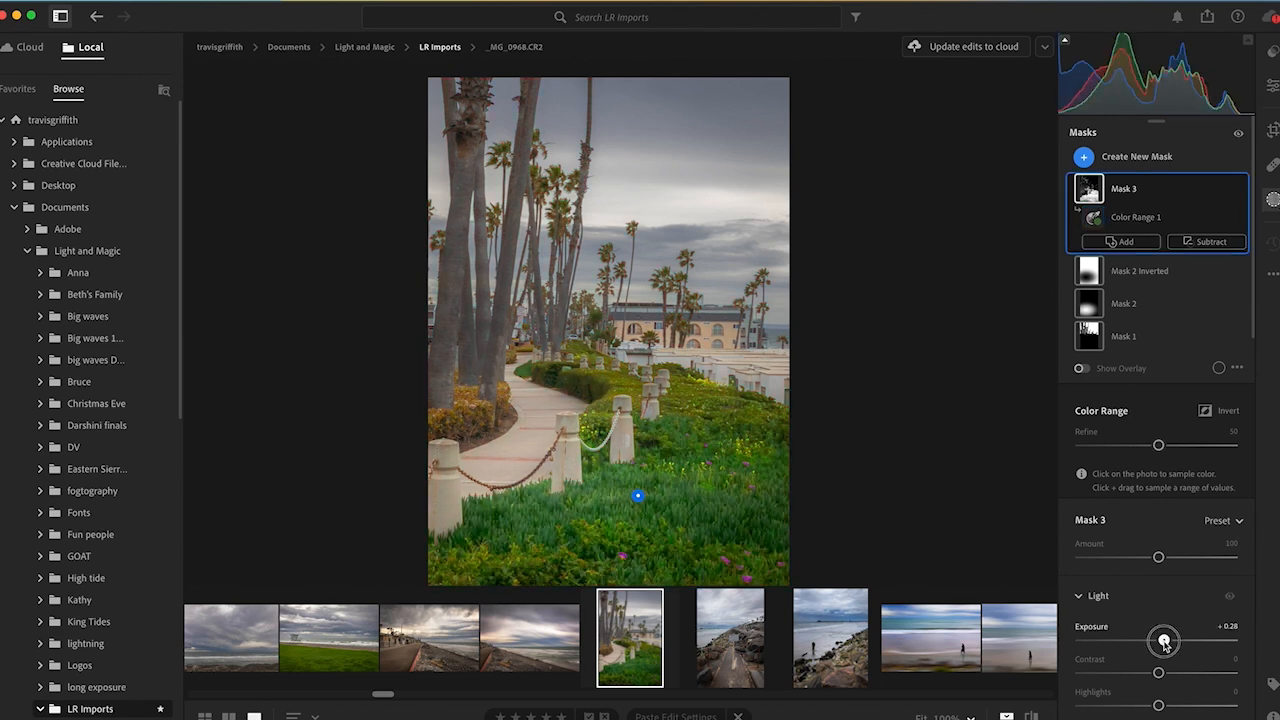
pyautogui.moveTo(1164, 640); pyautogui.dragTo(1168, 640)
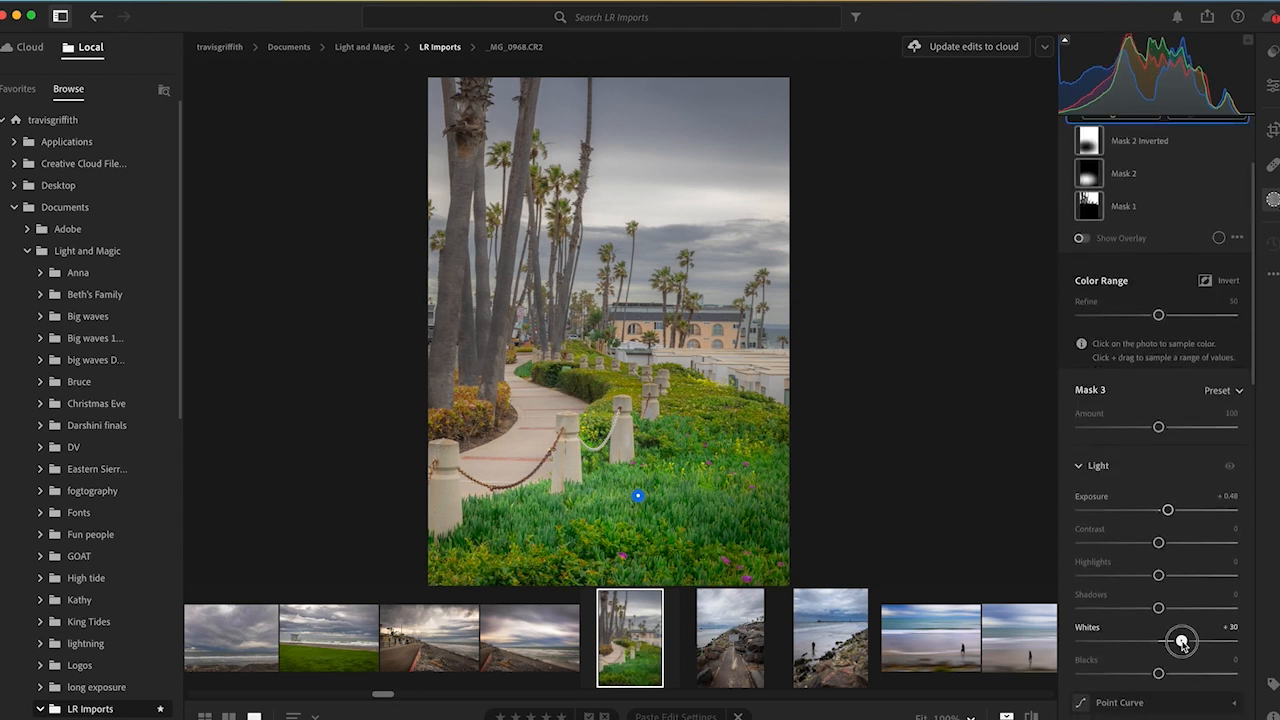
pyautogui.moveTo(1180, 640); pyautogui.dragTo(1164, 640)
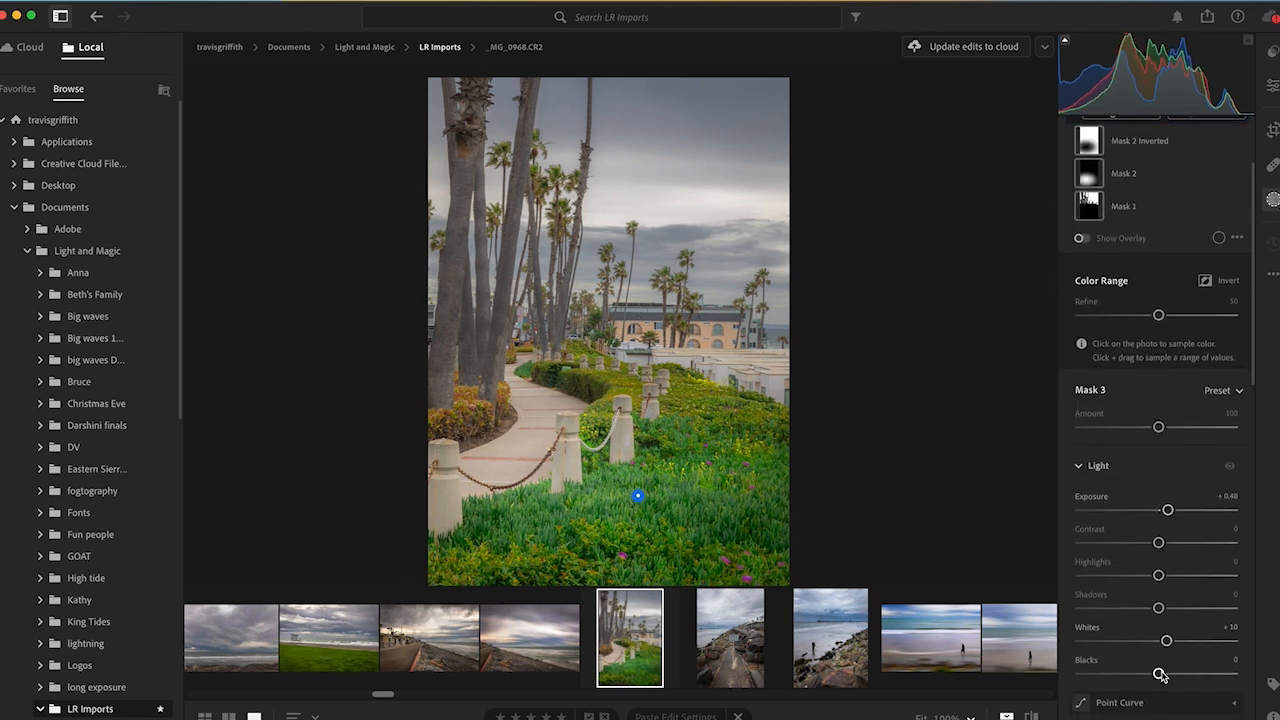
pyautogui.moveTo(1162, 674); pyautogui.dragTo(1150, 676)
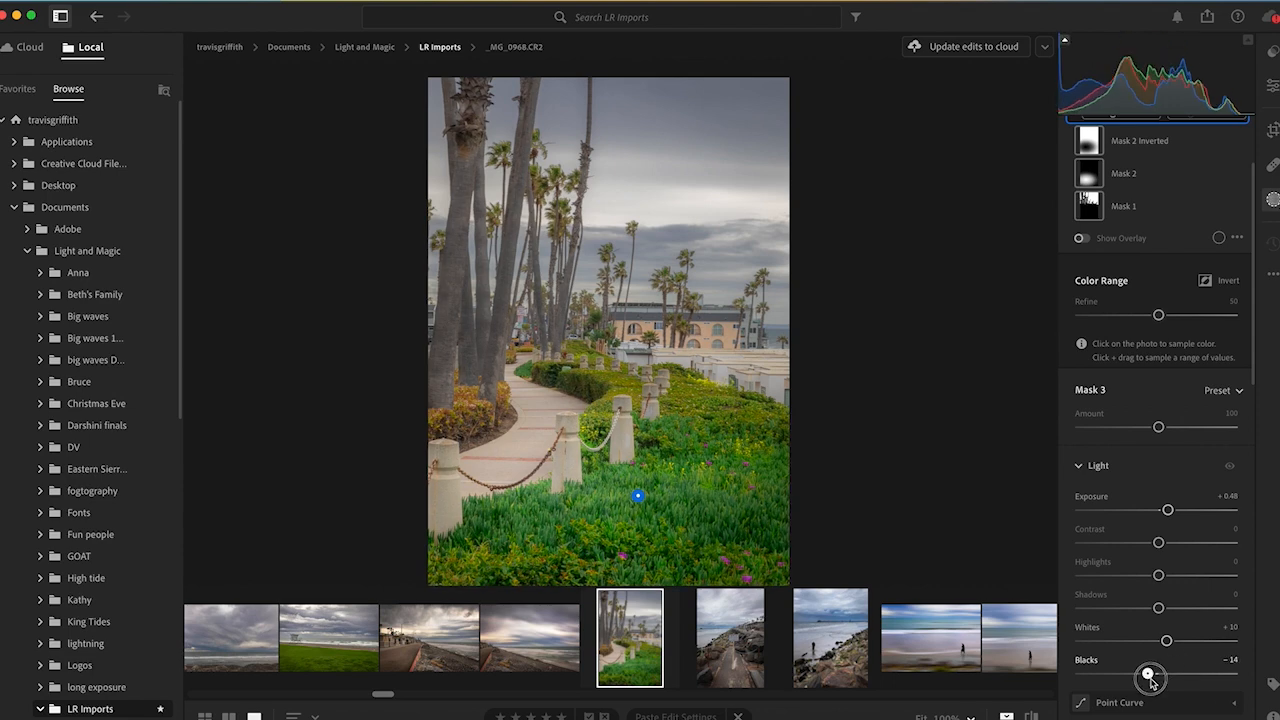
pyautogui.moveTo(1150, 676); pyautogui.dragTo(1144, 676)
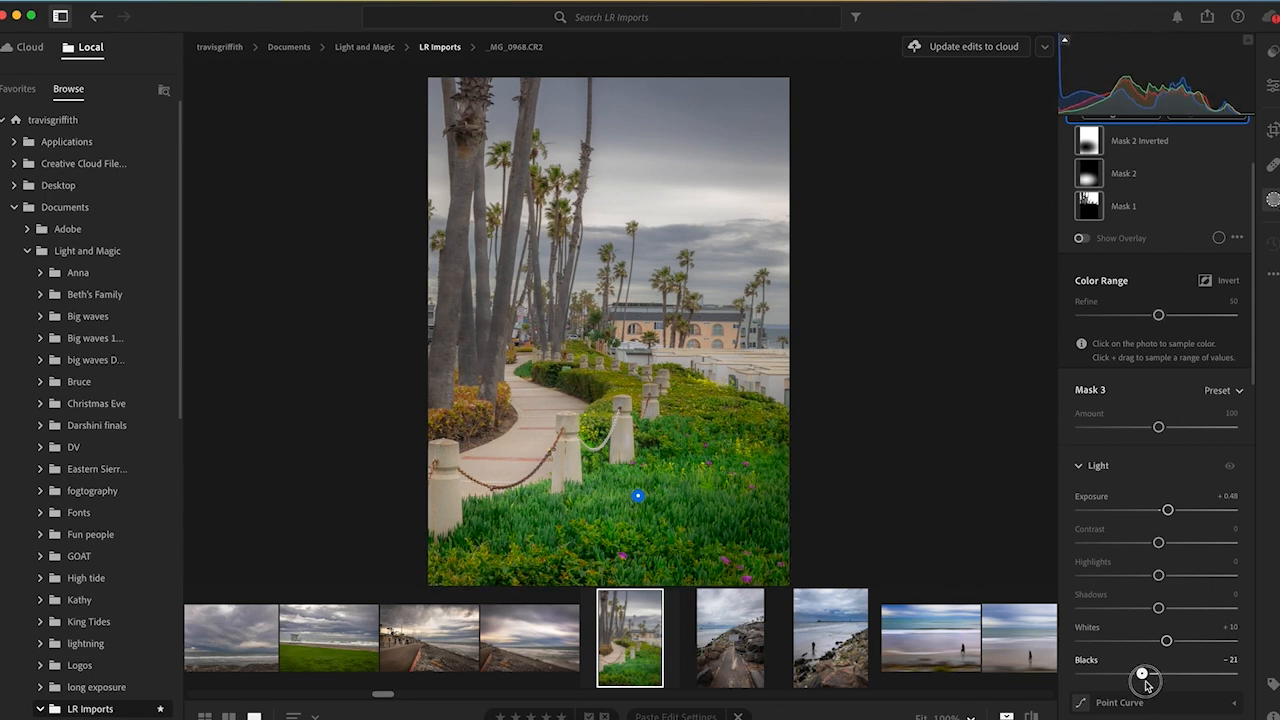
pyautogui.moveTo(1144, 672); pyautogui.dragTo(1144, 672)
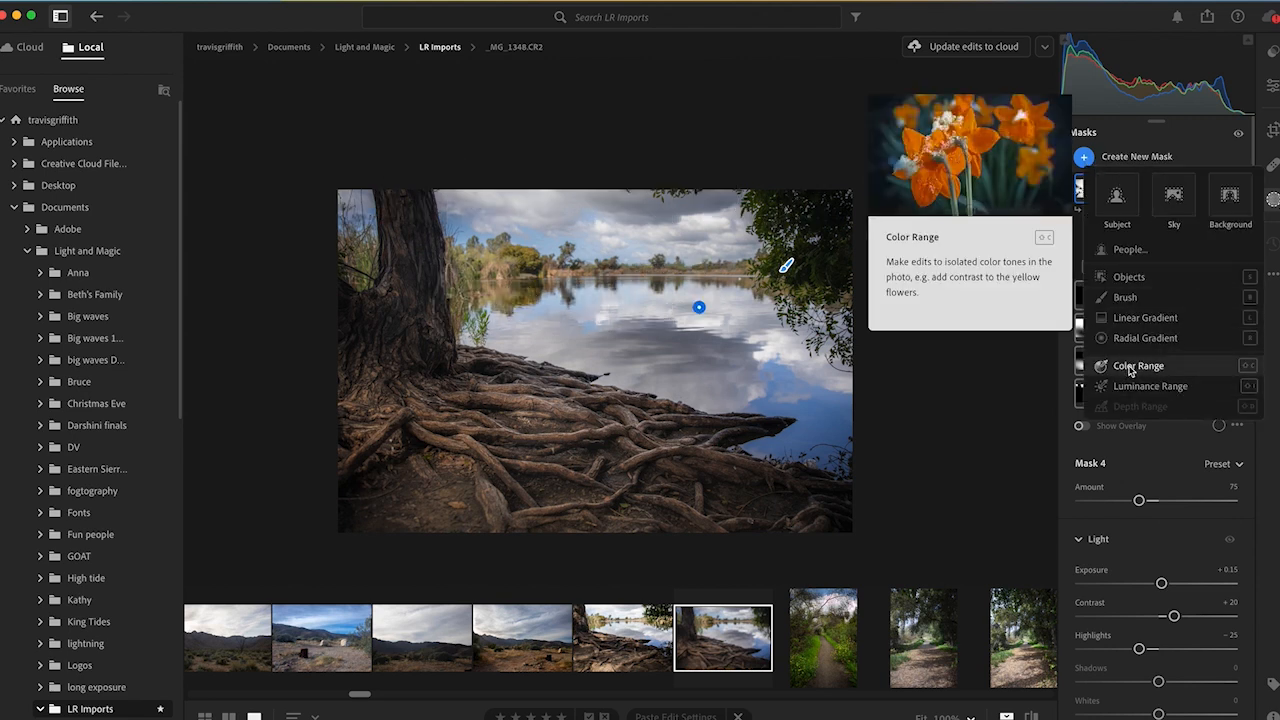
pyautogui.moveTo(1150, 386)
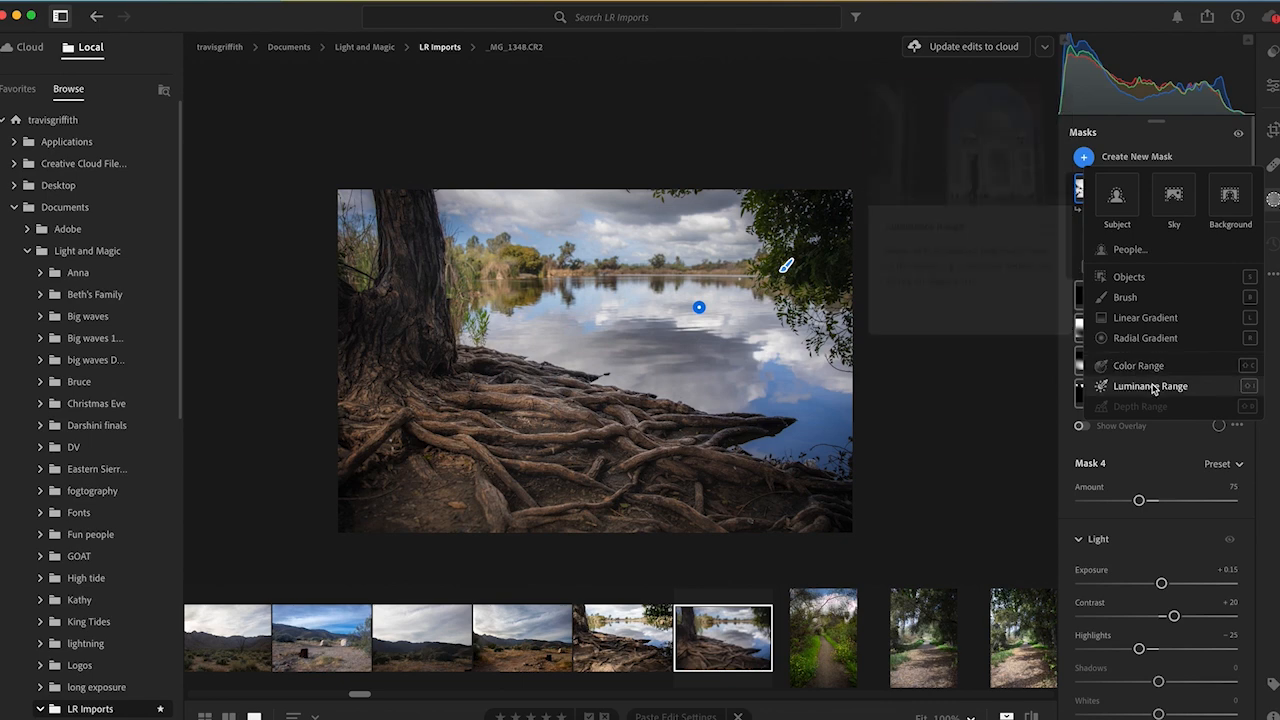
pyautogui.moveTo(1150, 386)
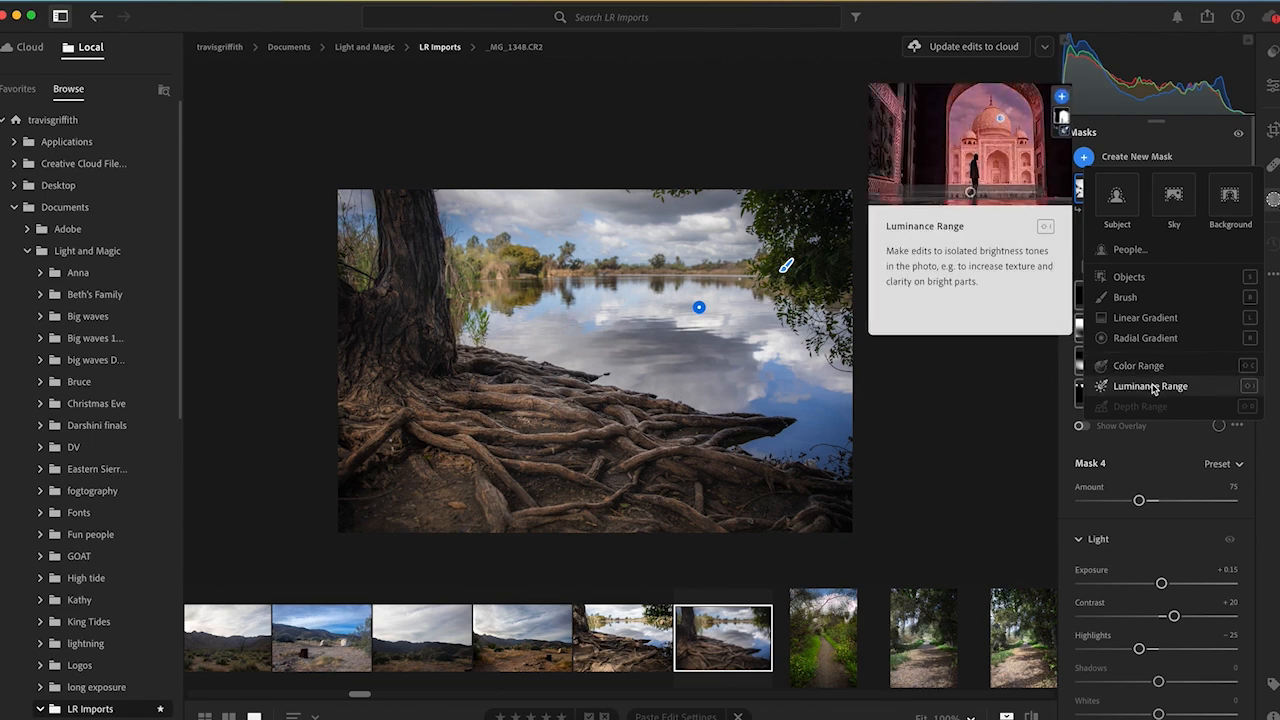
# Step: Create a Luminance Range mask limited to the bright sky and reflection, and tweak its exposure
pyautogui.click(1150, 386)
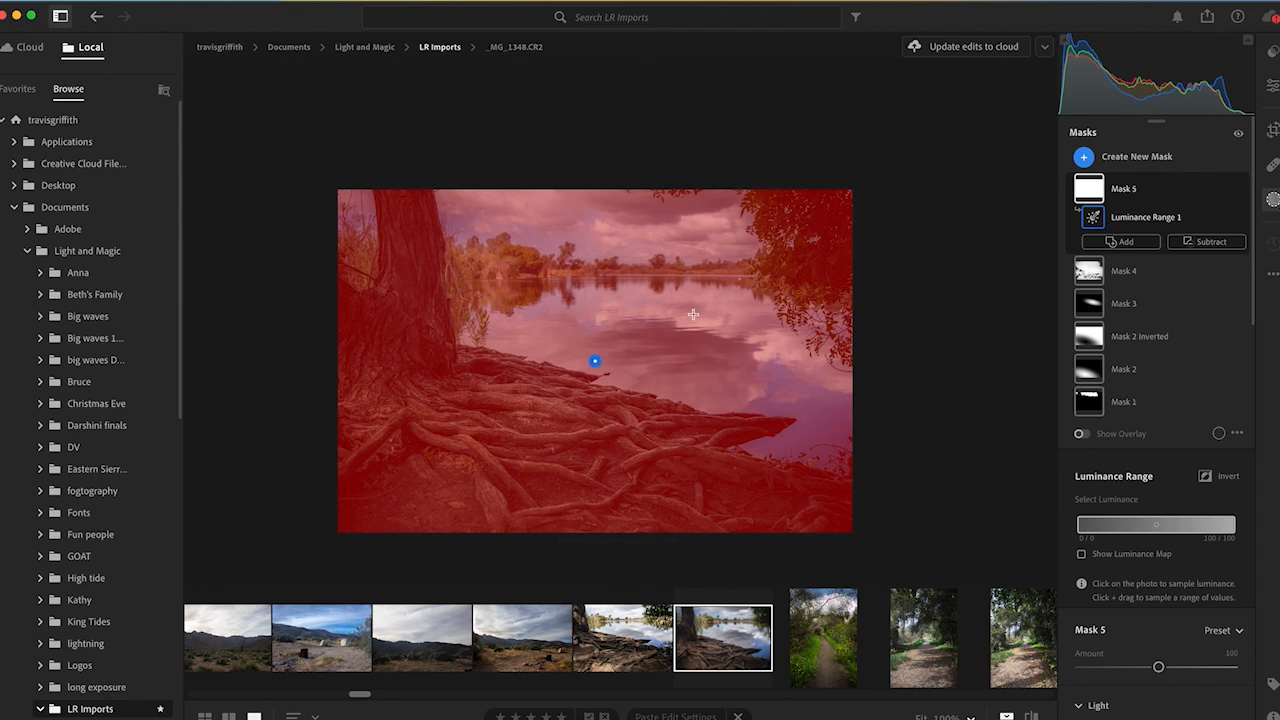
pyautogui.moveTo(700, 320)
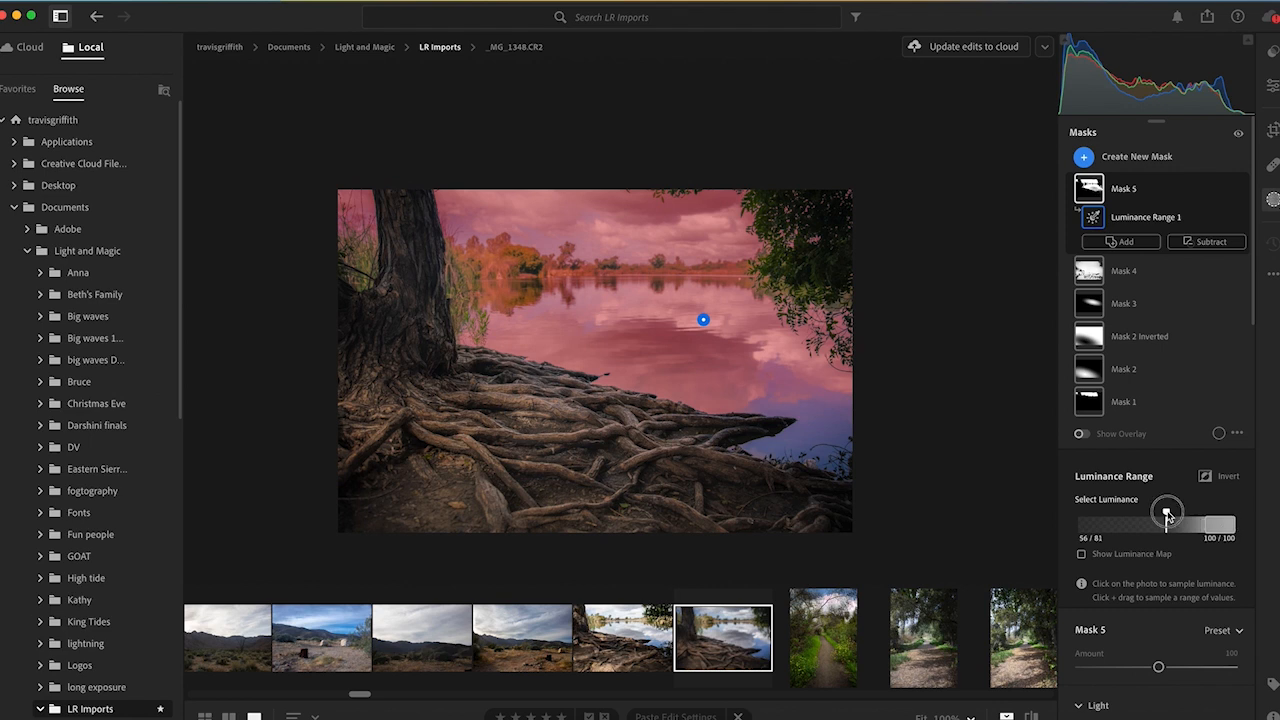
pyautogui.moveTo(1168, 516); pyautogui.dragTo(1148, 518)
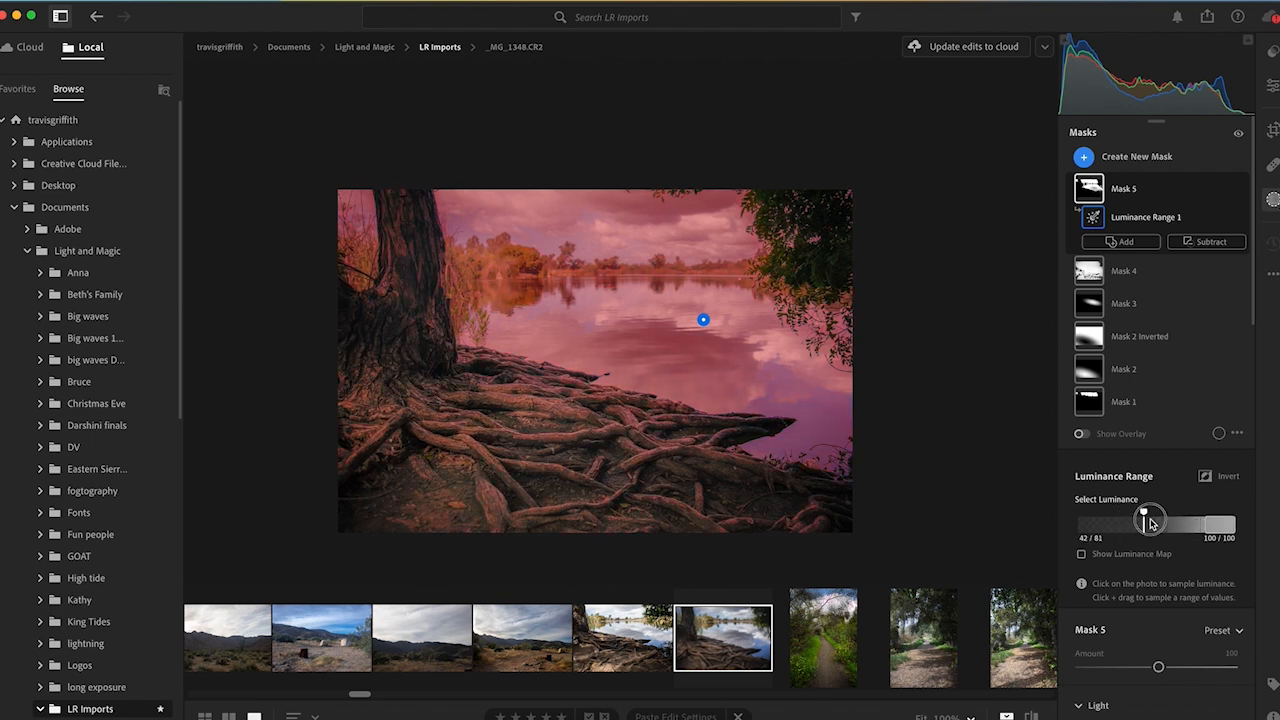
pyautogui.moveTo(1148, 520); pyautogui.dragTo(1176, 512)
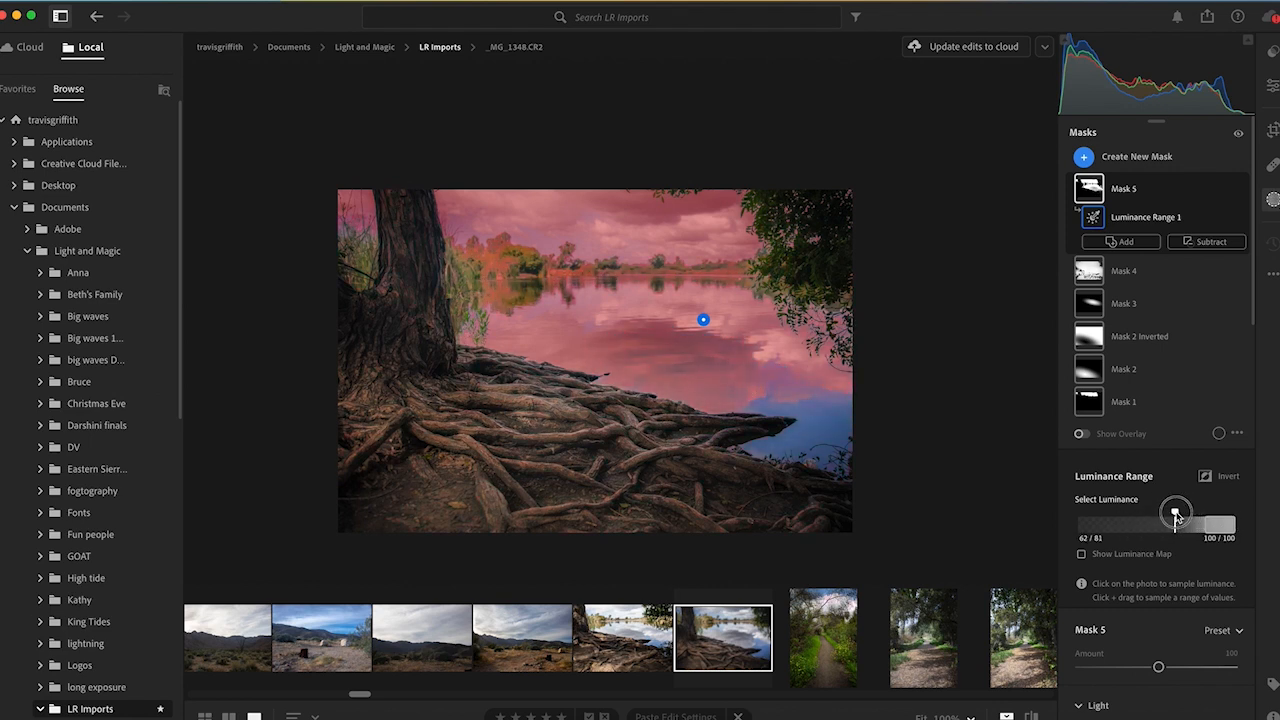
pyautogui.moveTo(1176, 512); pyautogui.dragTo(1200, 512)
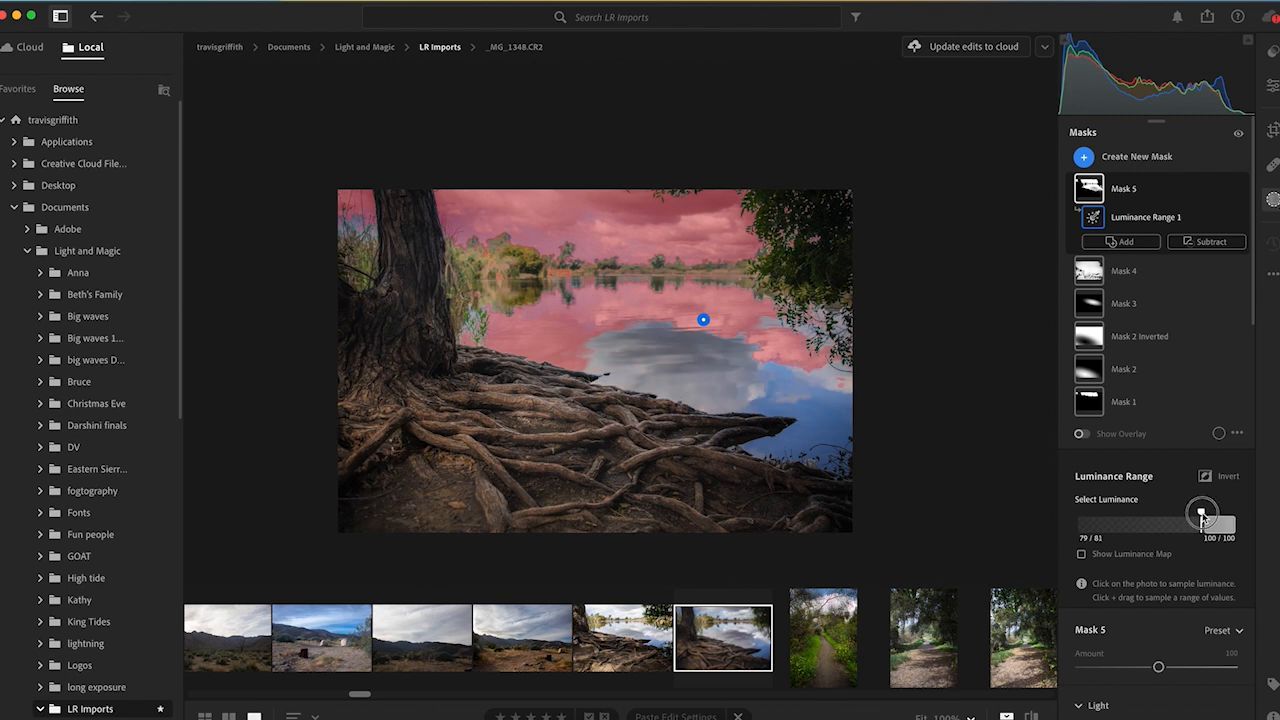
pyautogui.moveTo(1202, 512); pyautogui.dragTo(1180, 512)
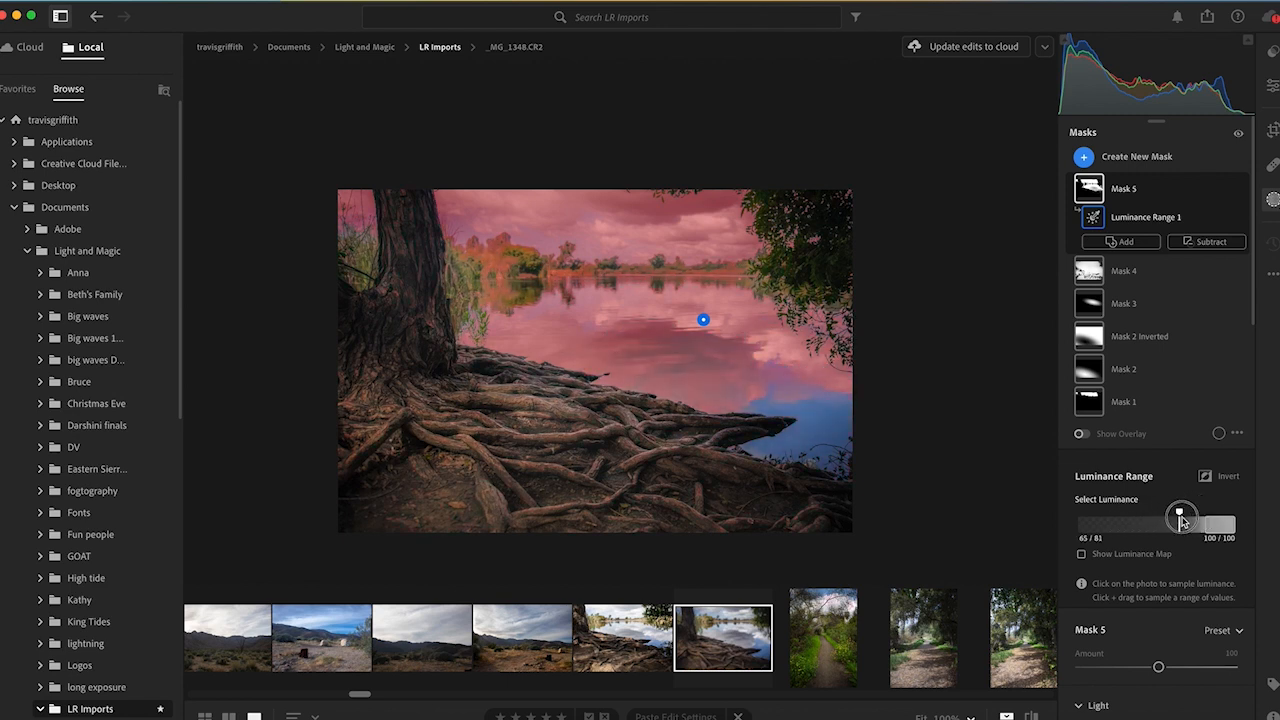
pyautogui.moveTo(1180, 512); pyautogui.dragTo(1202, 512)
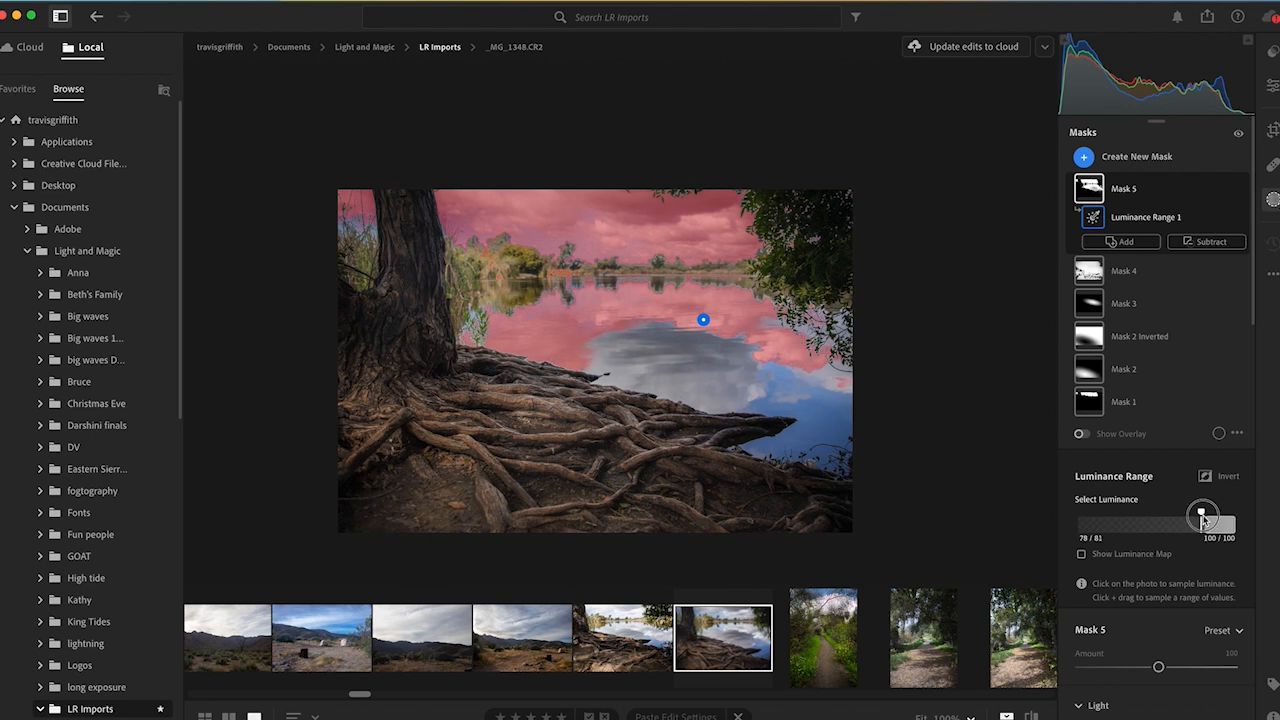
pyautogui.moveTo(1204, 516); pyautogui.dragTo(1220, 524)
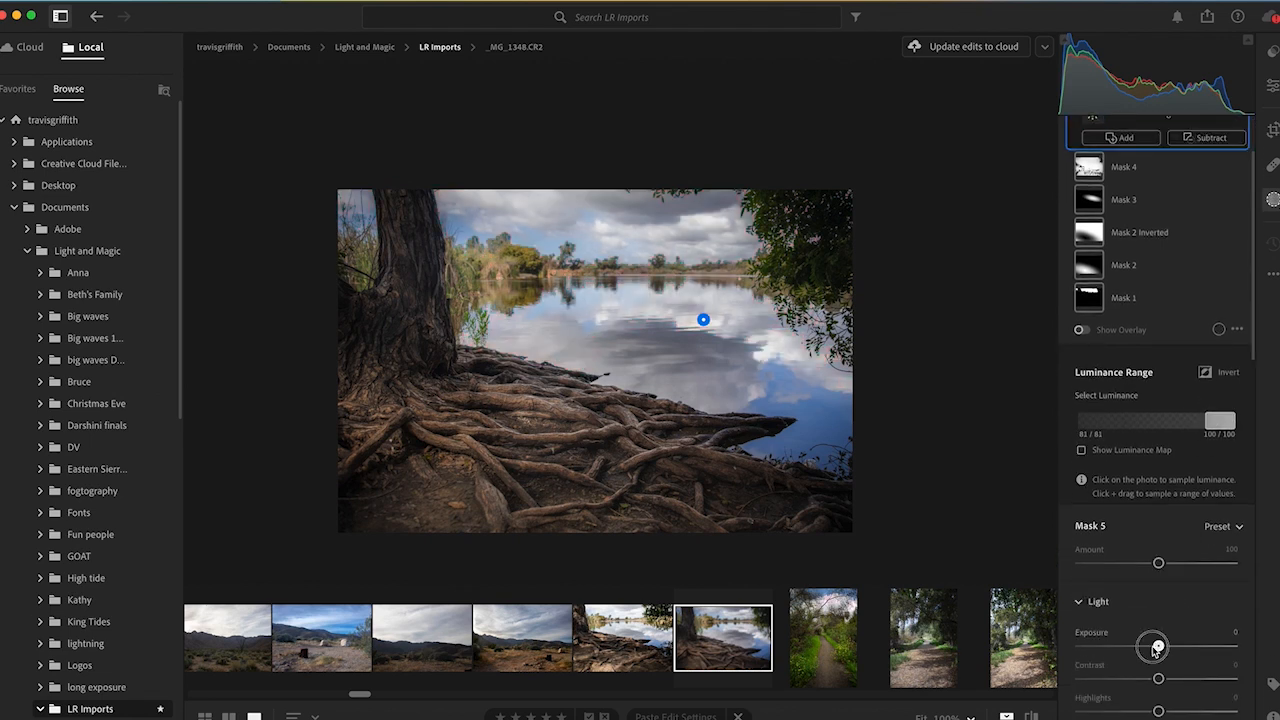
pyautogui.moveTo(1158, 648); pyautogui.dragTo(1148, 648)
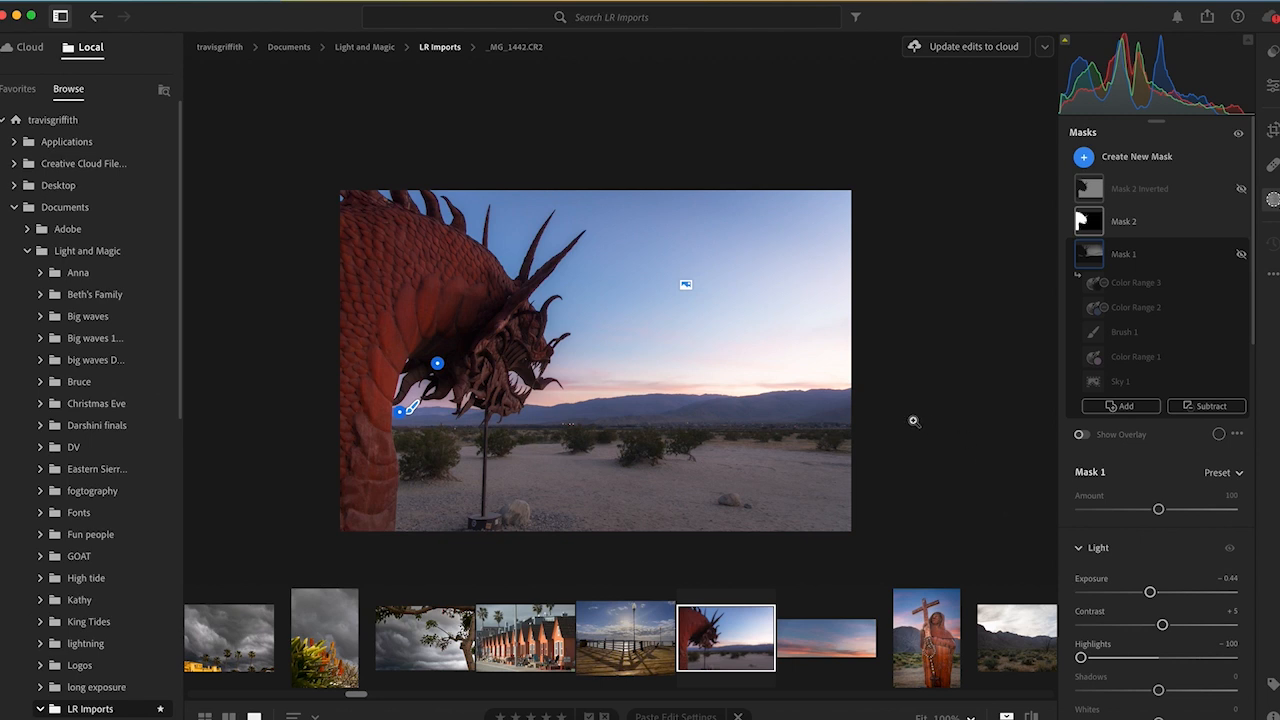
pyautogui.moveTo(468, 276)
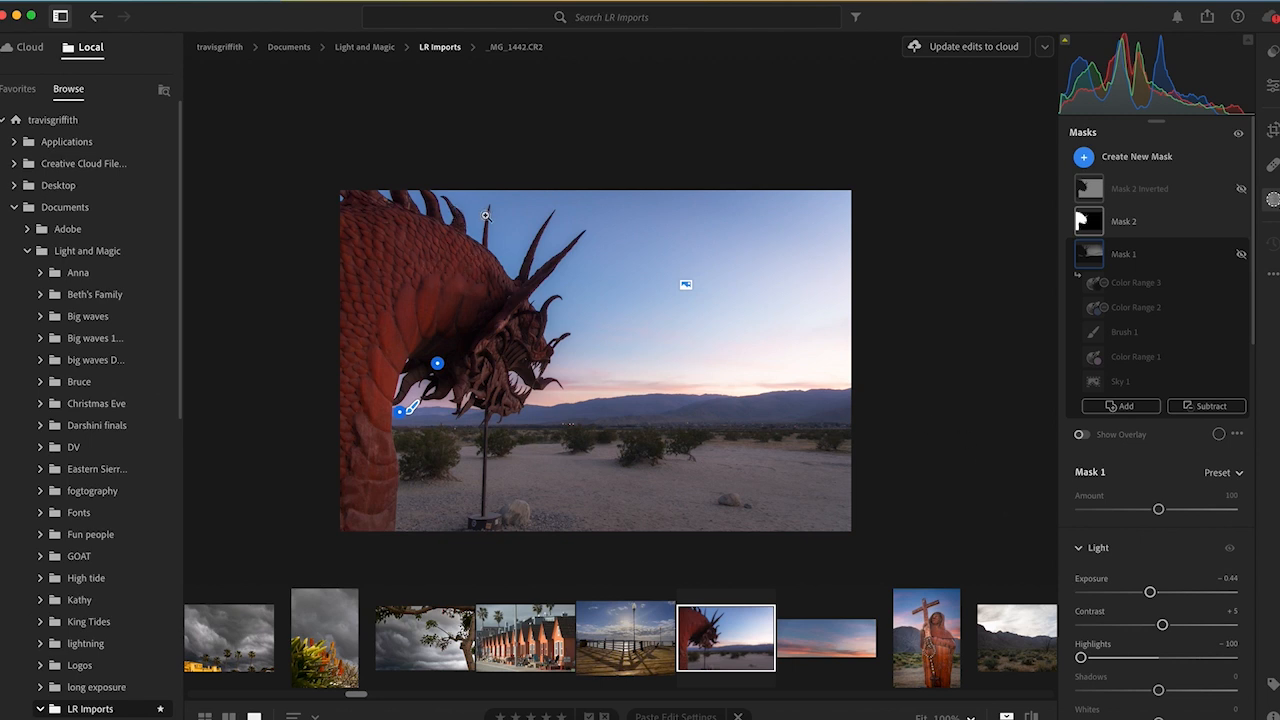
pyautogui.moveTo(508, 340)
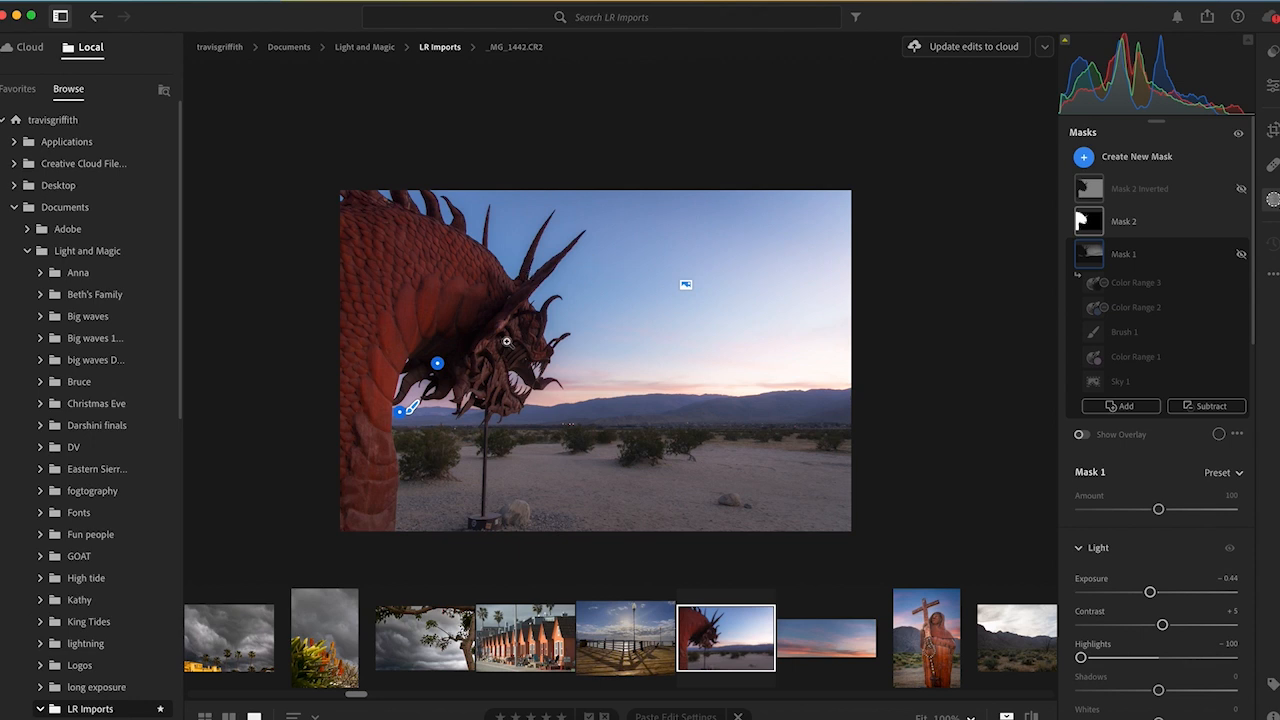
pyautogui.moveTo(560, 368)
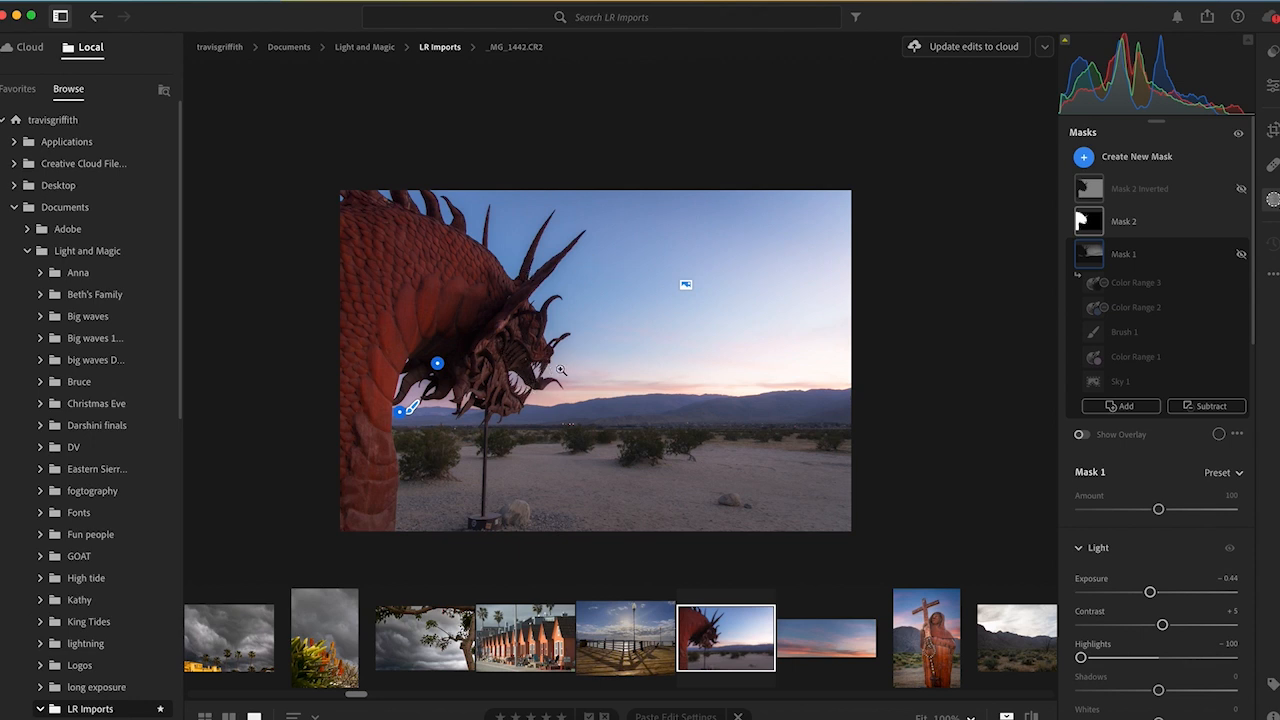
pyautogui.moveTo(442, 378)
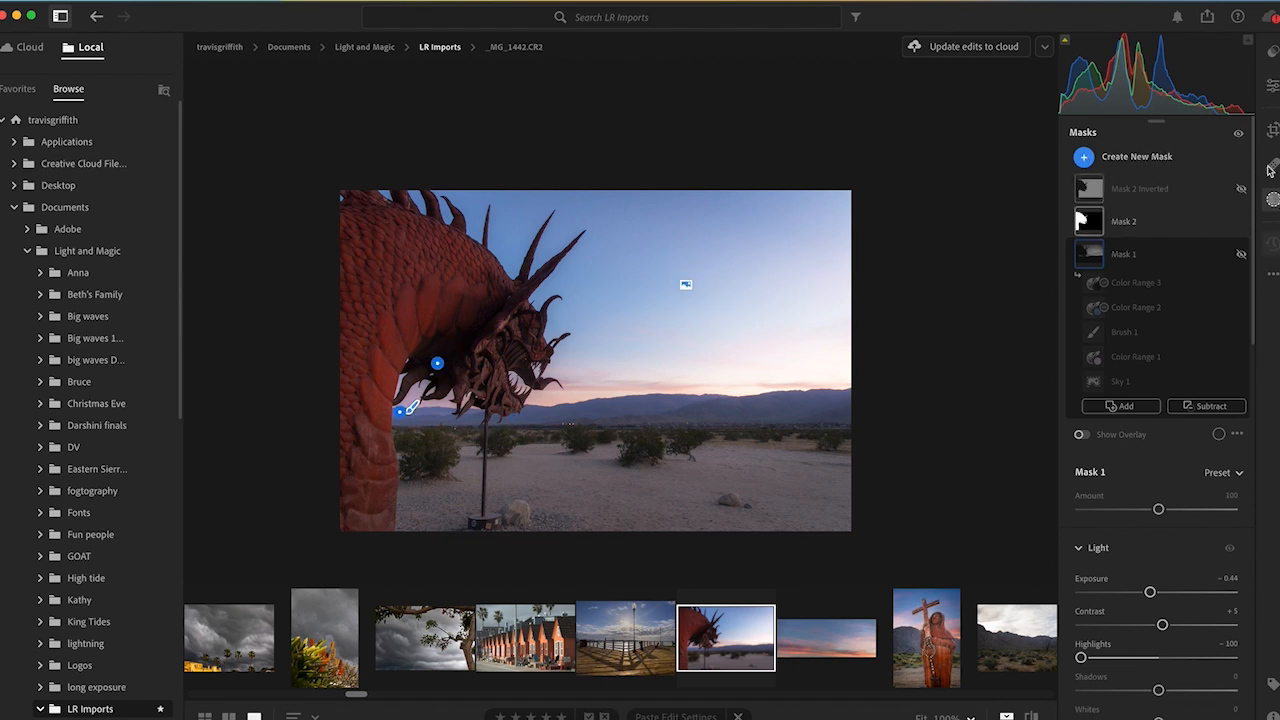
# Step: Create a new Sky mask over the dragon sculpture's sky
pyautogui.click(1084, 156)
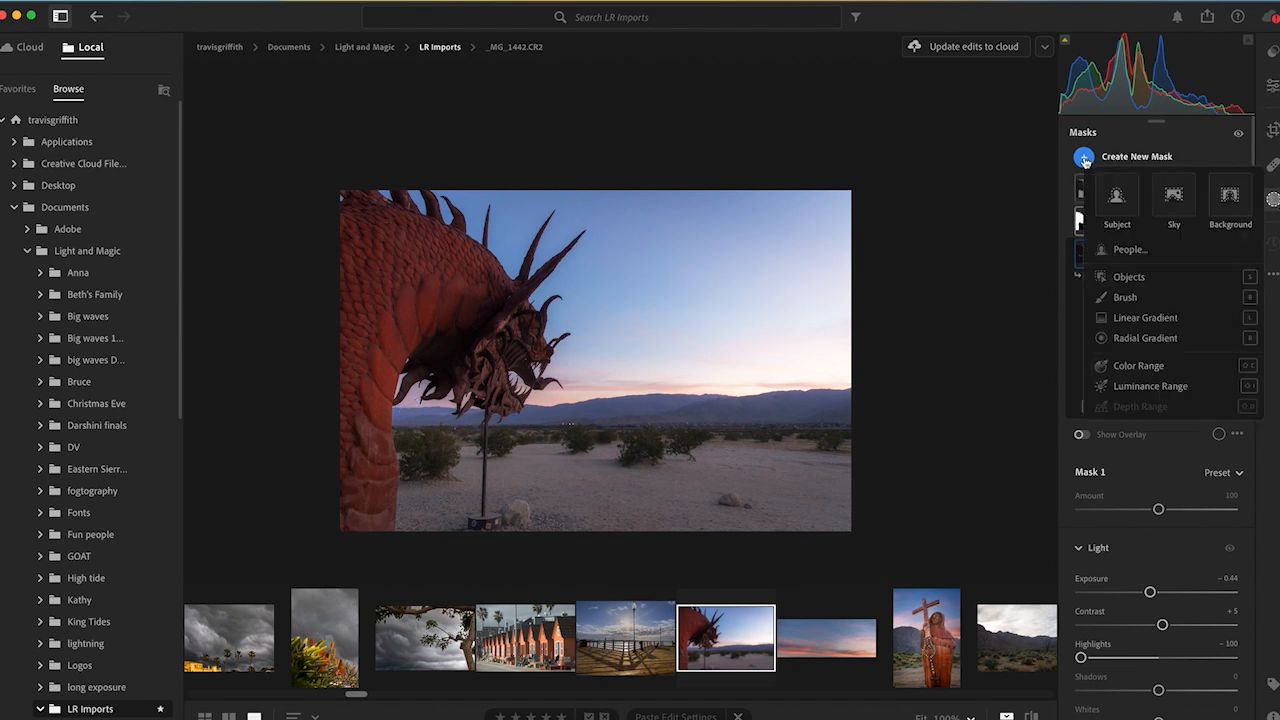
pyautogui.moveTo(1172, 196)
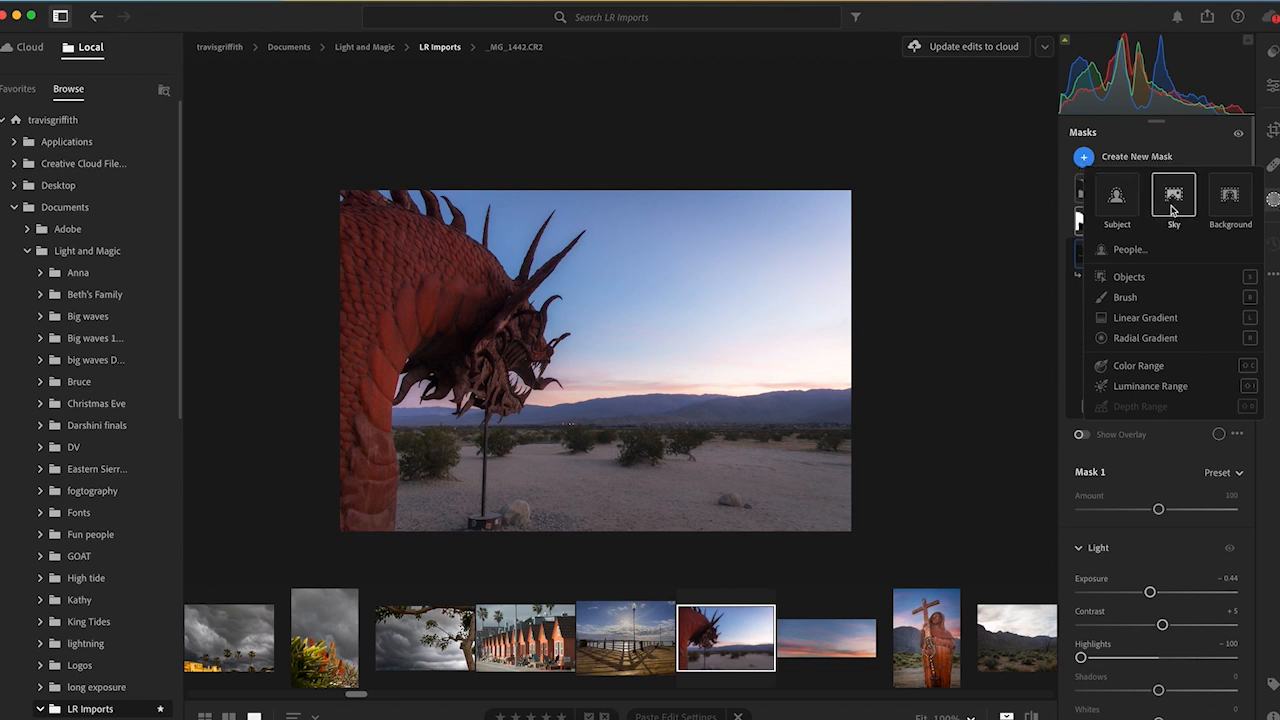
pyautogui.click(1172, 194)
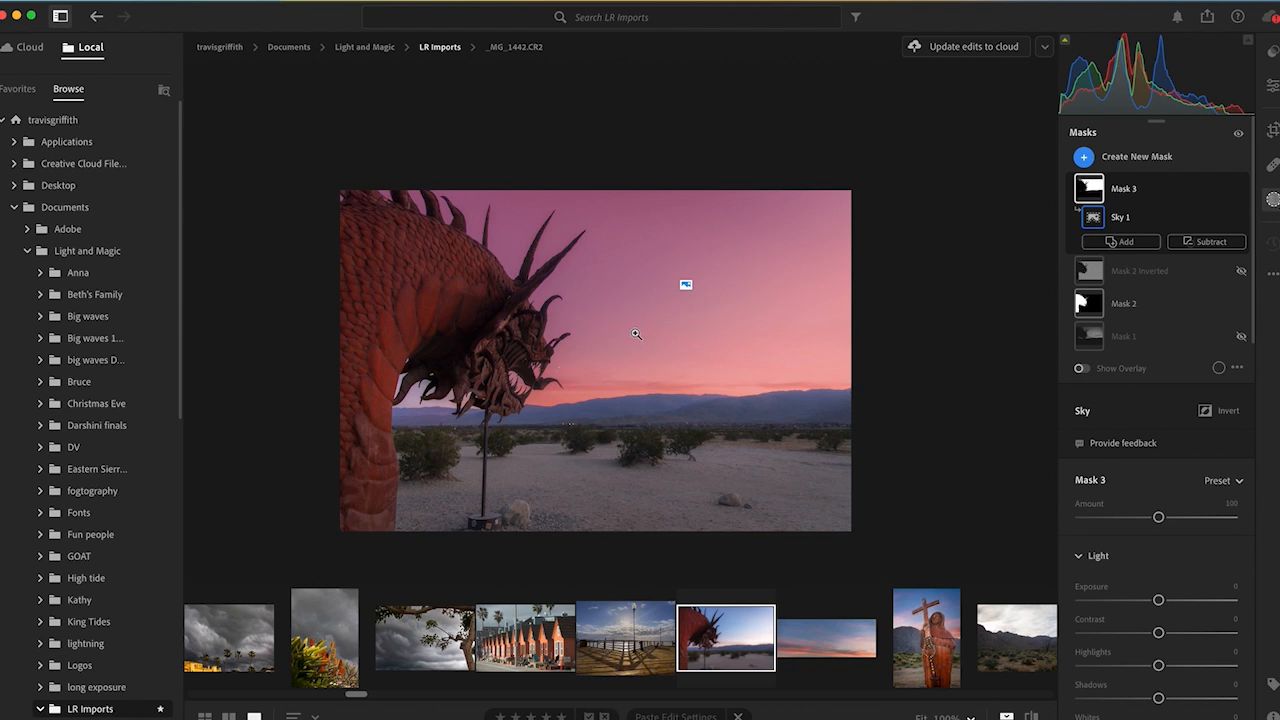
pyautogui.moveTo(390, 410)
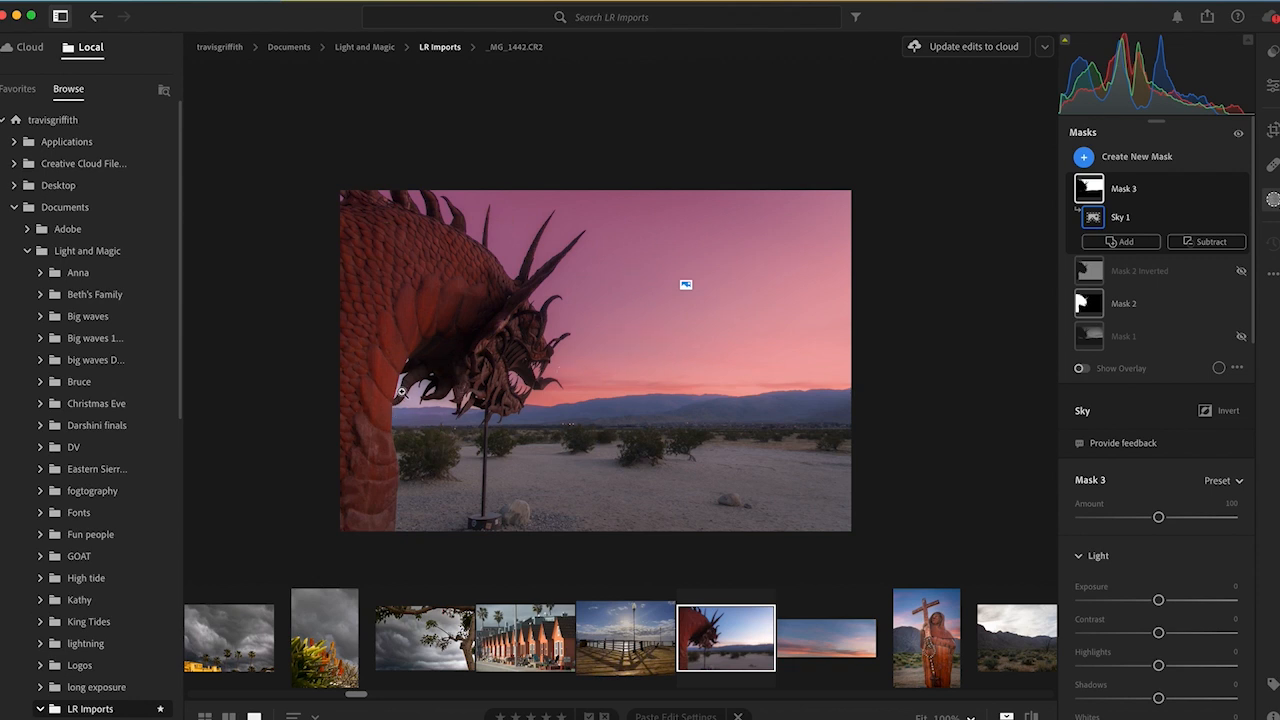
pyautogui.moveTo(948, 364)
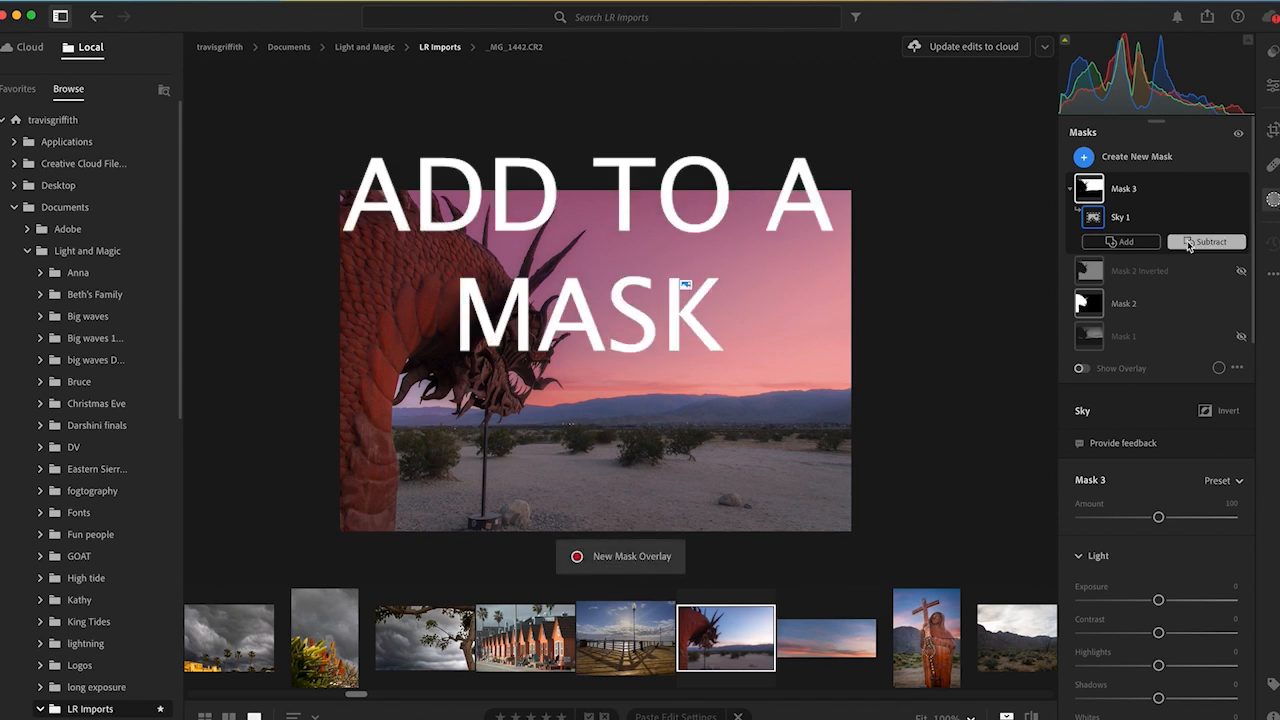
pyautogui.moveTo(1116, 196)
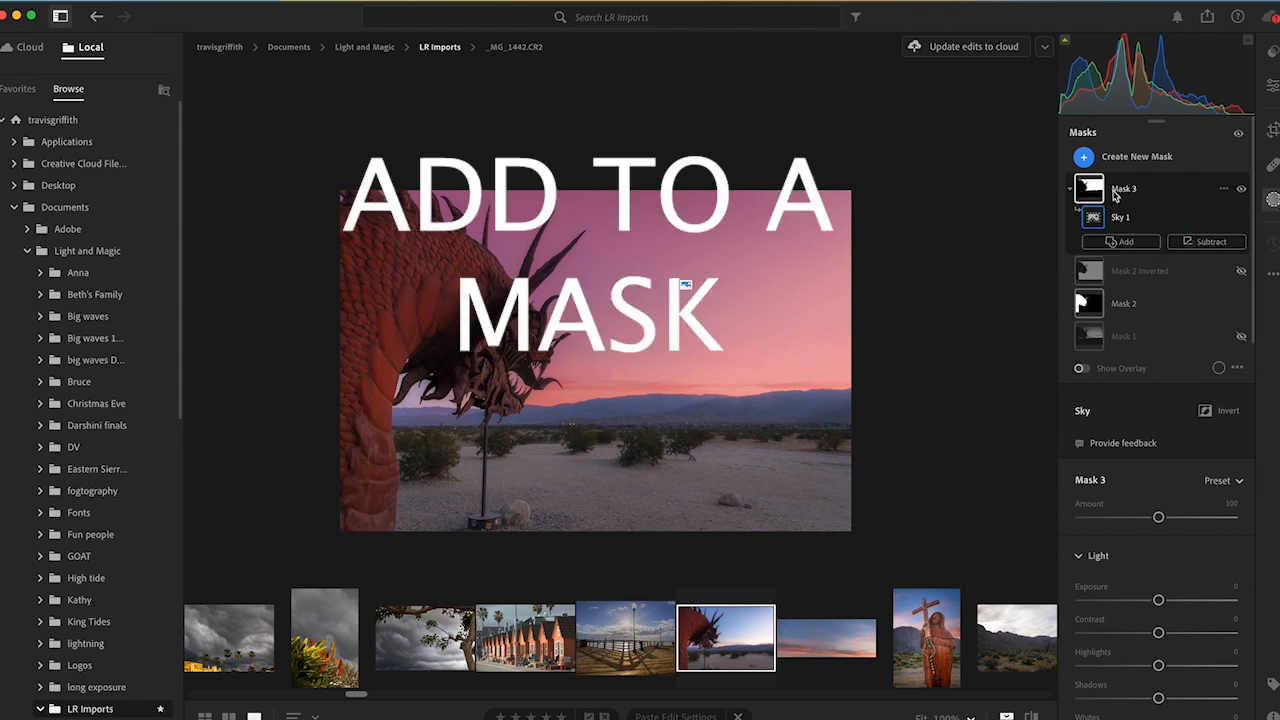
# Step: Add a Color Range sampled from the sky to Mask 3 and lower Refine until the ground drops out
pyautogui.click(1120, 240)
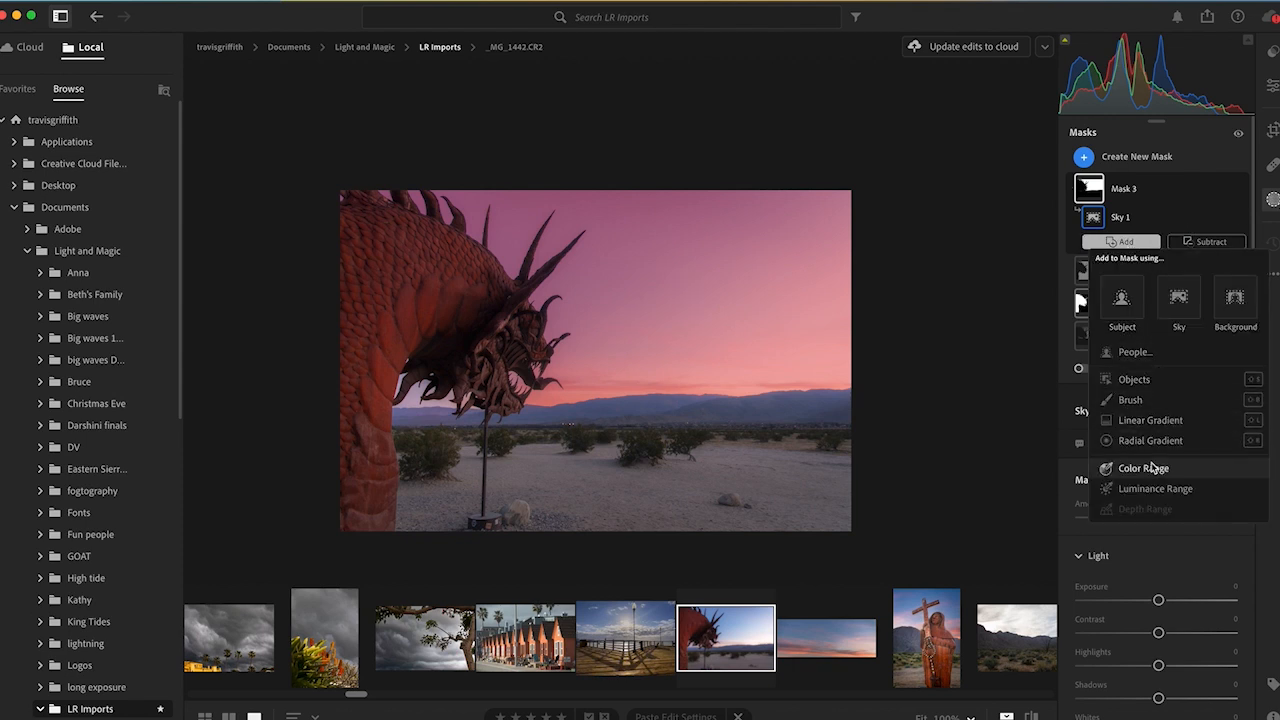
pyautogui.click(1144, 468)
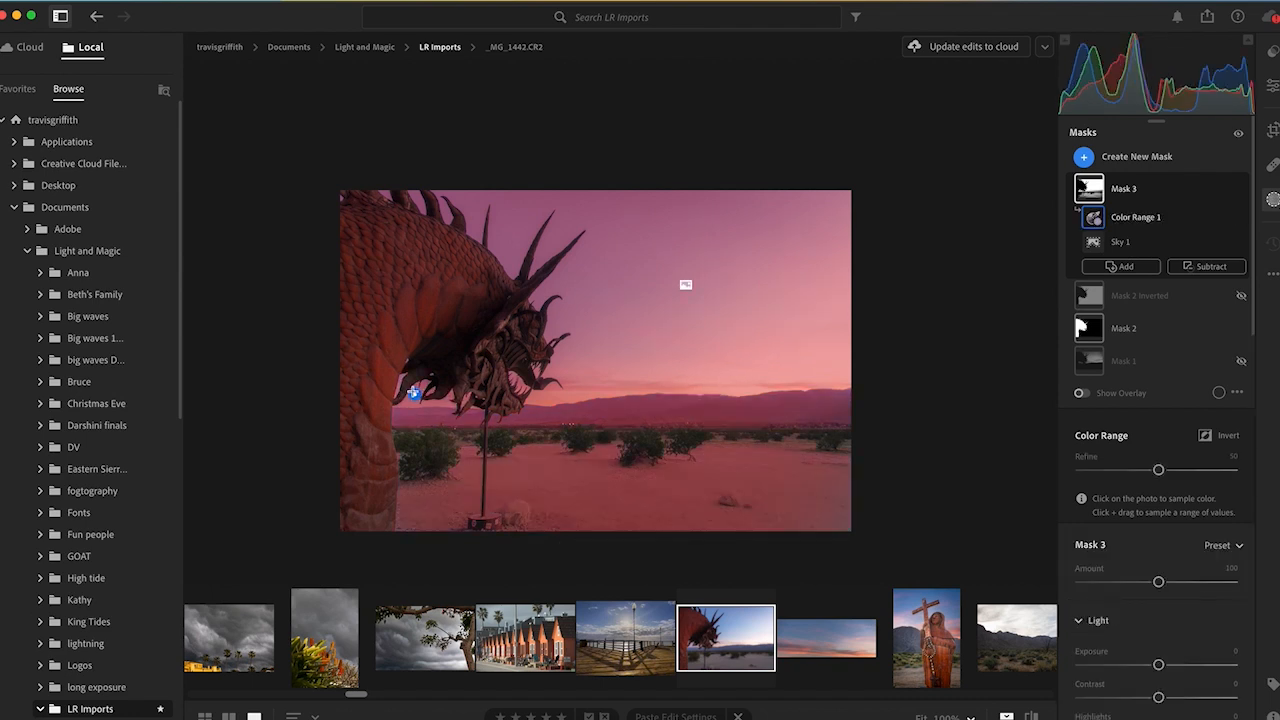
pyautogui.moveTo(554, 420)
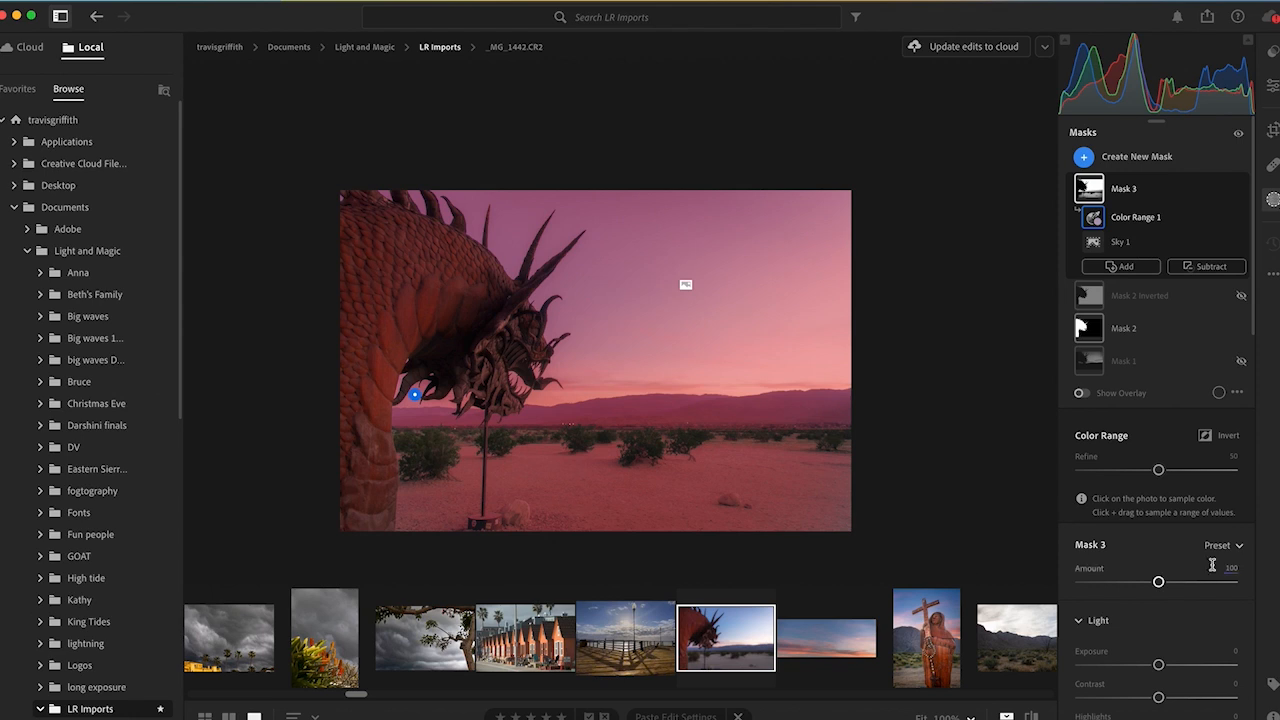
pyautogui.moveTo(1158, 468); pyautogui.dragTo(1184, 472)
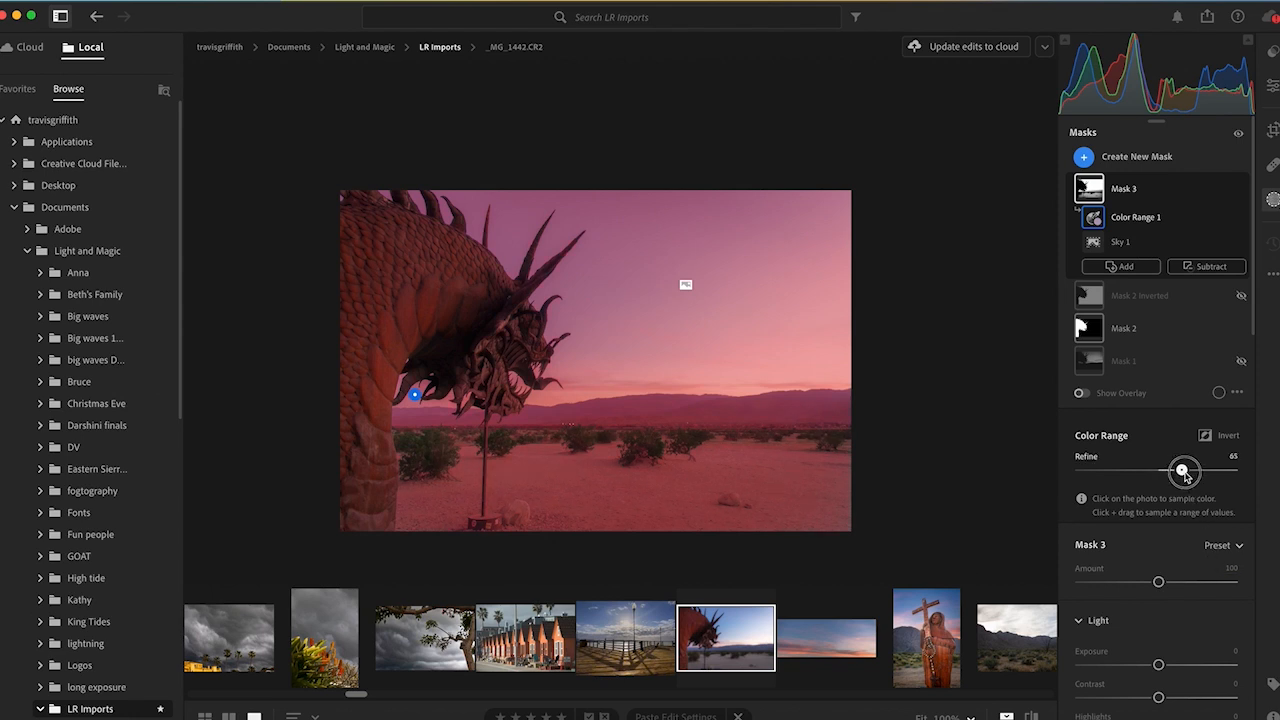
pyautogui.moveTo(1184, 472); pyautogui.dragTo(1126, 472)
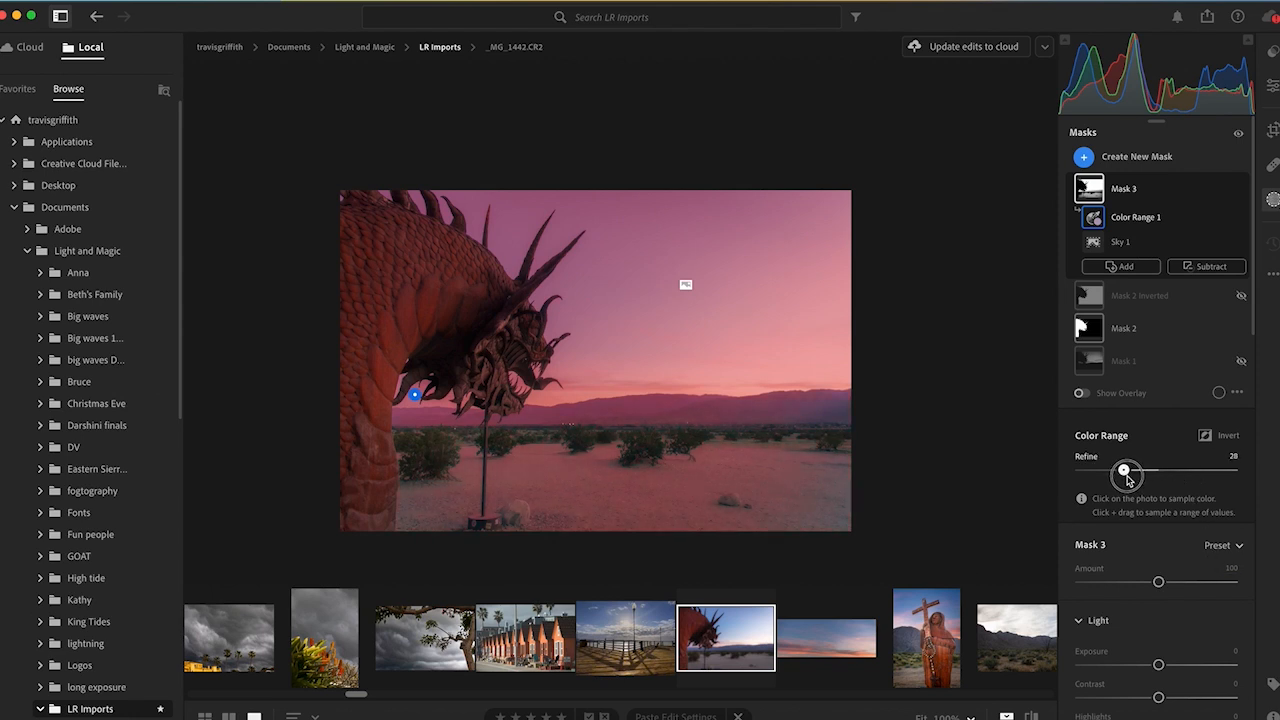
pyautogui.moveTo(1128, 472); pyautogui.dragTo(1096, 472)
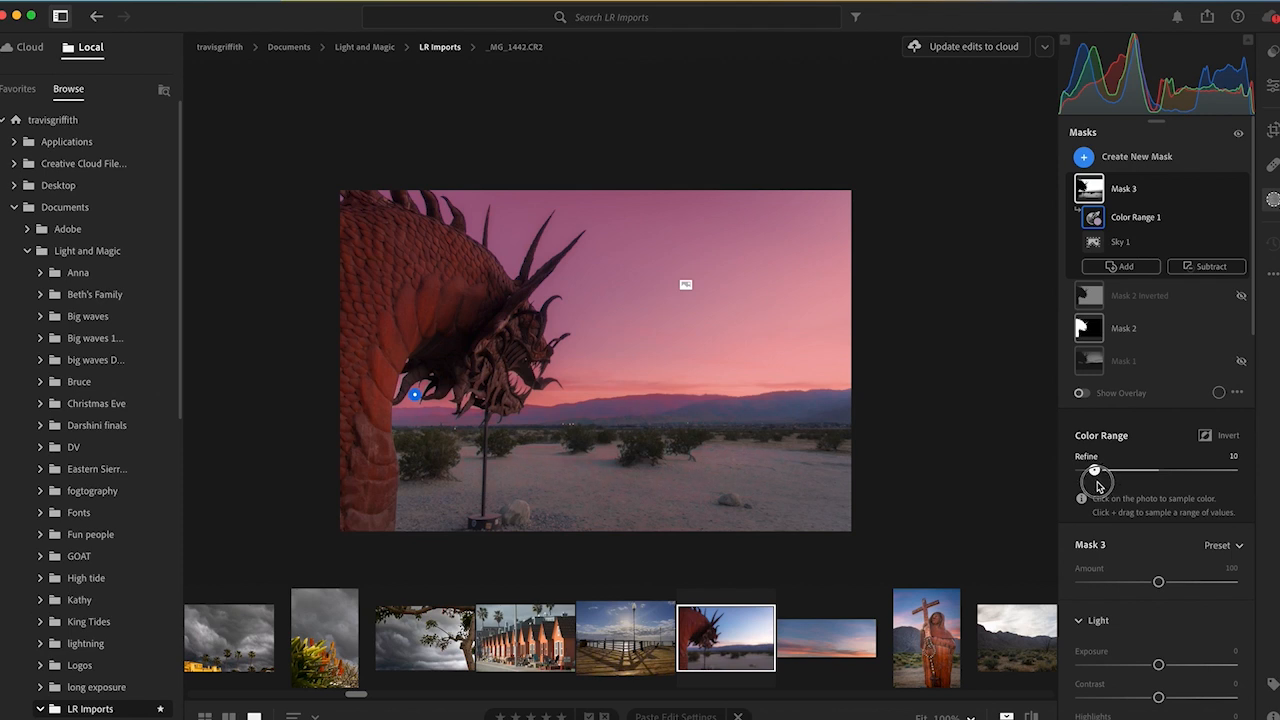
pyautogui.moveTo(1096, 470); pyautogui.dragTo(1082, 470)
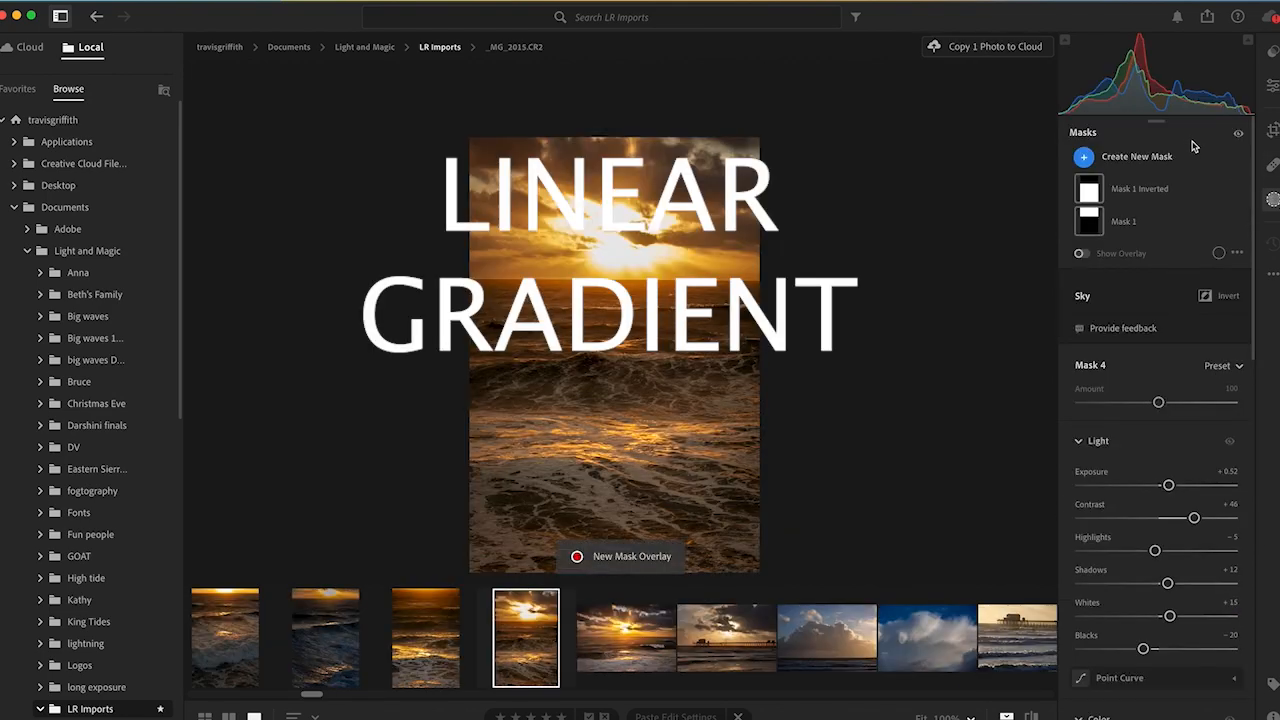
# Step: Create a Linear Gradient mask drawn up from the bottom over the foreground waves
pyautogui.click(1084, 156)
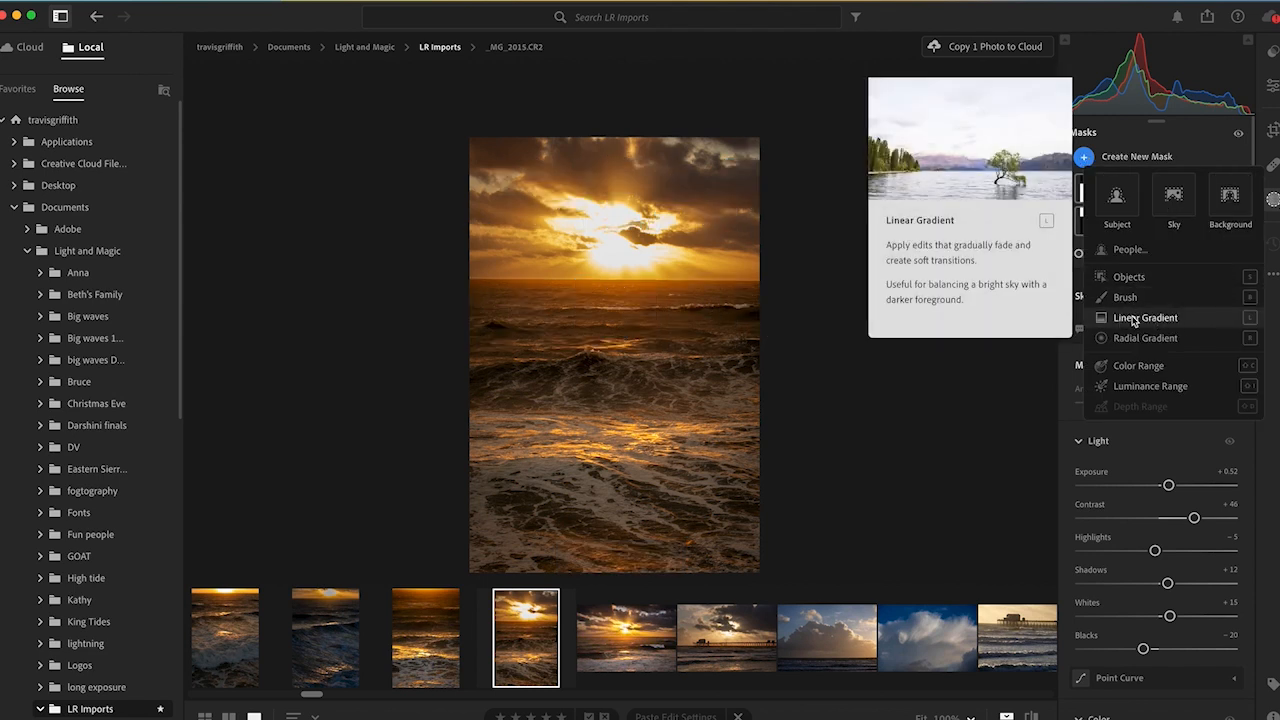
pyautogui.click(1144, 316)
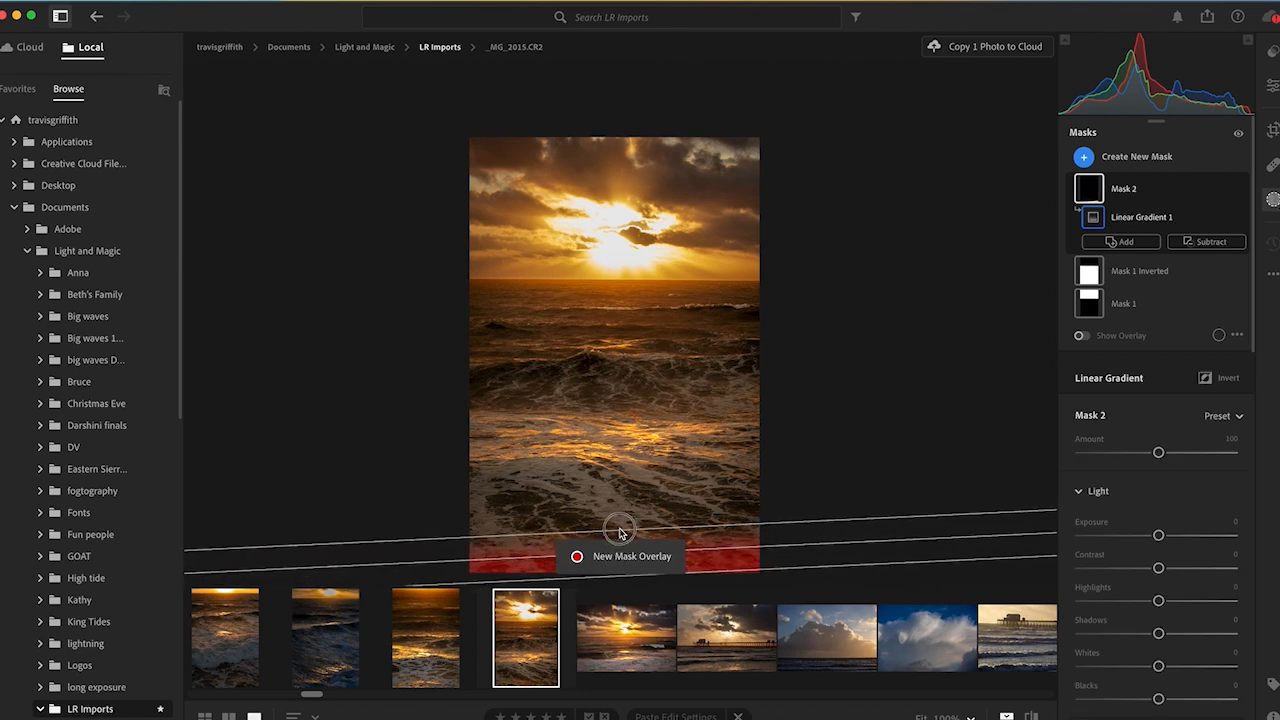
pyautogui.moveTo(620, 528); pyautogui.dragTo(622, 410)
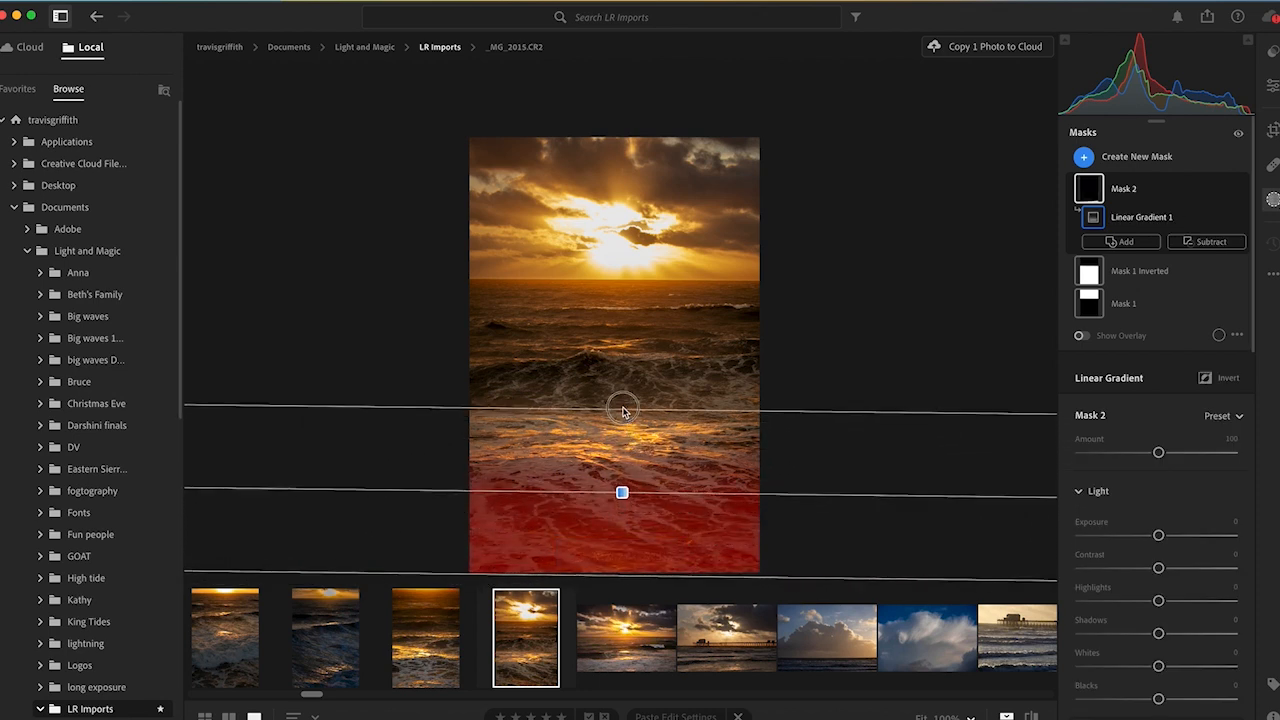
pyautogui.moveTo(622, 410); pyautogui.dragTo(620, 480)
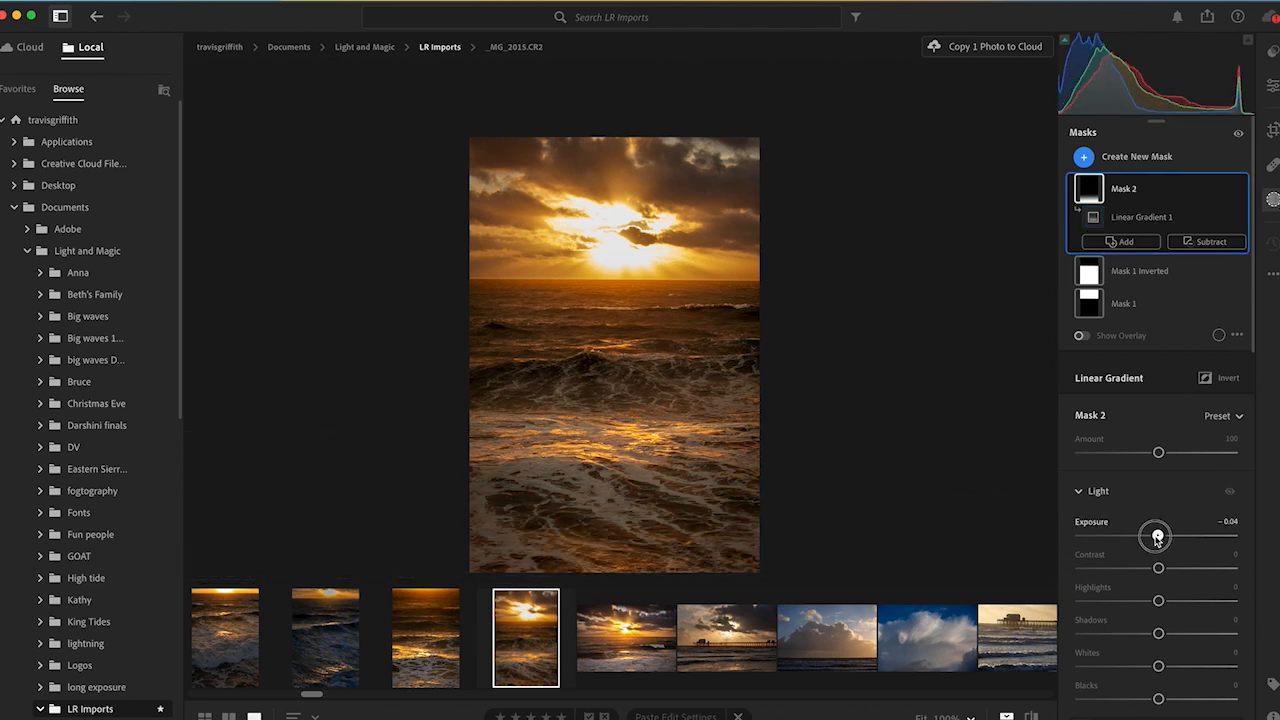
# Step: Lower the gradient mask's Exposure to darken the foreground waves
pyautogui.moveTo(1158, 536); pyautogui.dragTo(1148, 536)
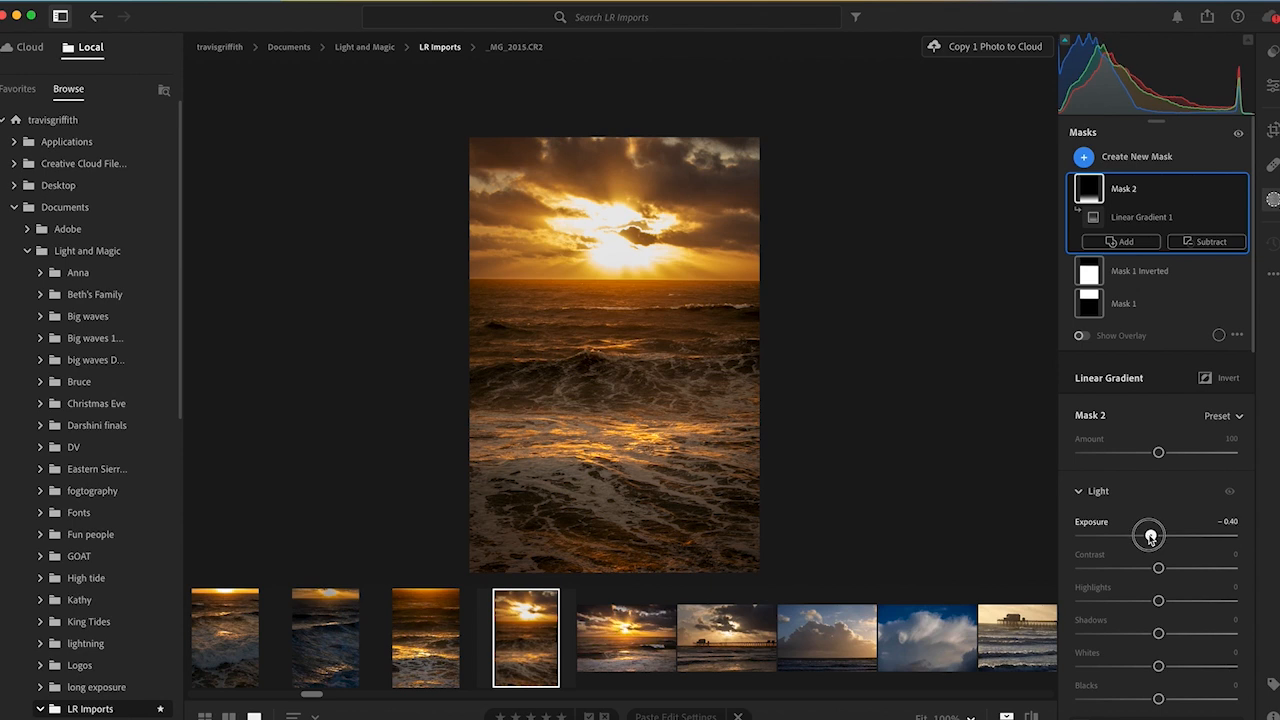
pyautogui.moveTo(1150, 536); pyautogui.dragTo(1146, 536)
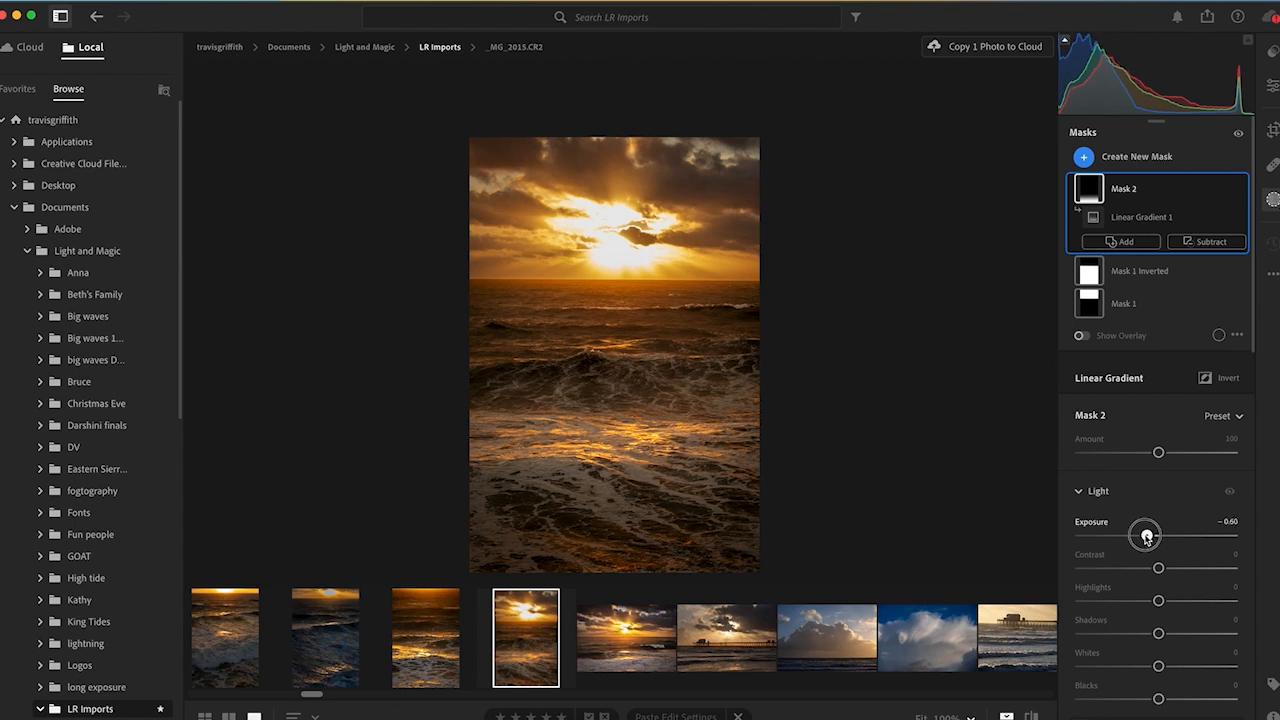
pyautogui.moveTo(1144, 536); pyautogui.dragTo(1152, 536)
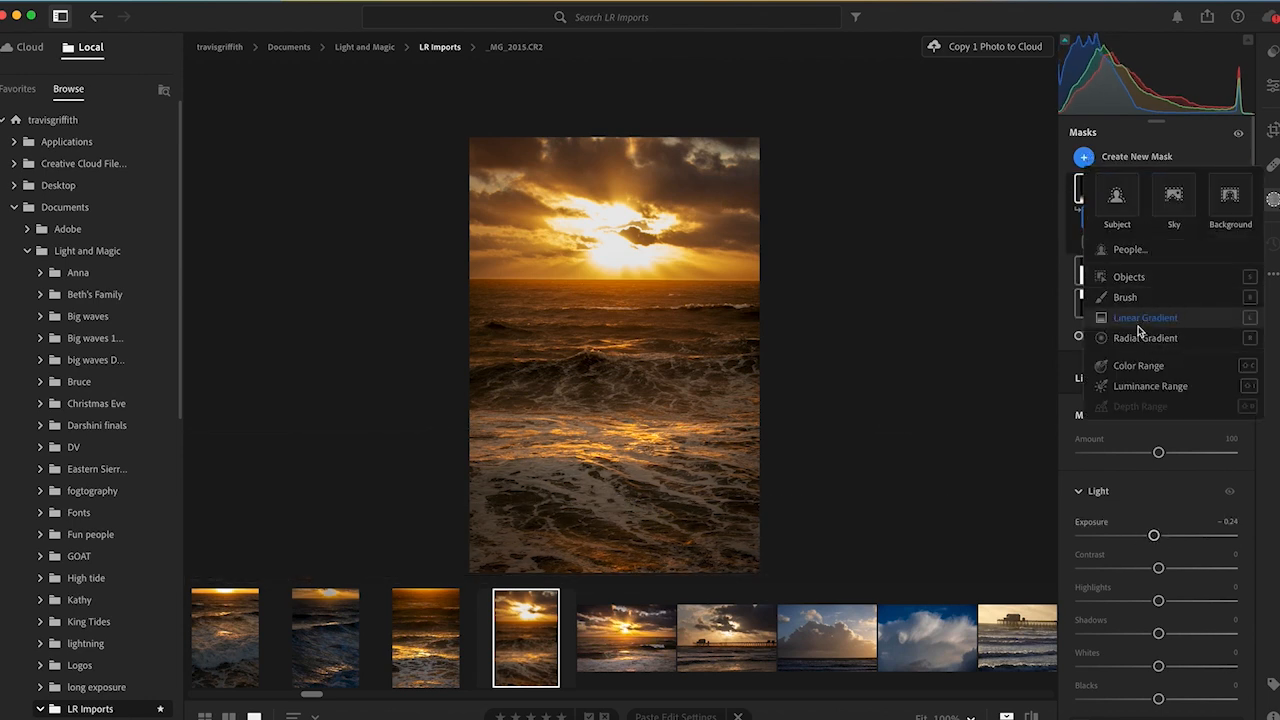
# Step: Draw another Linear Gradient mask diagonally down from the top-left sunset sky
pyautogui.click(1144, 316)
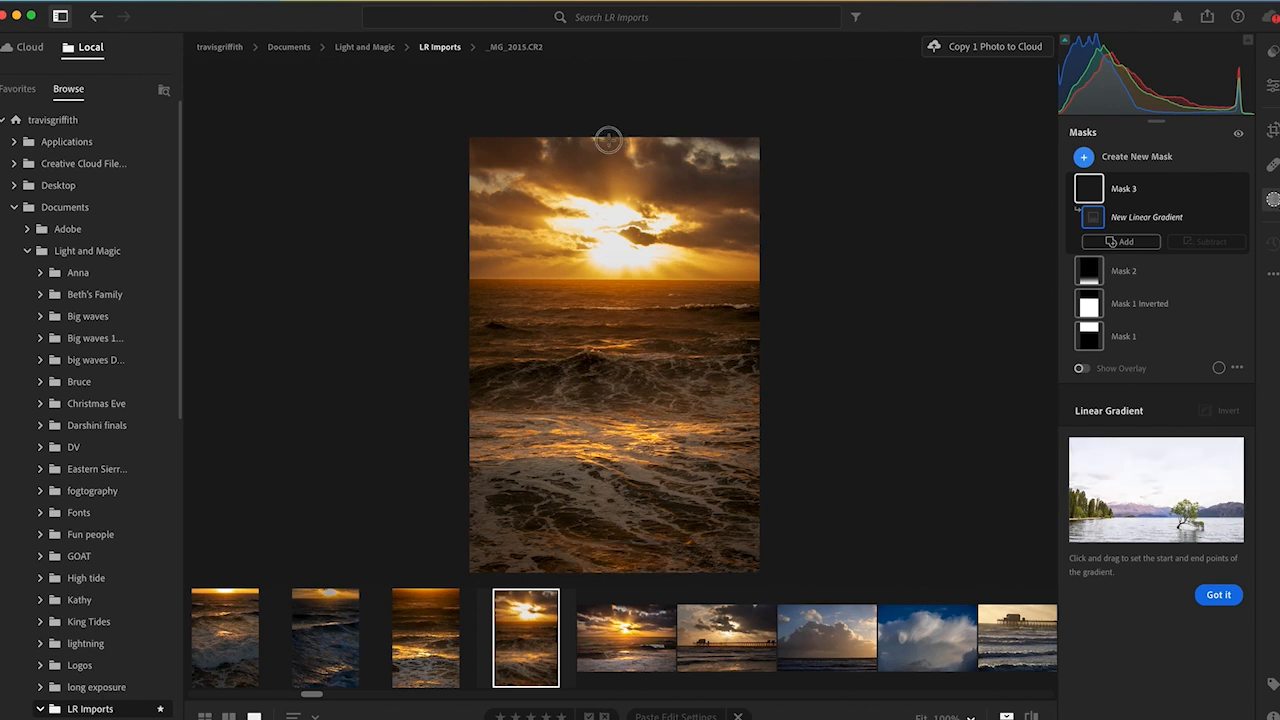
pyautogui.moveTo(608, 140); pyautogui.dragTo(608, 320)
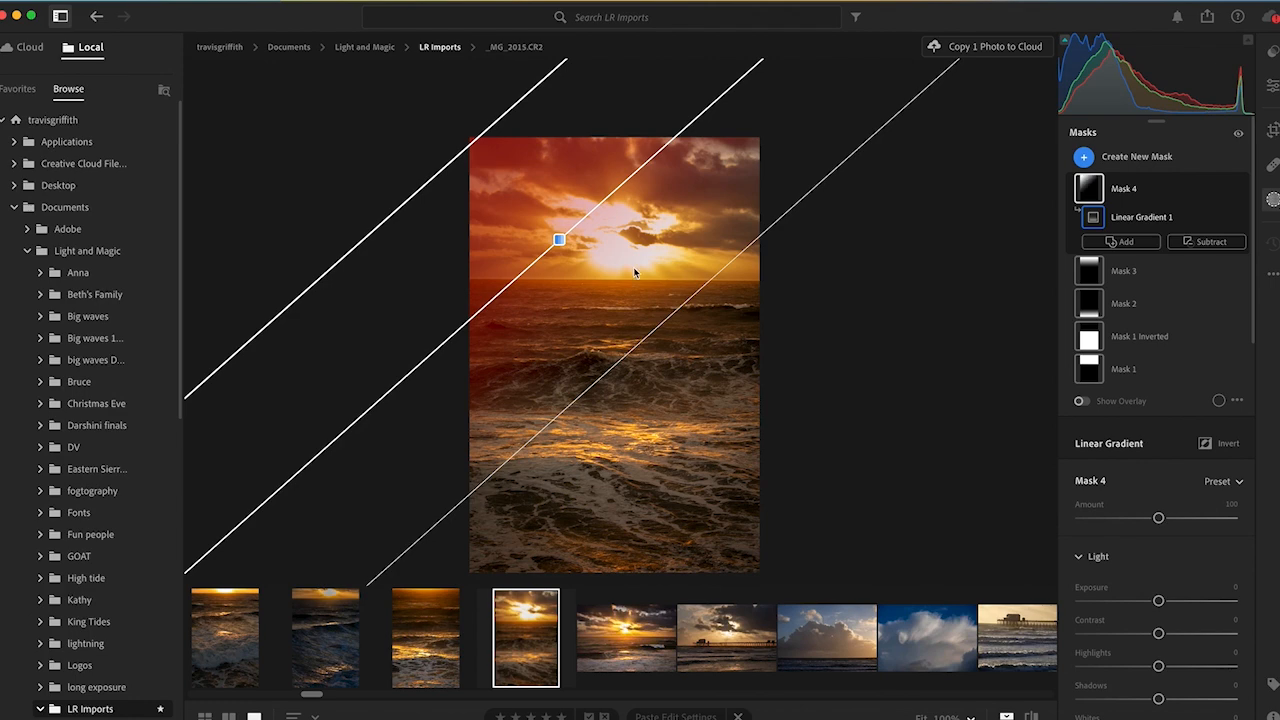
pyautogui.moveTo(848, 356)
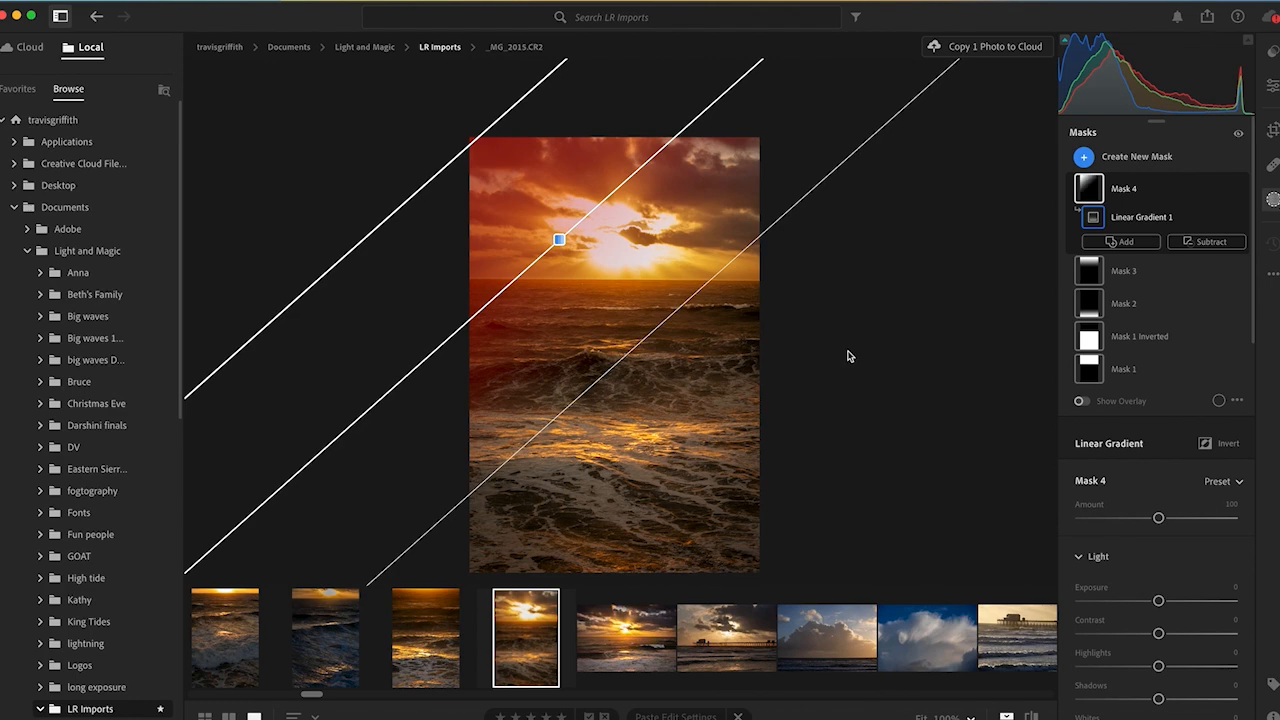